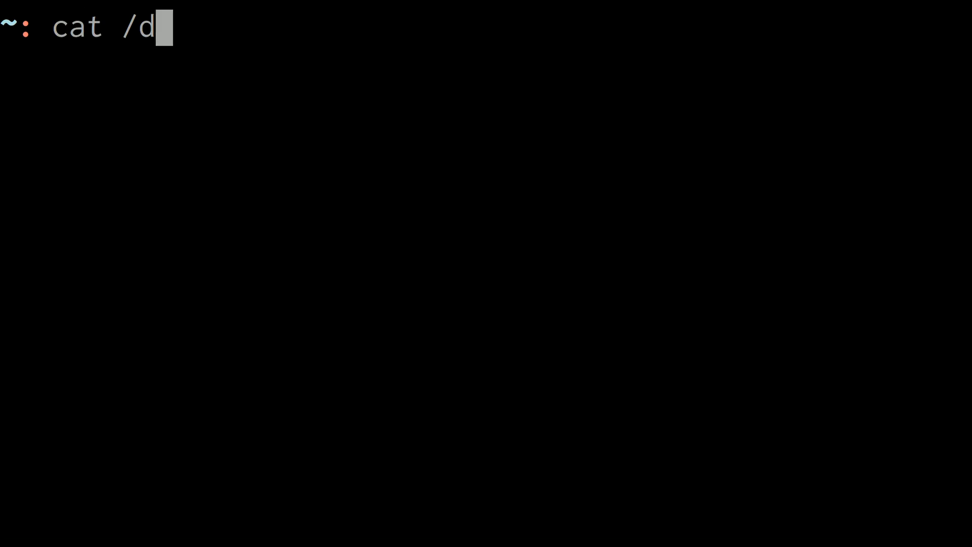
- Launch tmux session main and land on an empty bash prompt
{"action": "key", "text": "Return"}
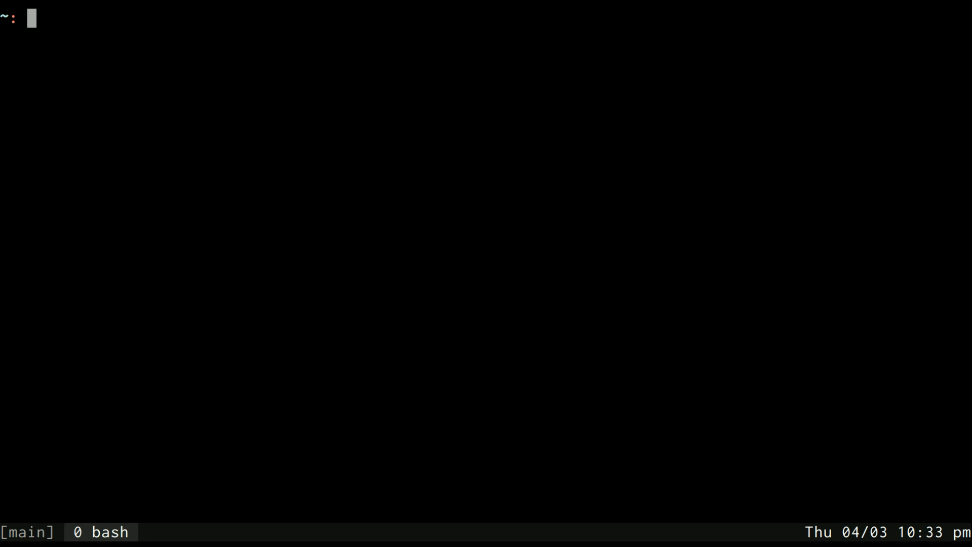
- Assign test="check this out" and echo its value
{"action": "type", "text": "test=\"ch"}
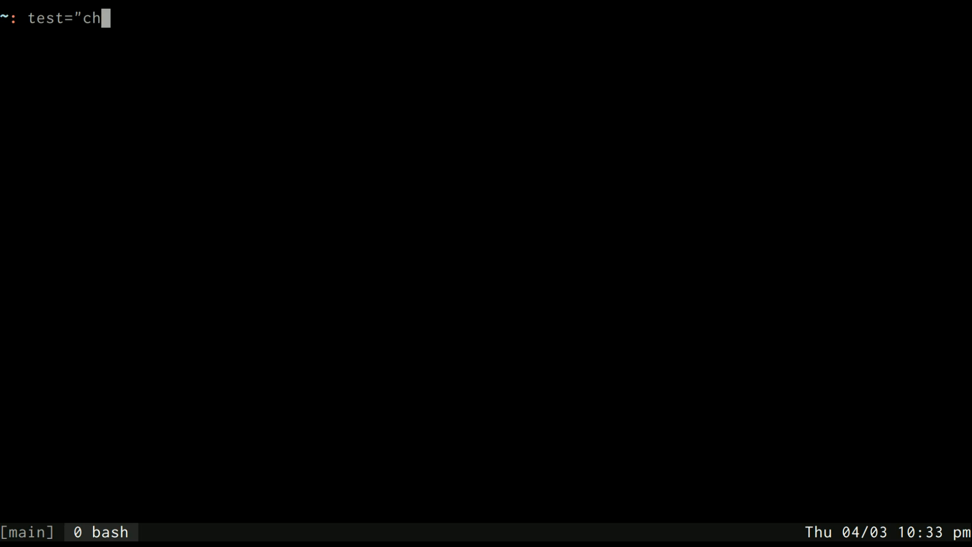
{"action": "key", "text": "Return"}
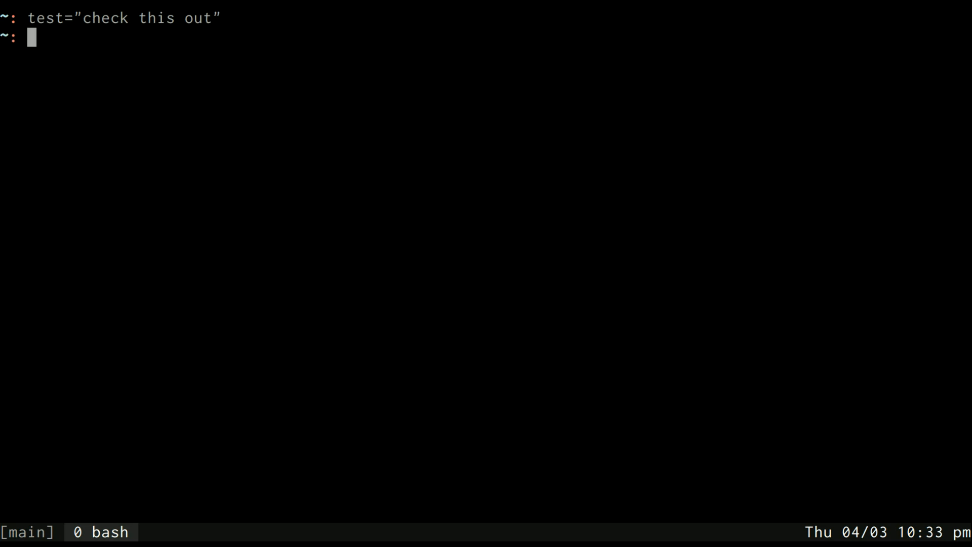
{"action": "type", "text": "echo $test"}
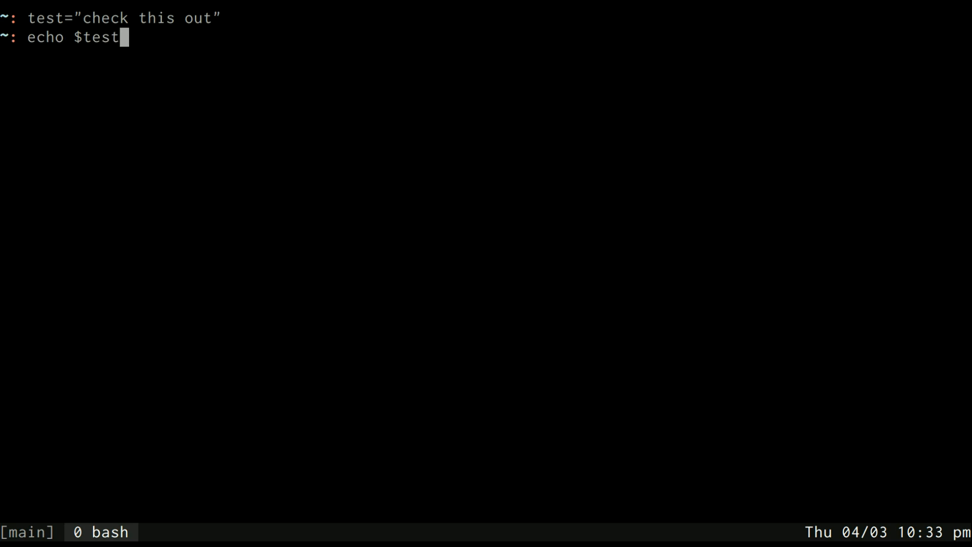
{"action": "key", "text": "Return"}
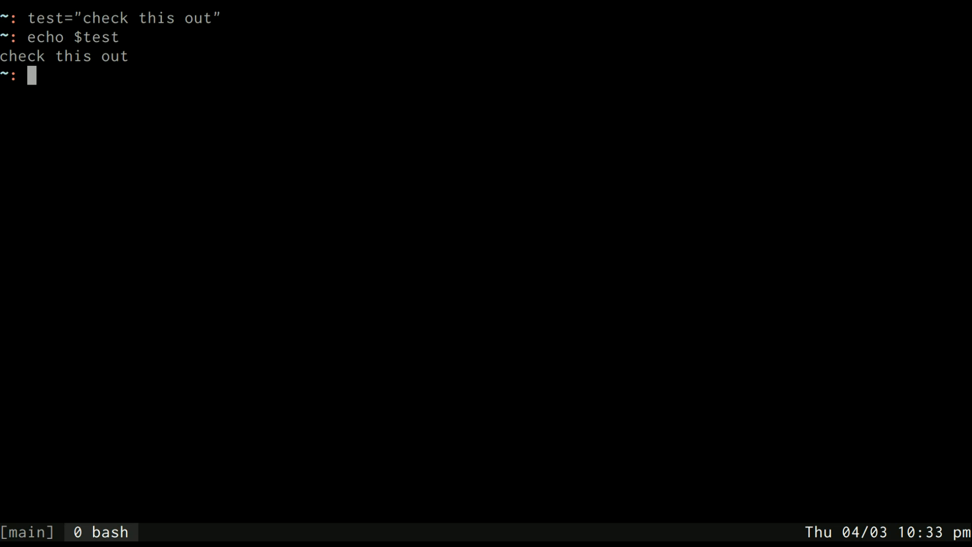
- Reassign test across three lines and show unquoted echo $test collapses it to one line
{"action": "type", "text": "test=\""}
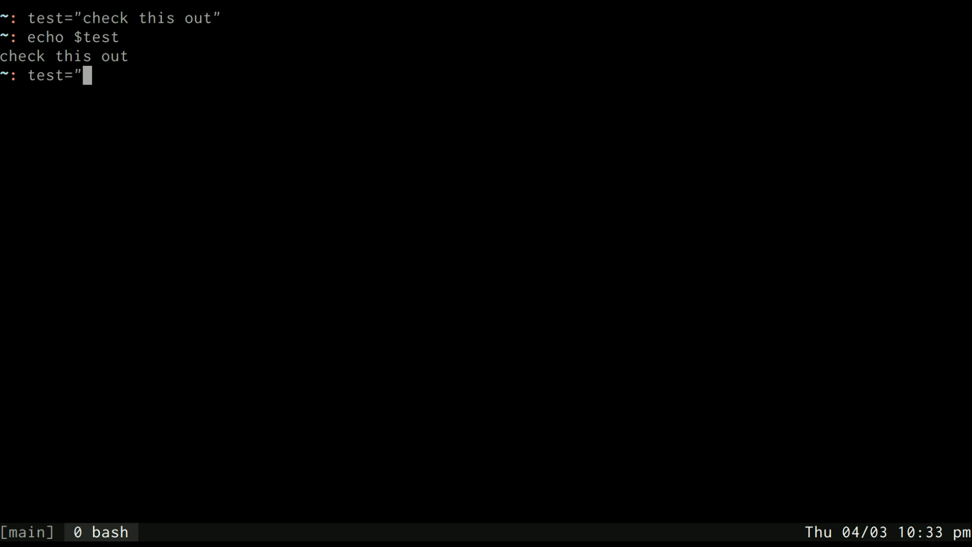
{"action": "type", "text": "check"}
{"action": "type", "text": "out\""}
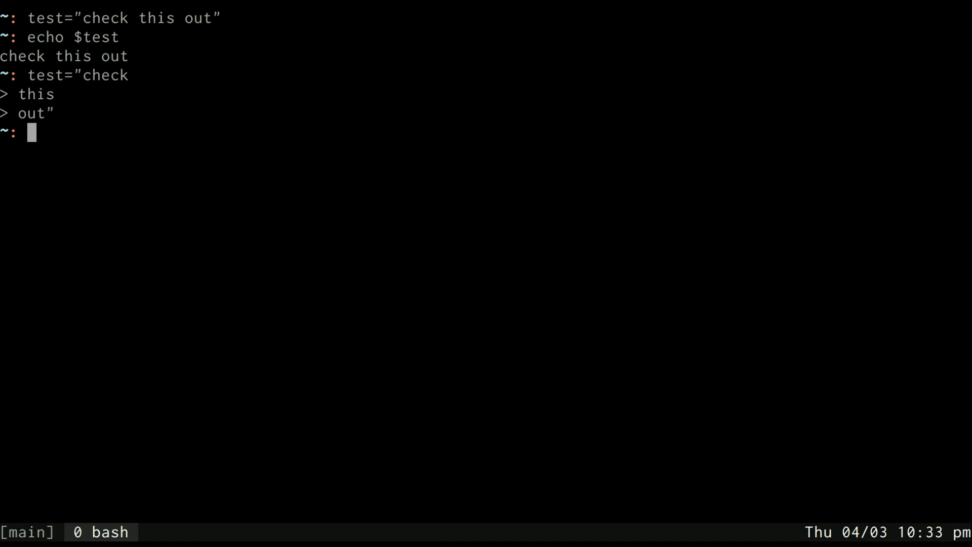
{"action": "type", "text": "echo $test"}
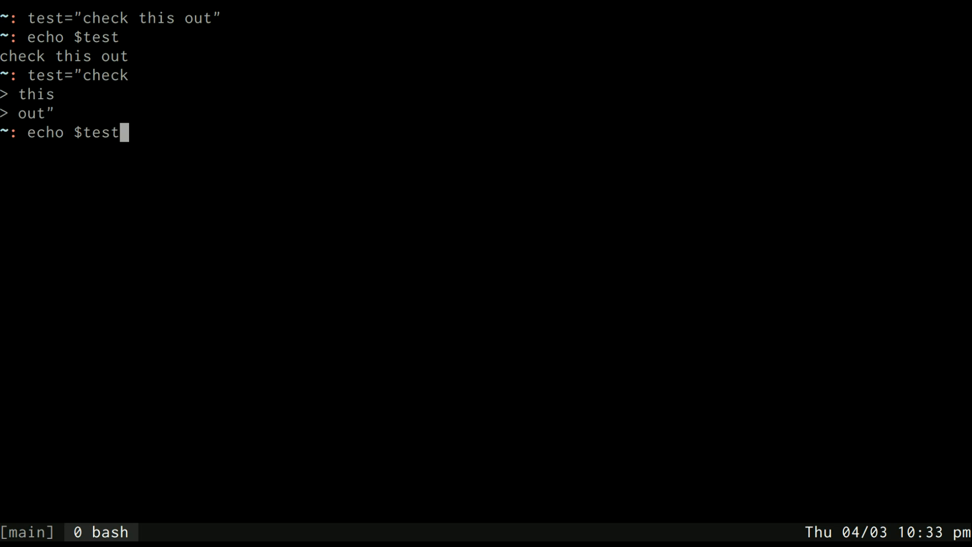
{"action": "key", "text": "Return"}
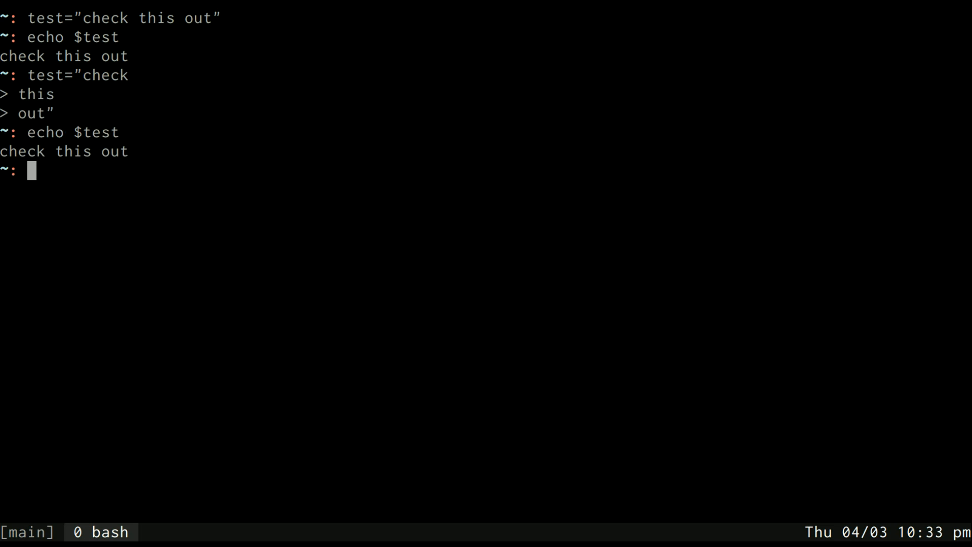
{"action": "type", "text": "echo \"$test\""}
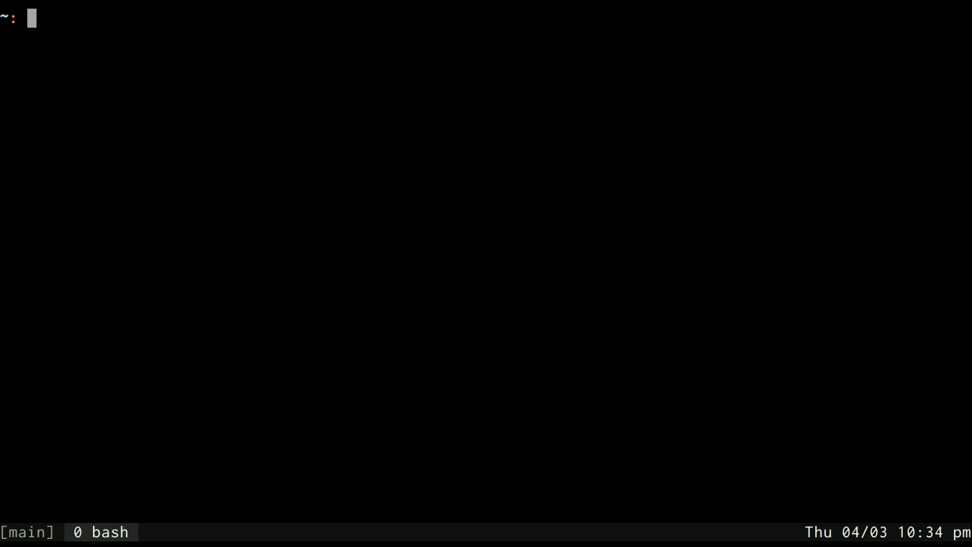
- Pipe echo "$IFS" through cat -A to expose its space, tab and newline characters
{"action": "type", "text": "echo"}
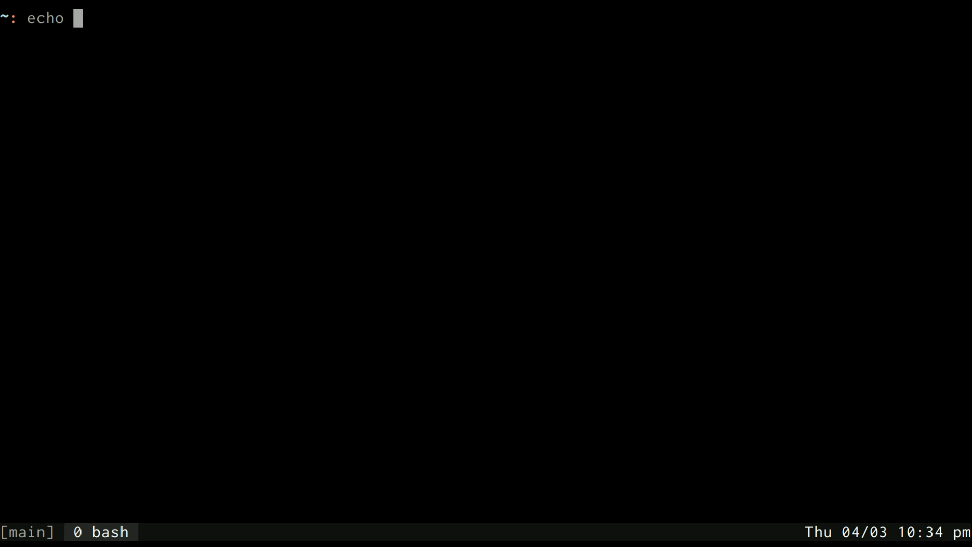
{"action": "type", "text": "\"IF"}
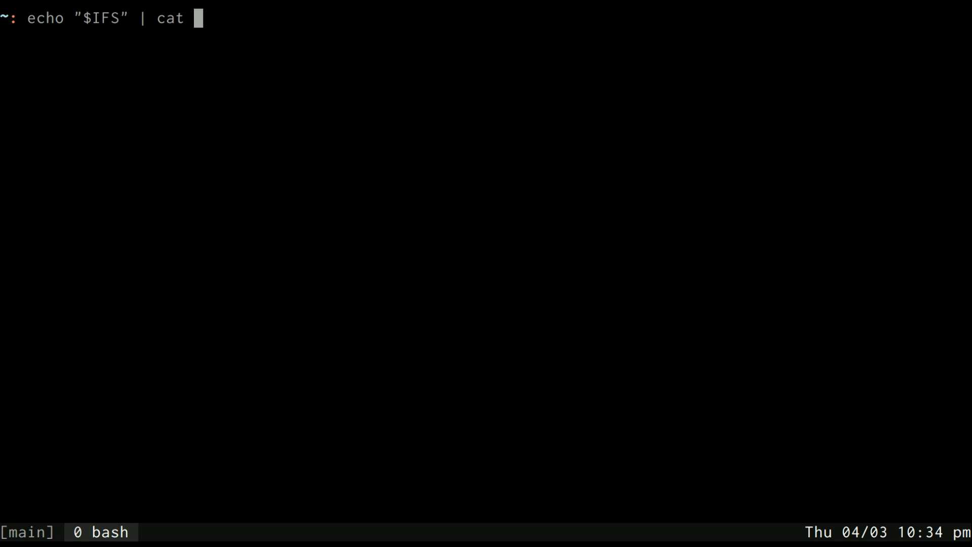
{"action": "type", "text": "-A"}
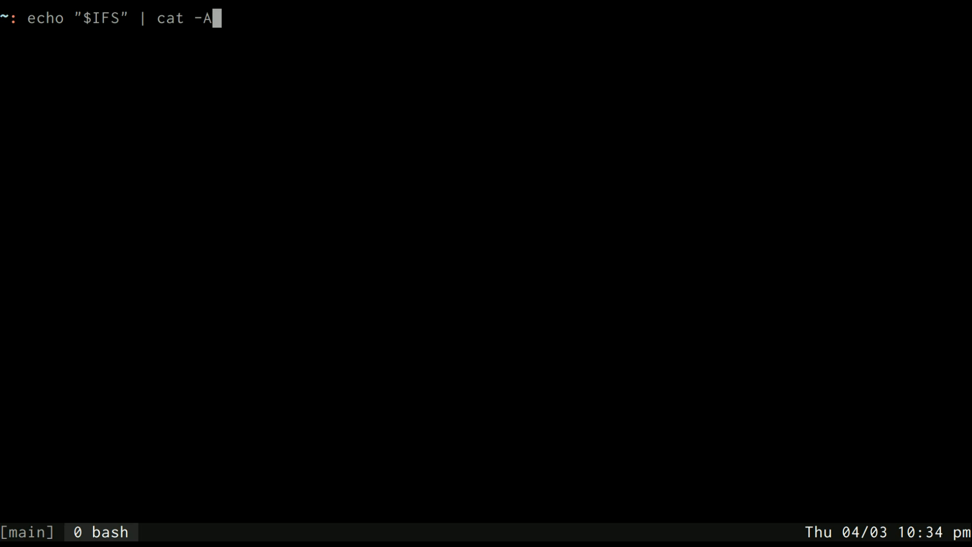
{"action": "key", "text": "Return"}
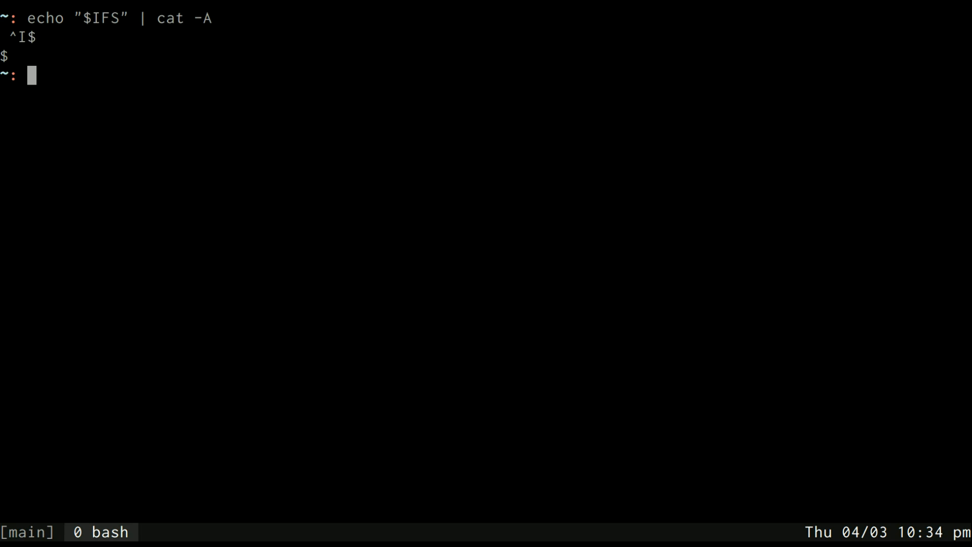
{"action": "type", "text": "mkd"}
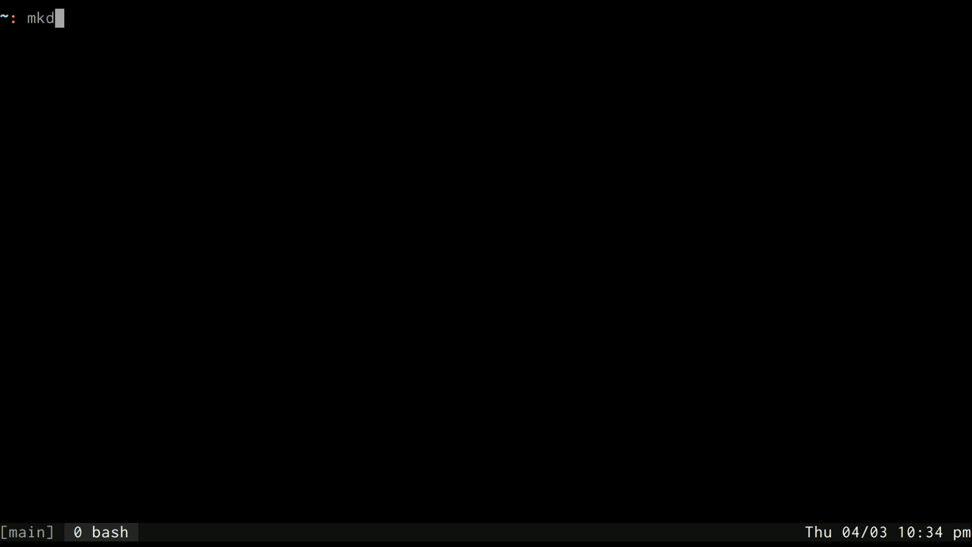
- Create the test directory and cd into it via mkdir test && cd $_
{"action": "type", "text": "ir test &&"}
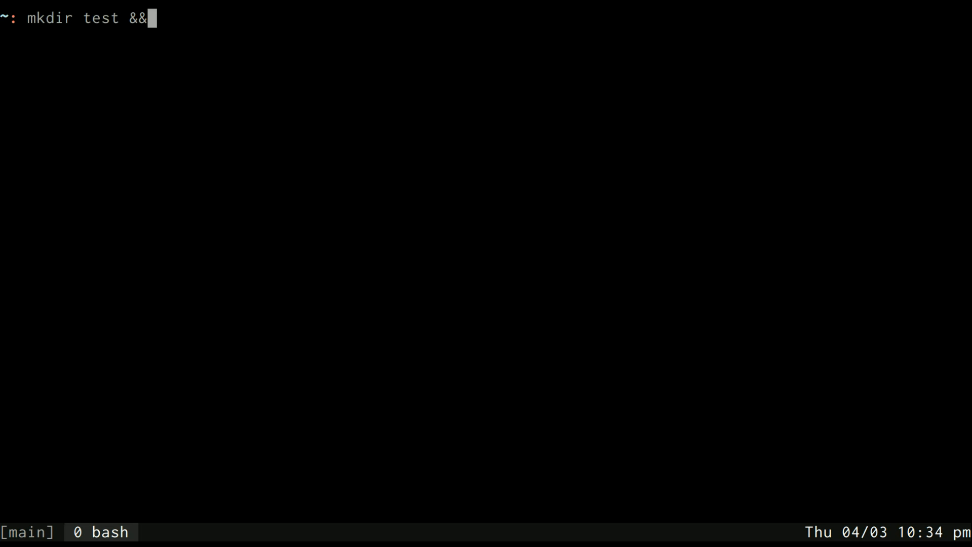
{"action": "type", "text": "cd $"}
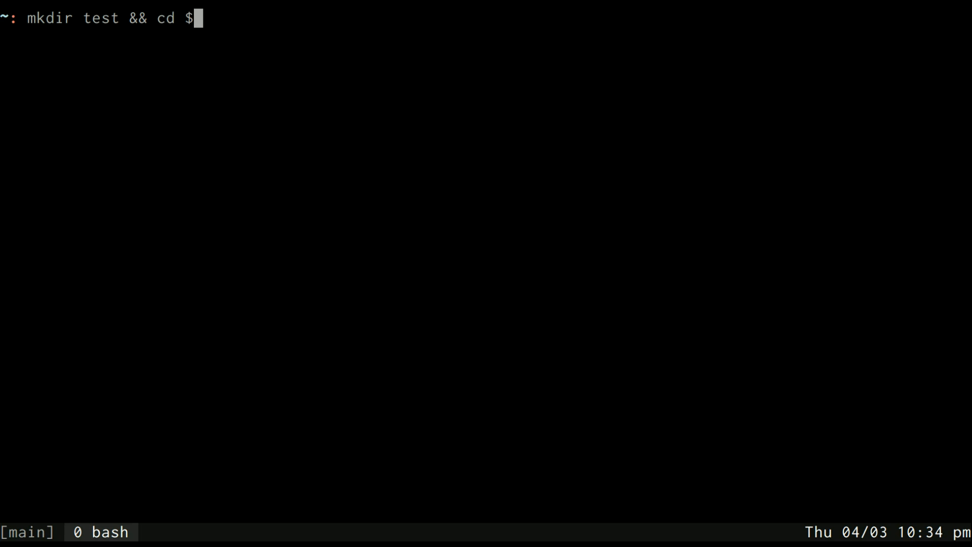
{"action": "key", "text": "Return"}
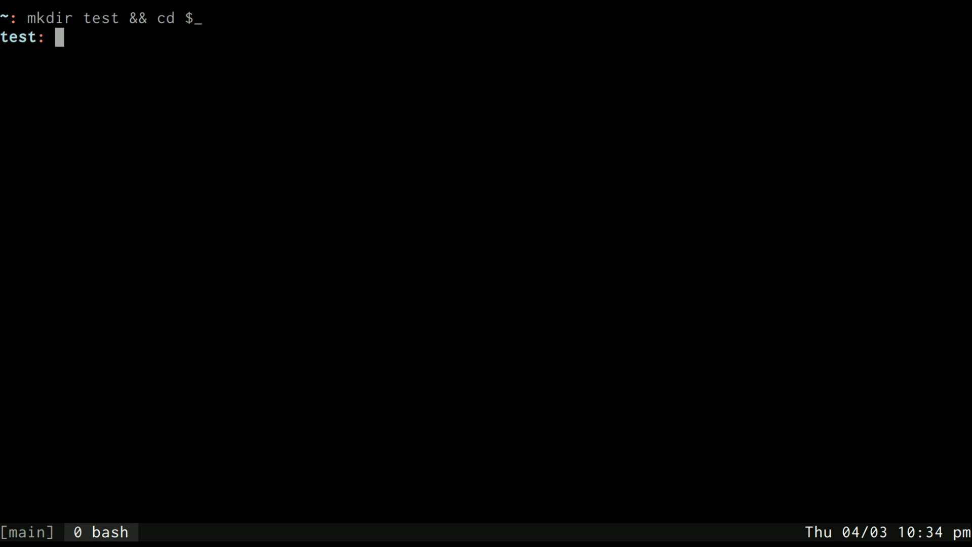
- Touch empty files a.txt through z.txt and assign files=*
{"action": "type", "text": "e"}
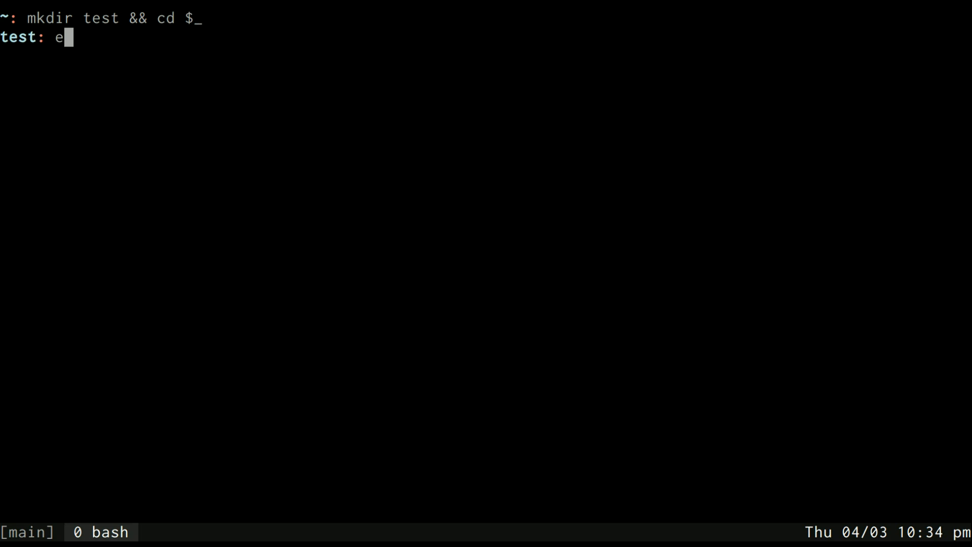
{"action": "type", "text": "ouch {a..z}.tx"}
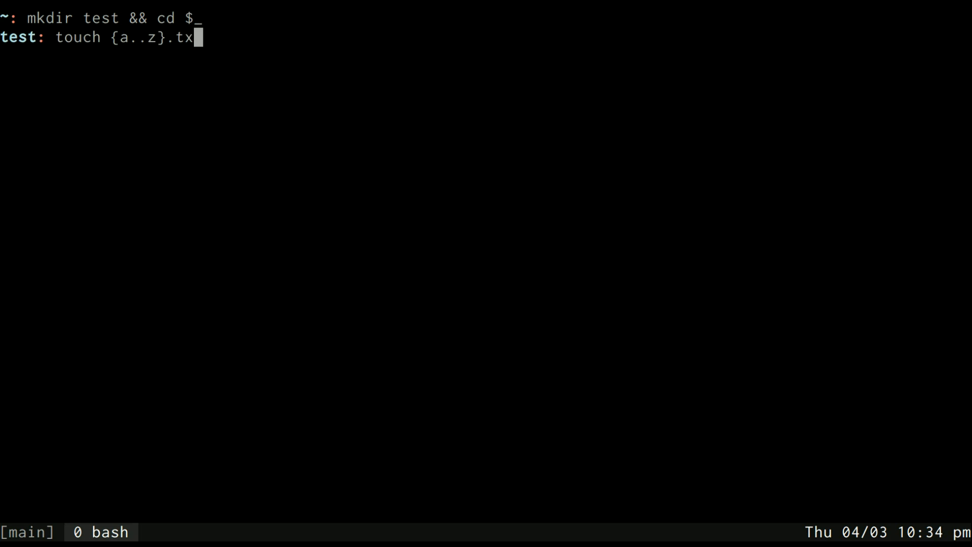
{"action": "key", "text": "Return"}
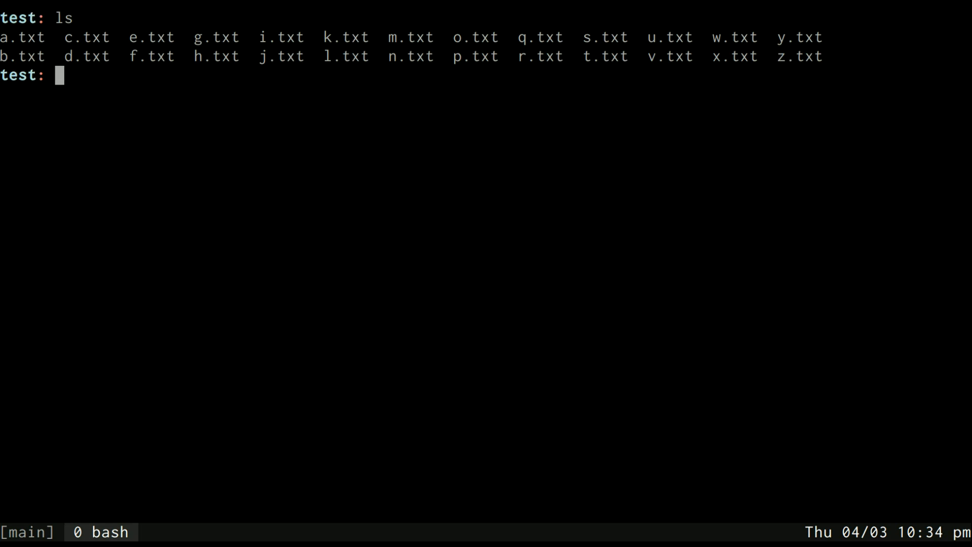
{"action": "type", "text": "files=*"}
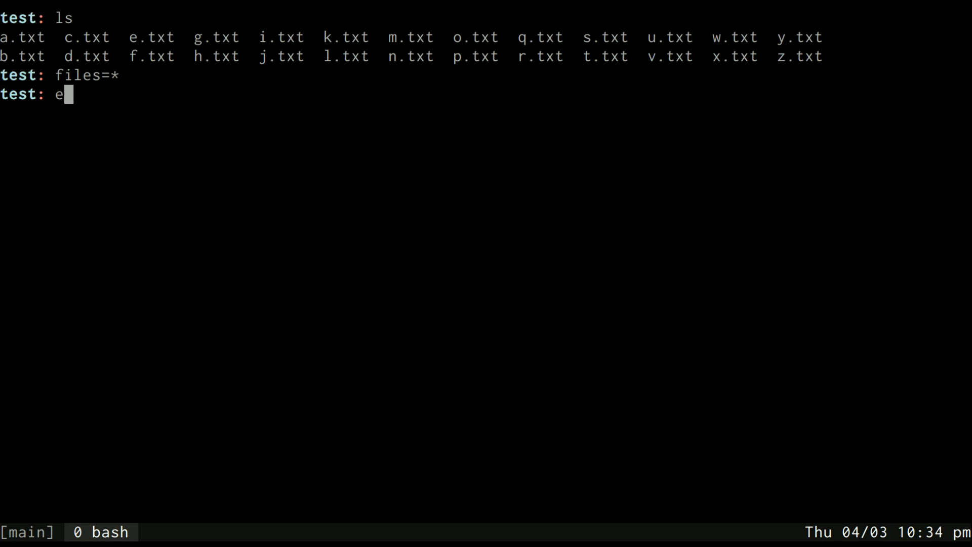
- Echo $files unquoted to list all 26 files, then quoted to print a literal asterisk
{"action": "type", "text": "cho $files"}
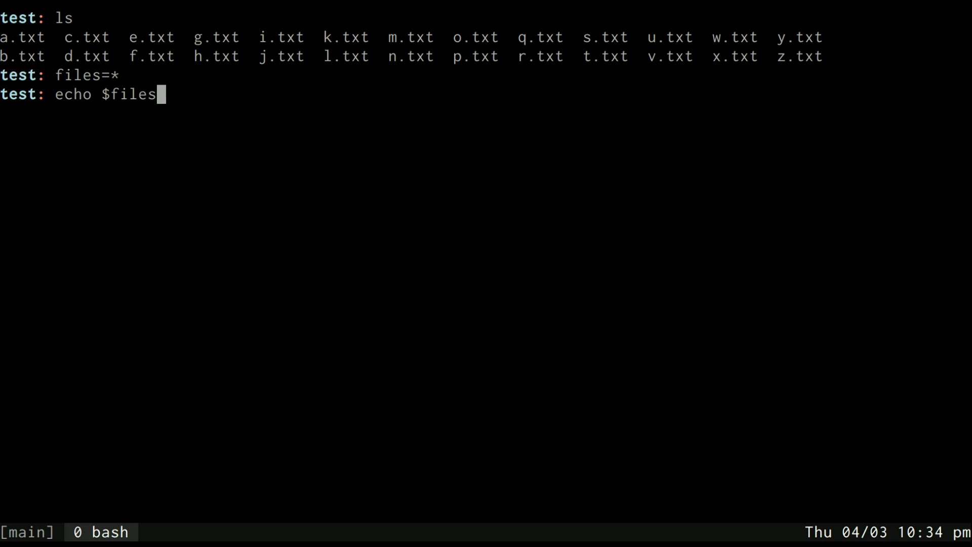
{"action": "key", "text": "Return"}
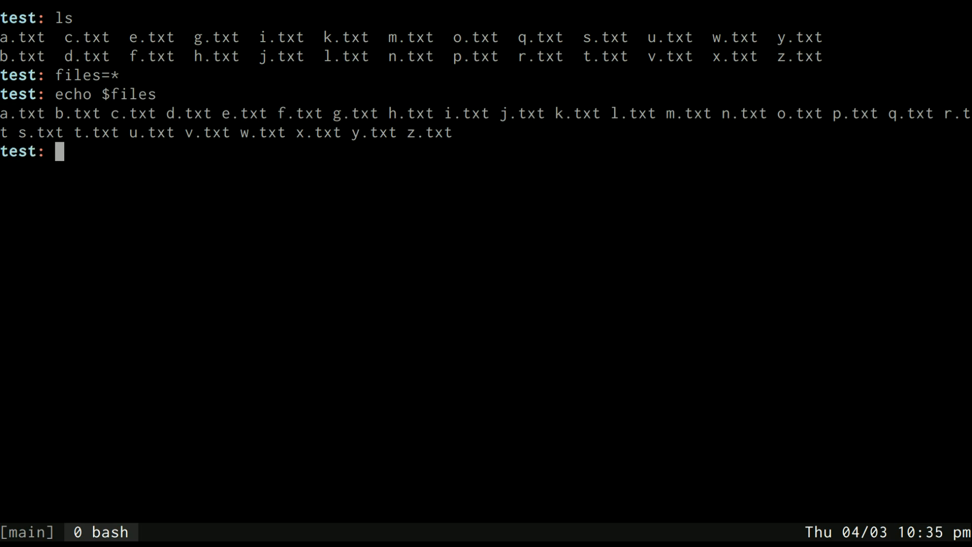
{"action": "key", "text": "Up"}
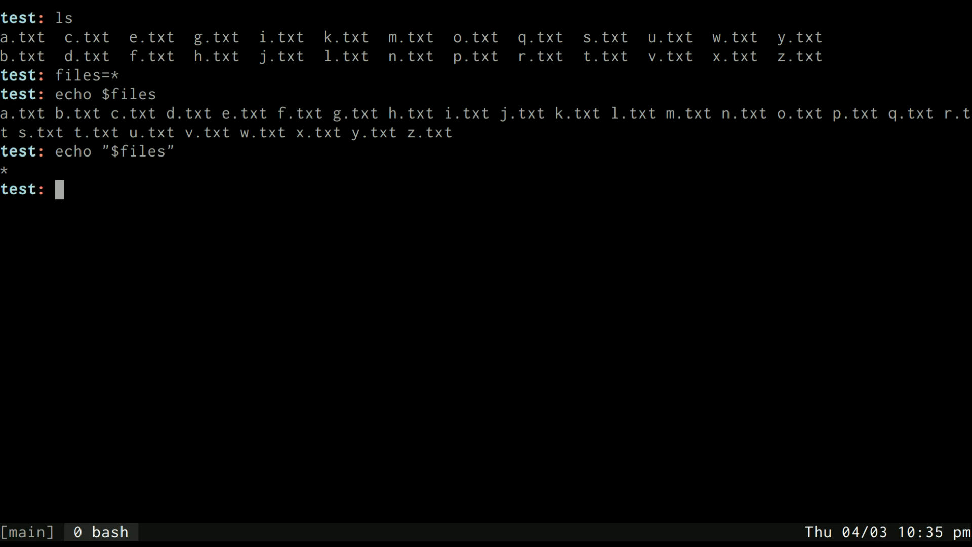
{"action": "type", "text": "echo"}
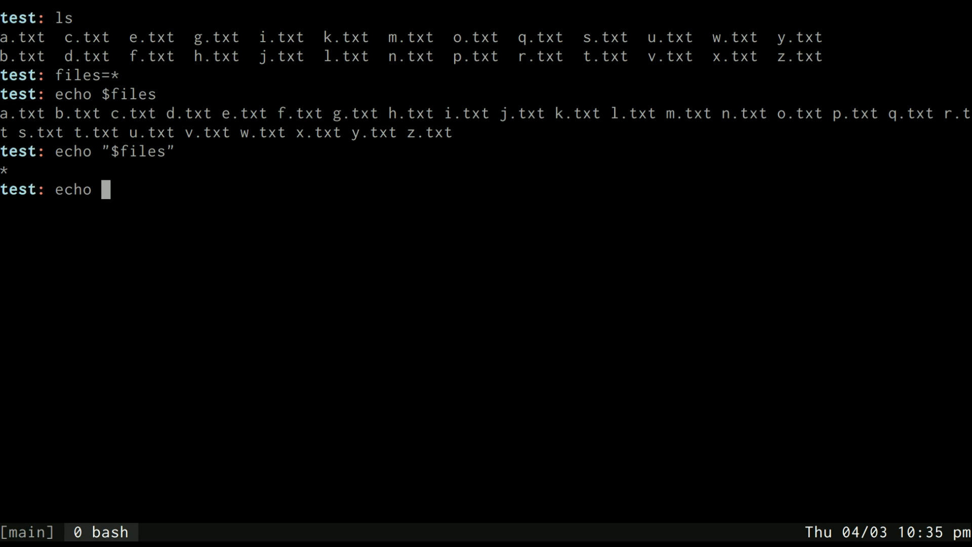
- Echo "${files[0]}", which prints a literal asterisk
{"action": "type", "text": "\""}
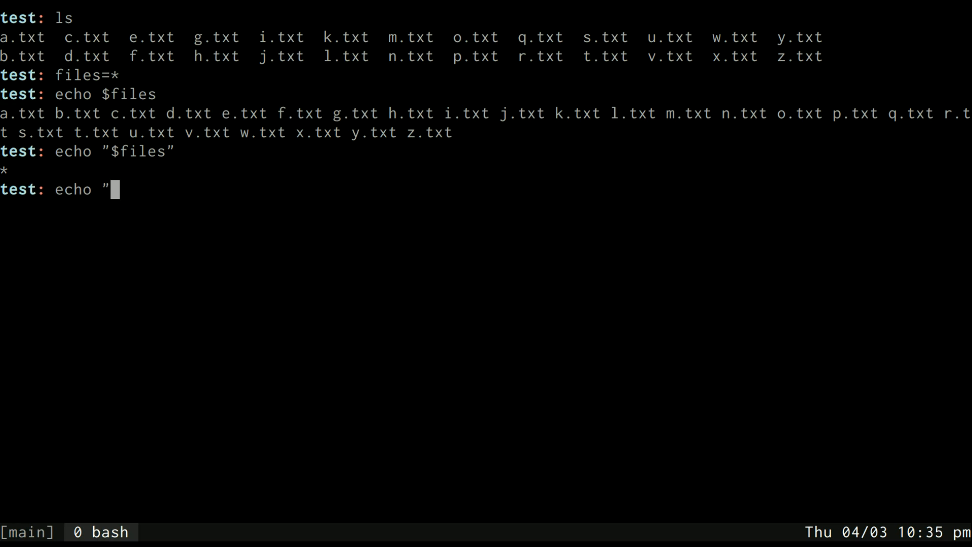
{"action": "type", "text": "${fil"}
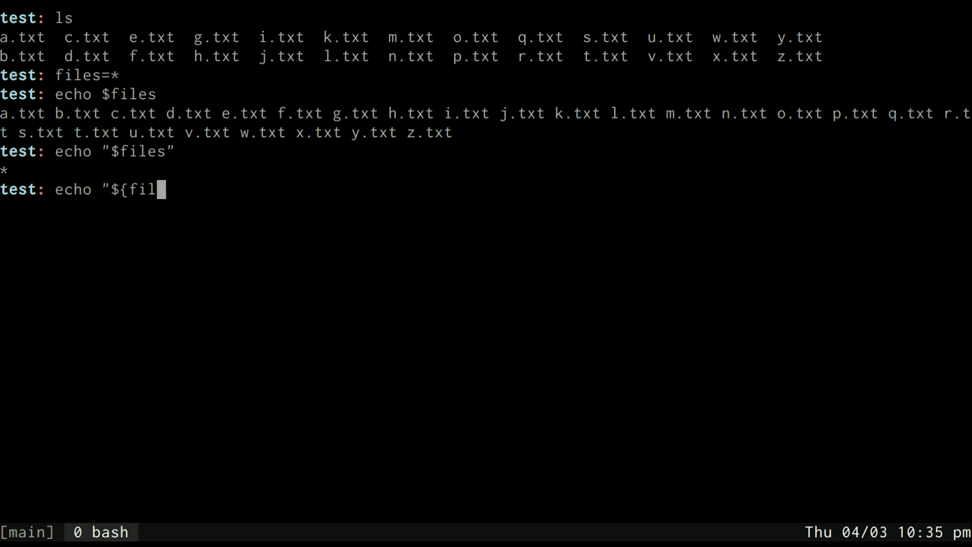
{"action": "type", "text": "es[0]"}
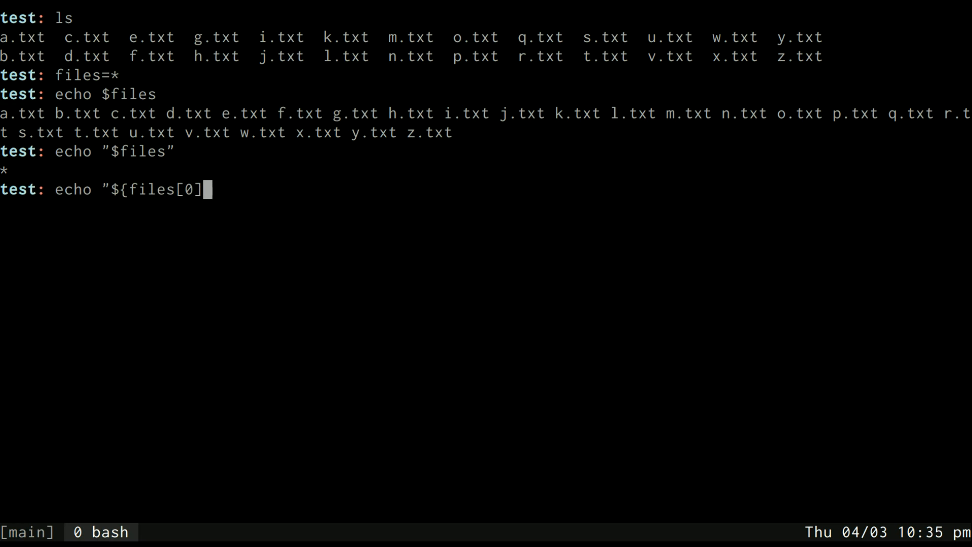
{"action": "type", "text": "}\""}
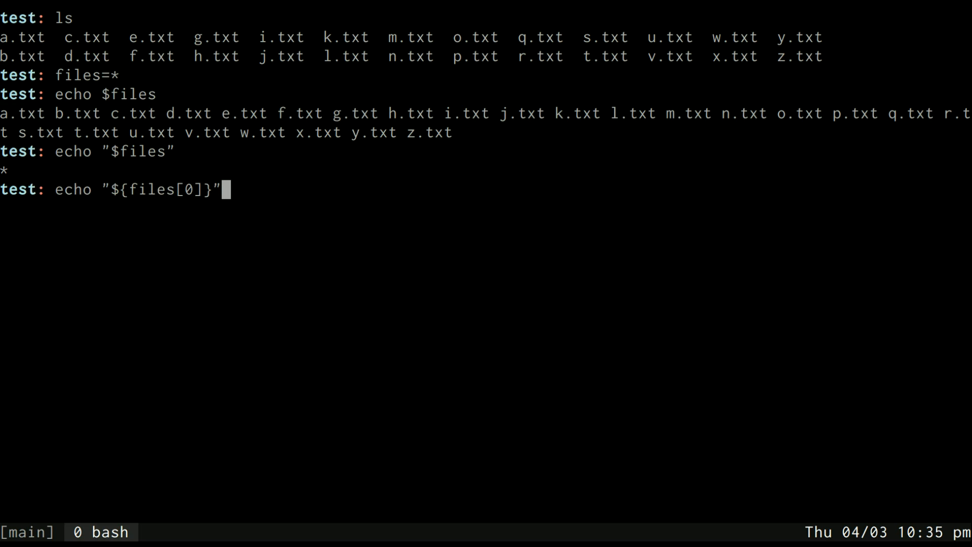
{"action": "key", "text": "Return"}
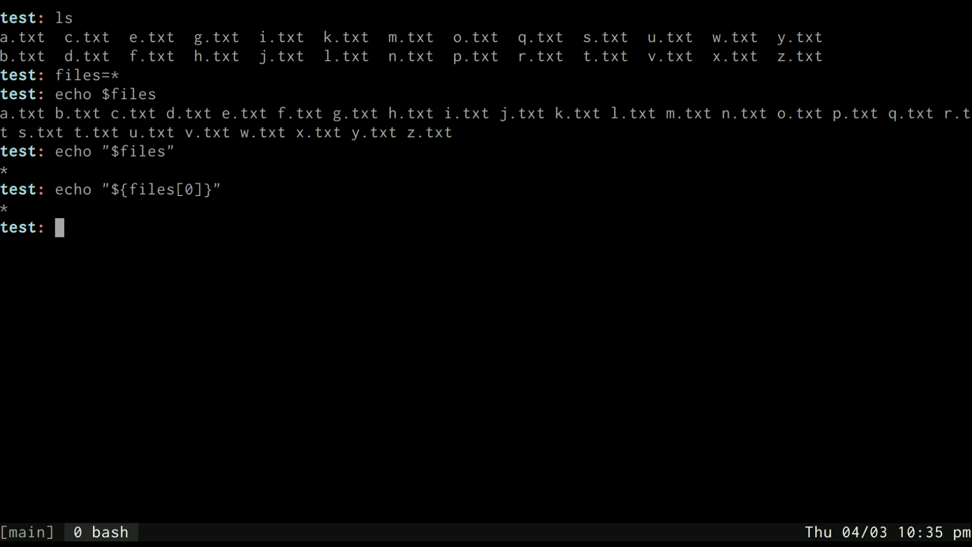
- Echo "${files[1]}" giving b.txt, then "${files[@]}" listing the elements
{"action": "type", "text": "echo \"${files[1]}\""}
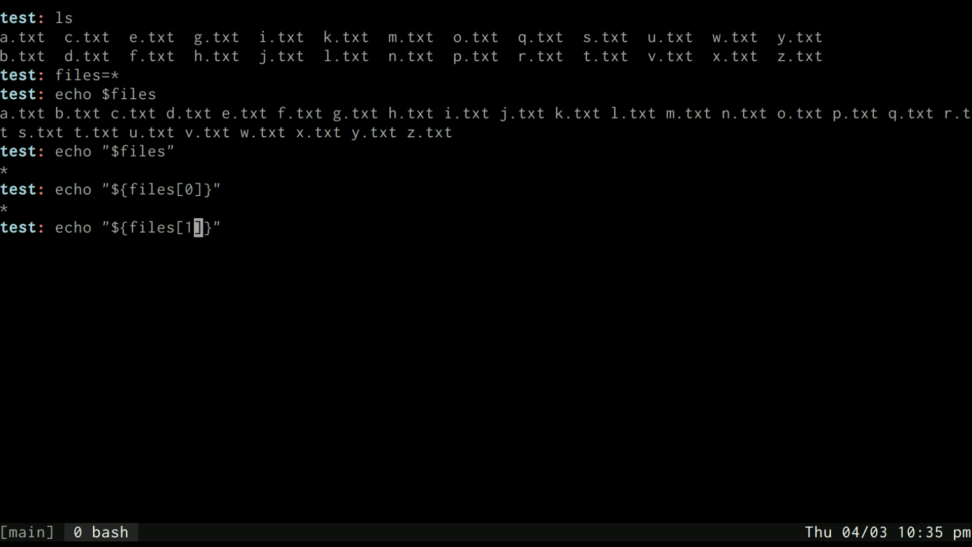
{"action": "key", "text": "Return"}
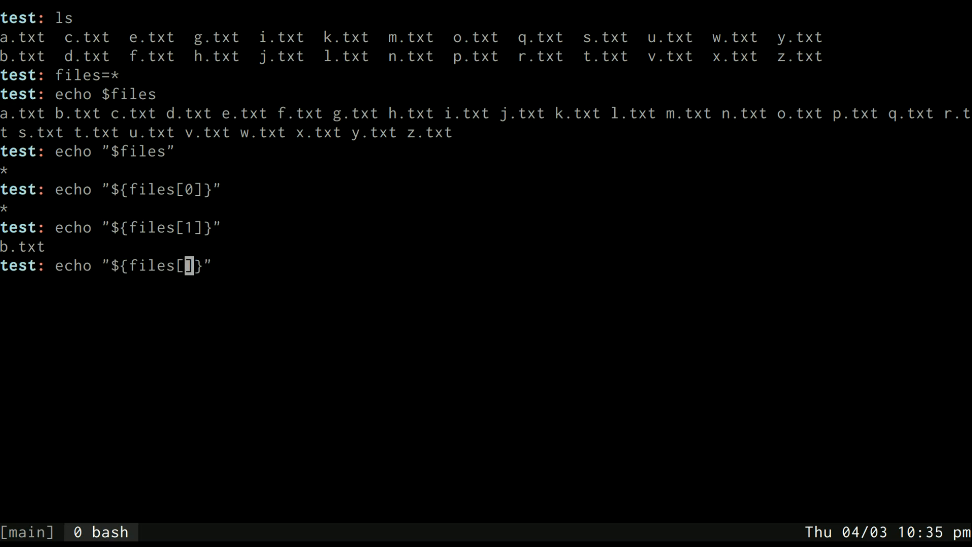
{"action": "type", "text": "@"}
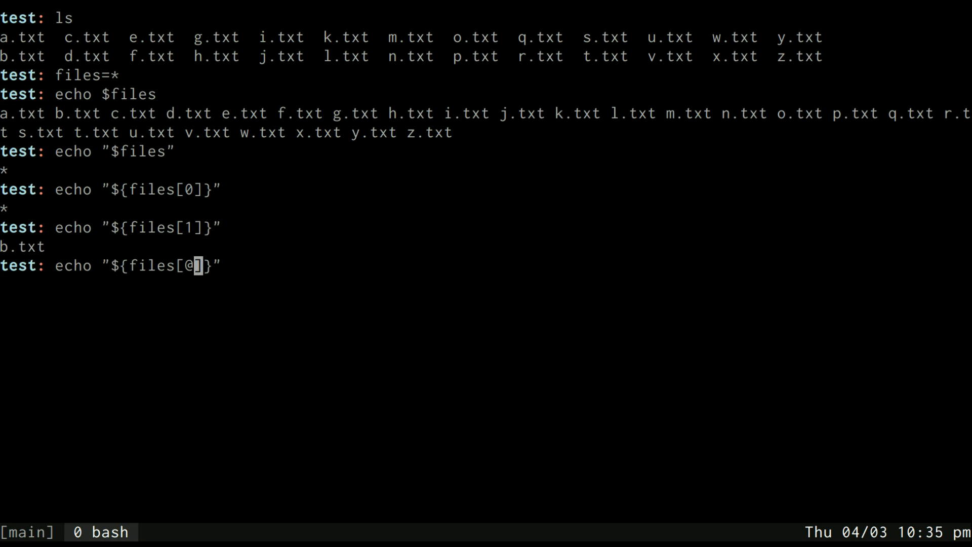
{"action": "key", "text": "Return"}
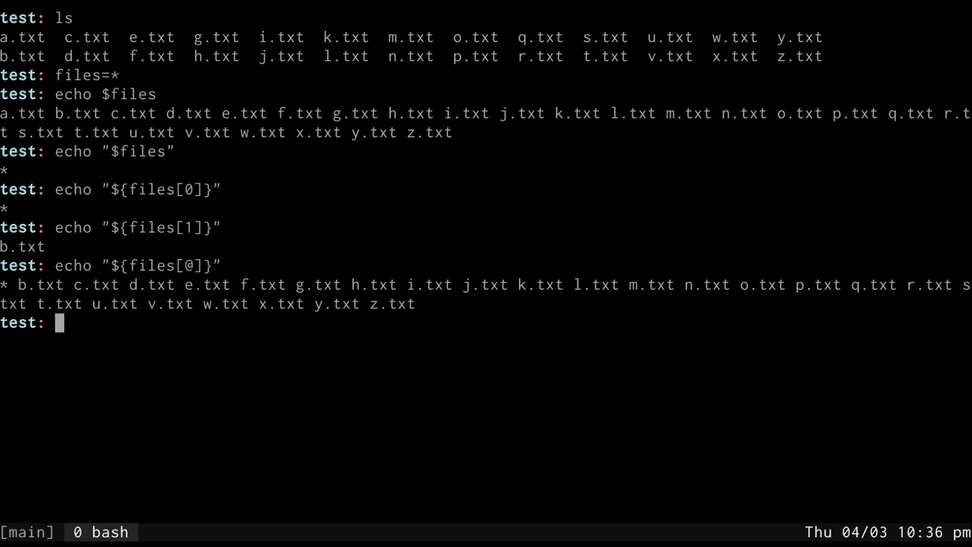
{"action": "type", "text": "files="}
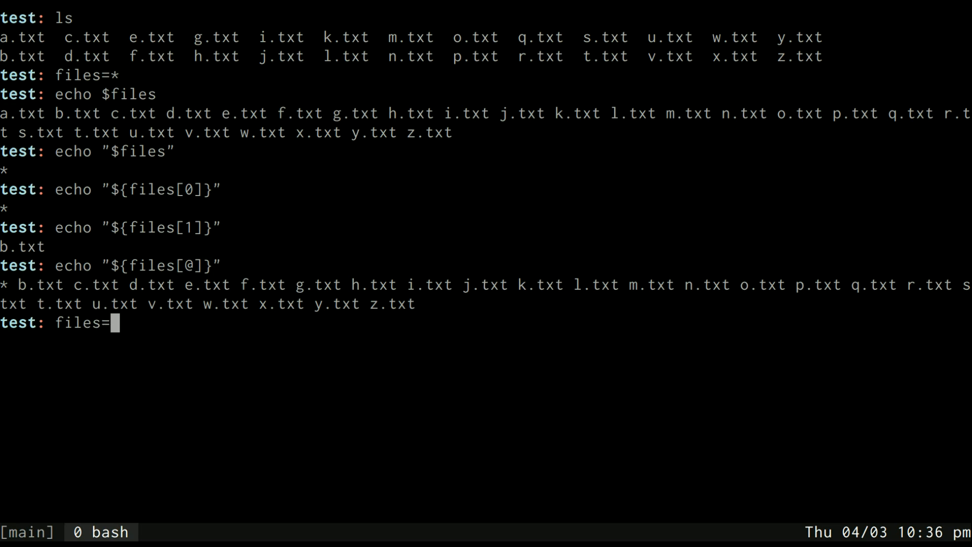
- Reassign files=(*) as an array, echo all elements and files[0] (a.txt), then clear the screen
{"action": "type", "text": "(*"}
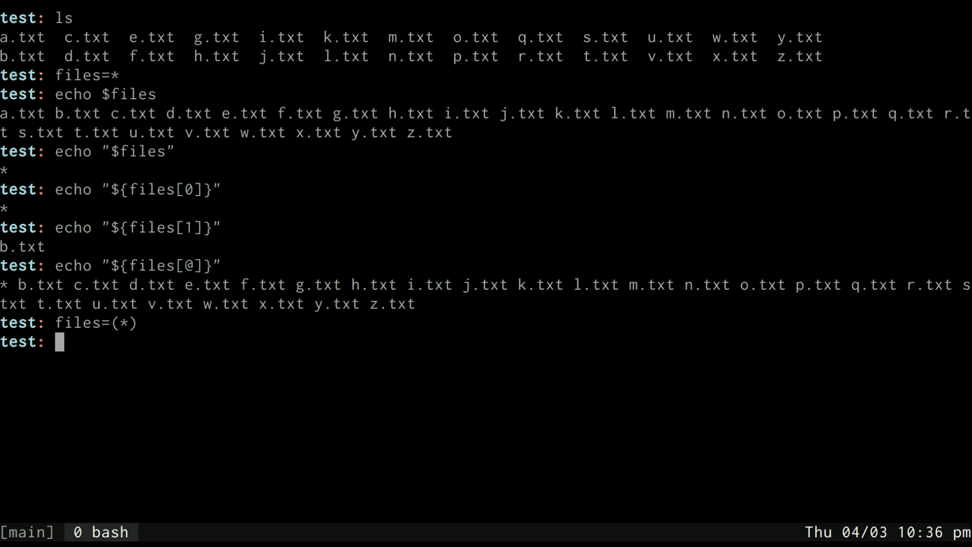
{"action": "key", "text": "Return"}
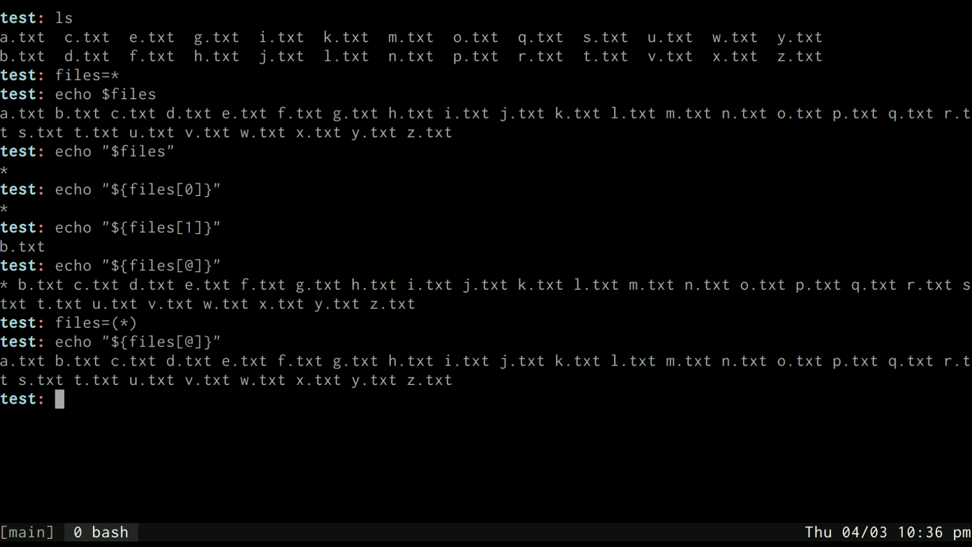
{"action": "type", "text": "echo \"${files[@]}\""}
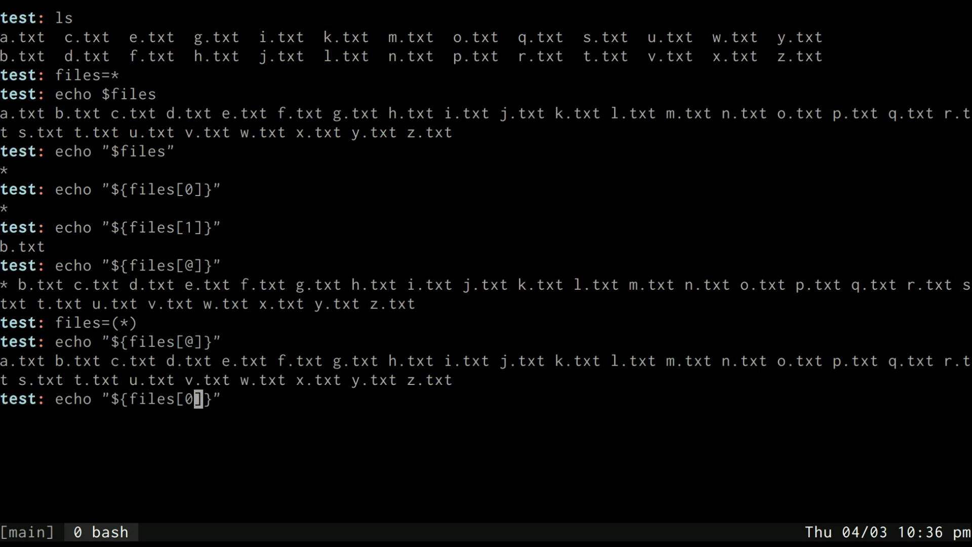
{"action": "key", "text": "Return"}
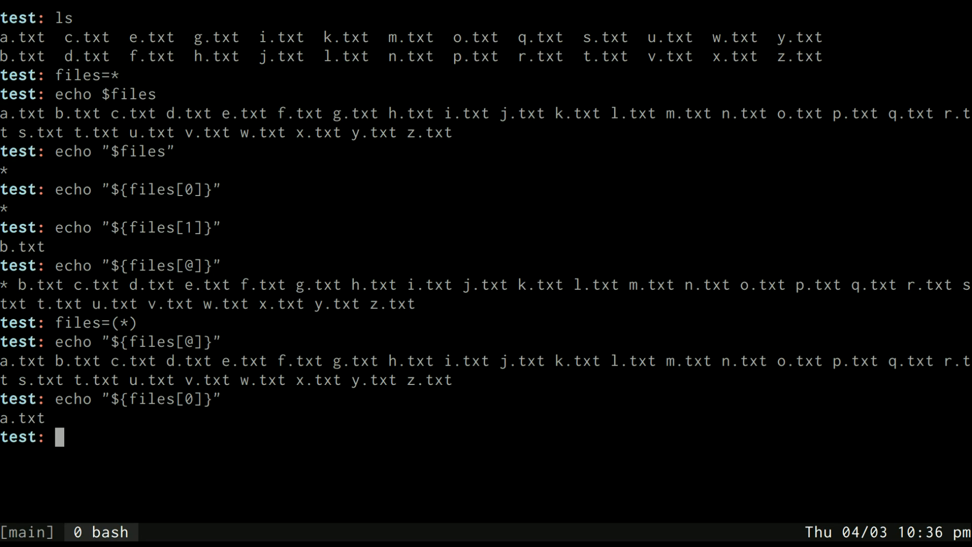
{"action": "key", "text": "ctrl+l"}
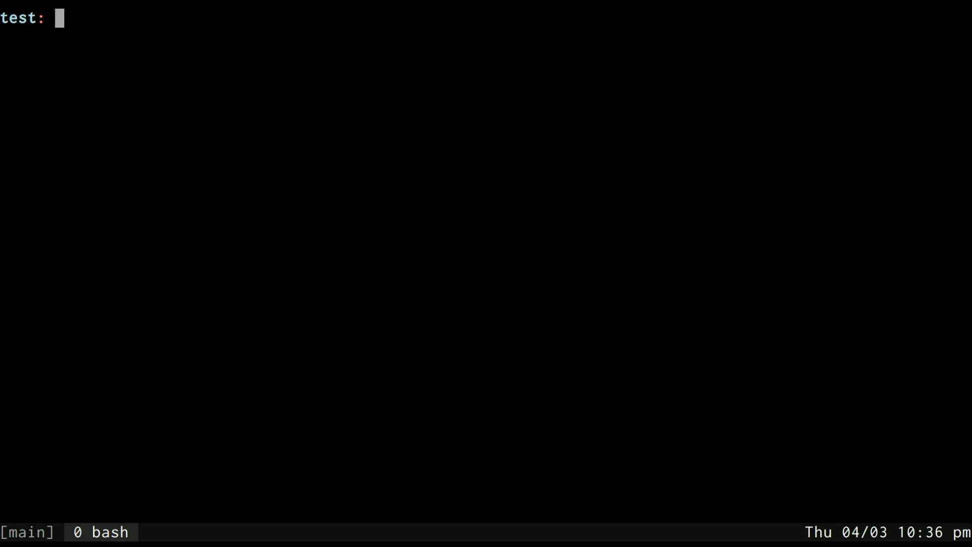
{"action": "type", "text": "echo"}
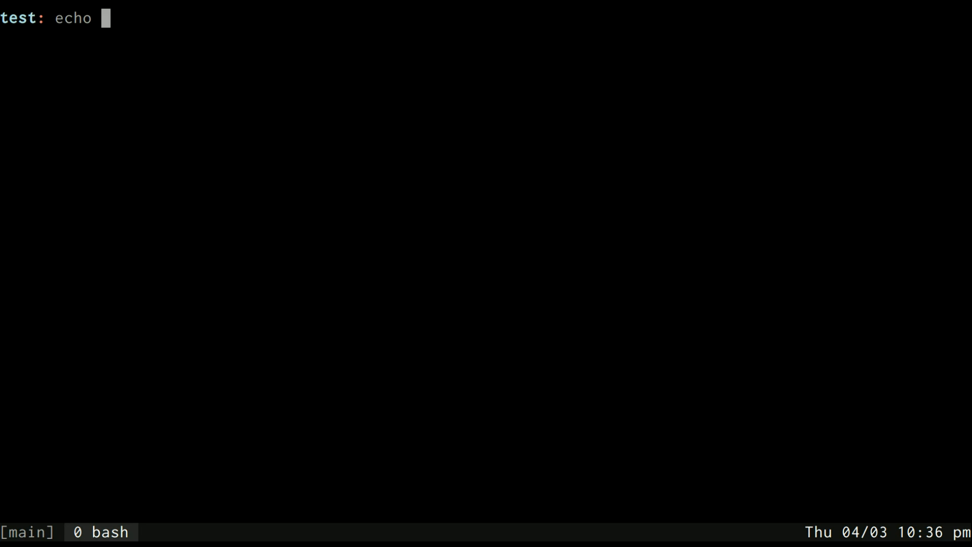
{"action": "type", "text": "\"$fi"}
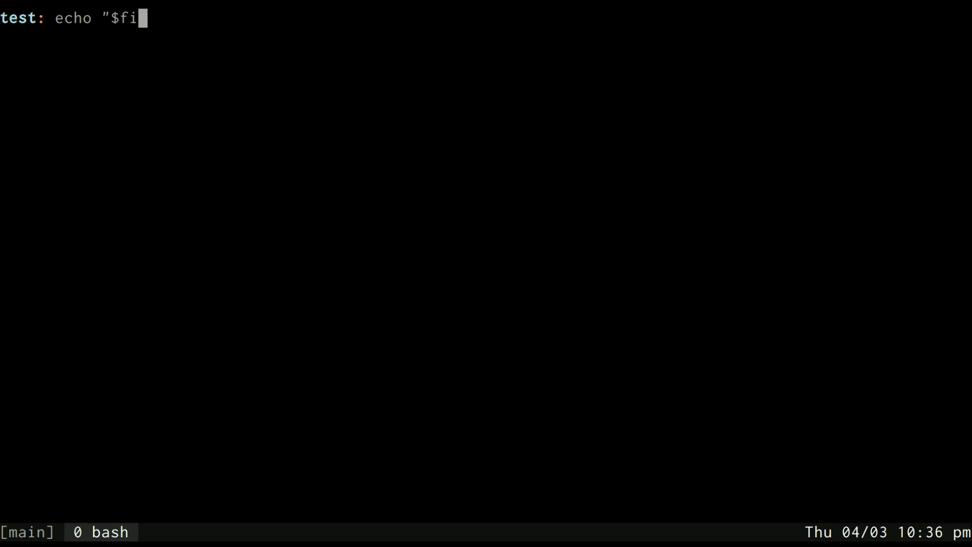
{"action": "type", "text": "les\""}
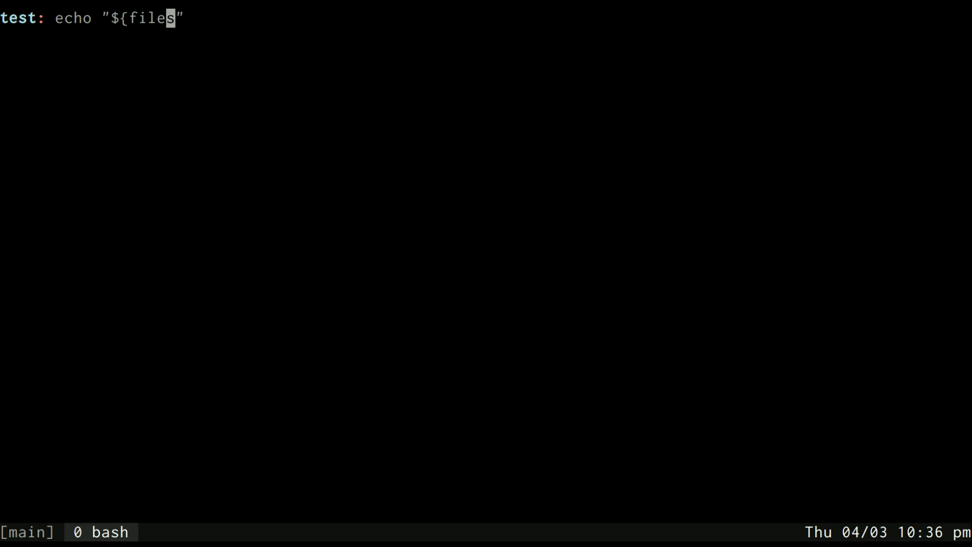
{"action": "key", "text": "ctrl+u"}
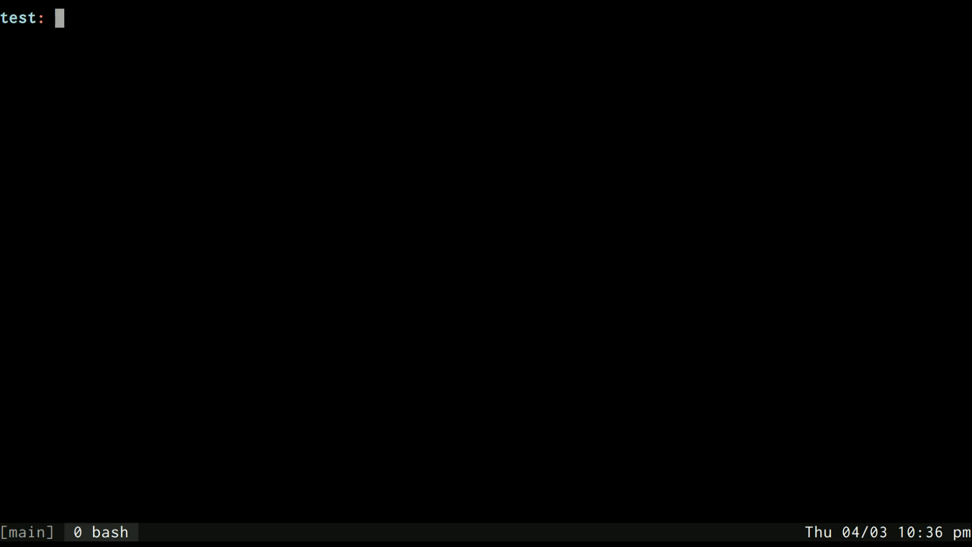
- Assign test="check this out" and echo "$test." with a trailing period
{"action": "type", "text": "test=\"che"}
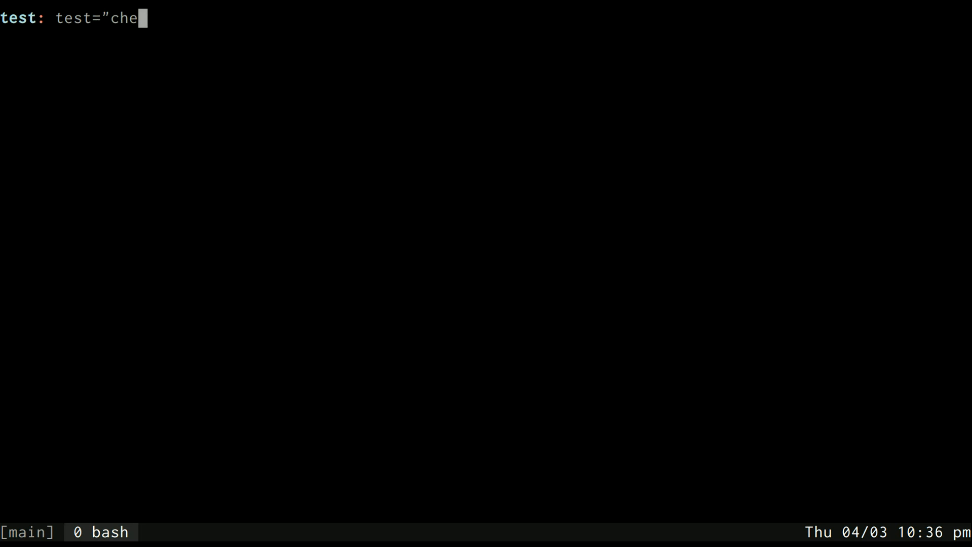
{"action": "type", "text": "ck this ou"}
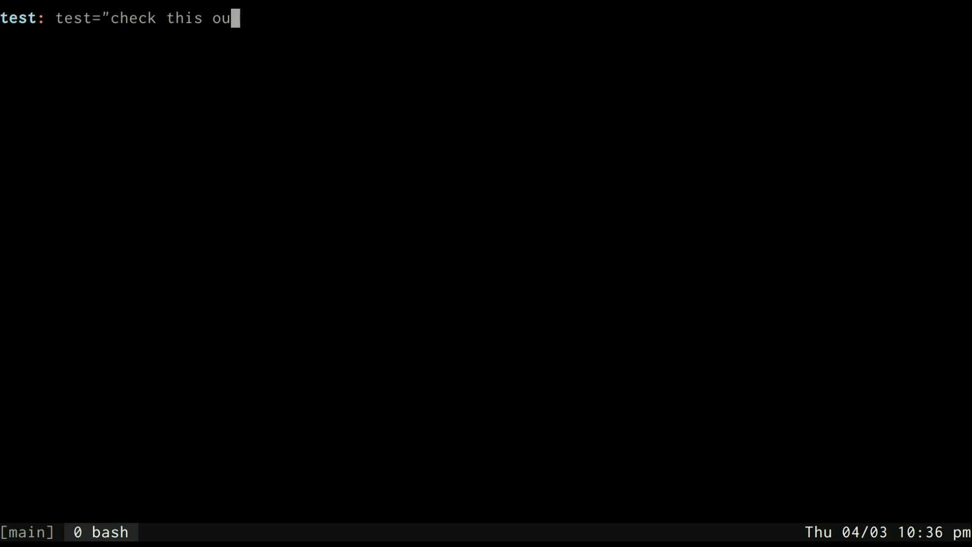
{"action": "key", "text": "Return"}
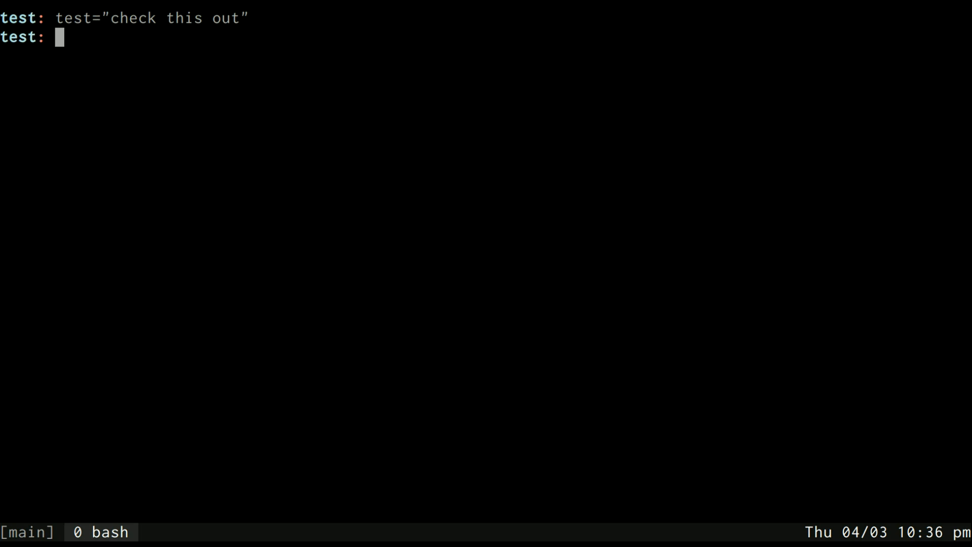
{"action": "type", "text": "echo"}
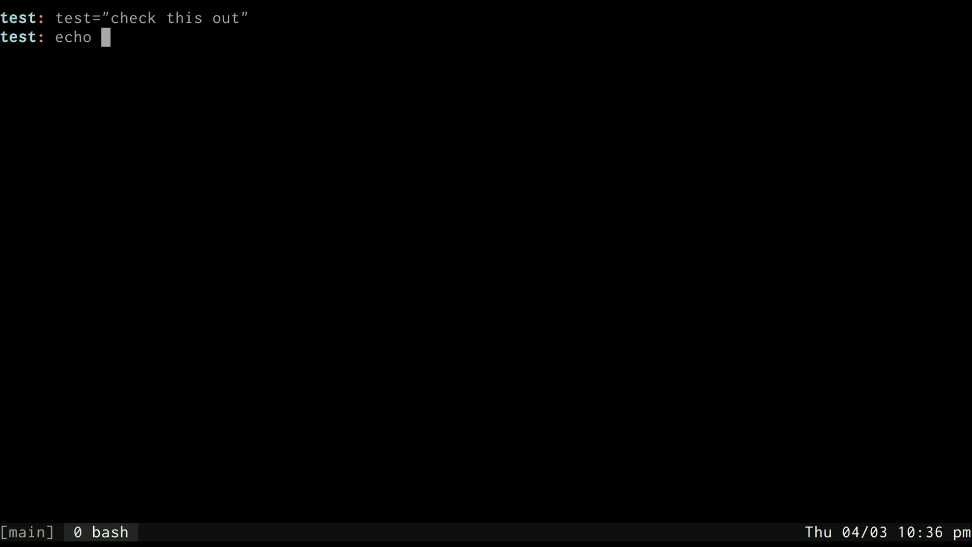
{"action": "type", "text": "\""}
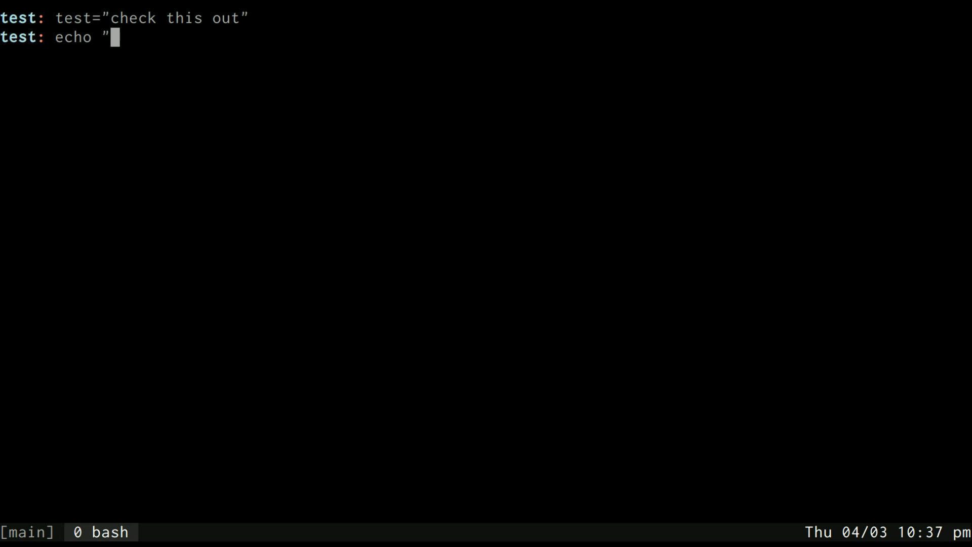
{"action": "type", "text": "$test"}
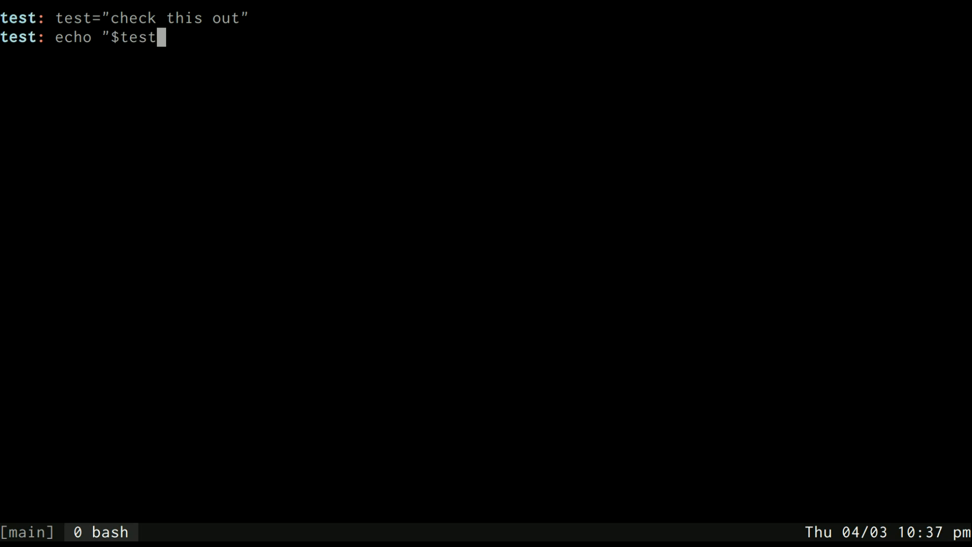
{"action": "key", "text": "Return"}
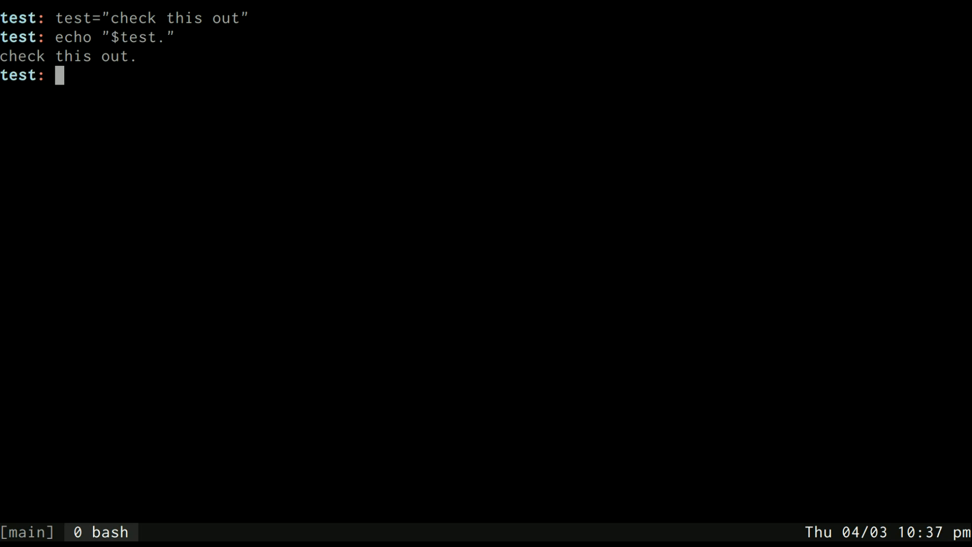
- Use braces in echo "${test}s" to print check this outs, then clear the screen
{"action": "type", "text": "echo \"$test.\""}
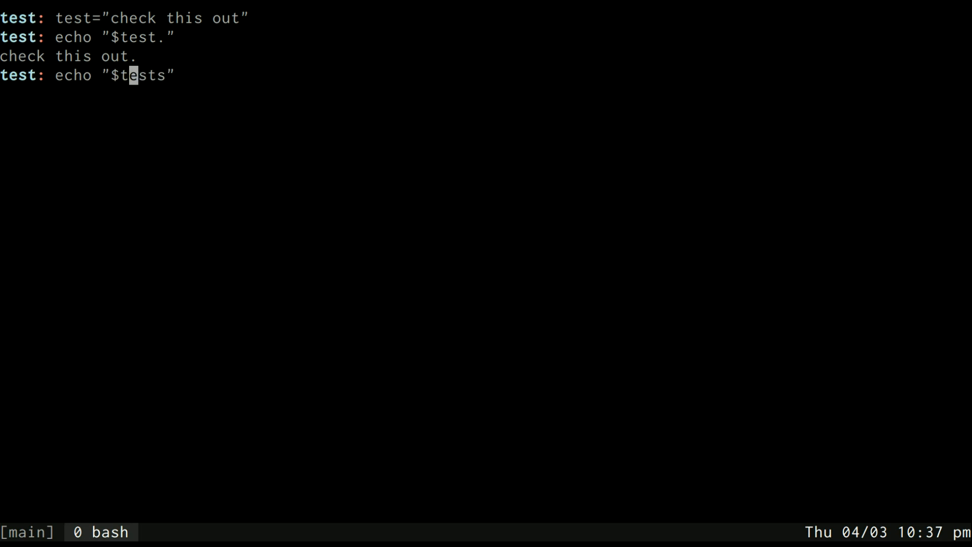
{"action": "key", "text": "End"}
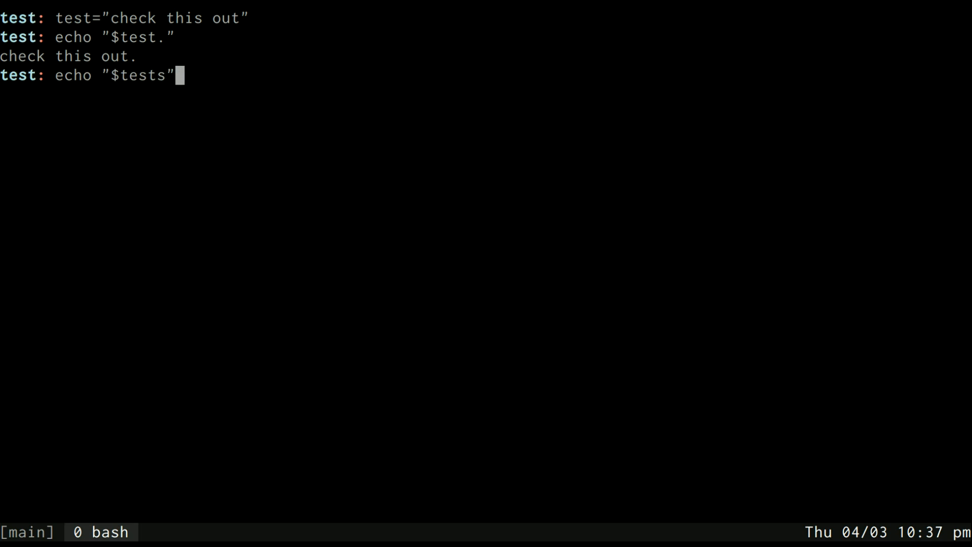
{"action": "key", "text": "Left"}
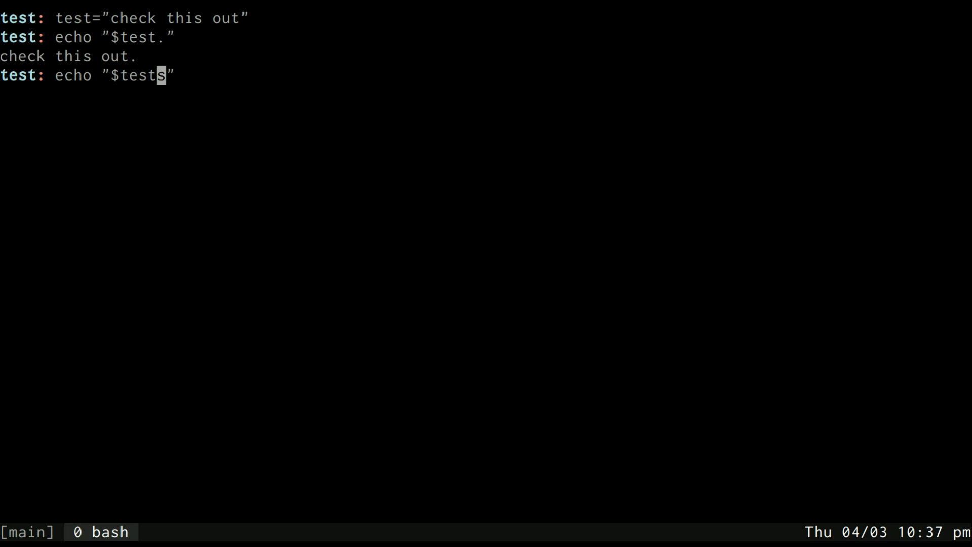
{"action": "type", "text": "{test}"}
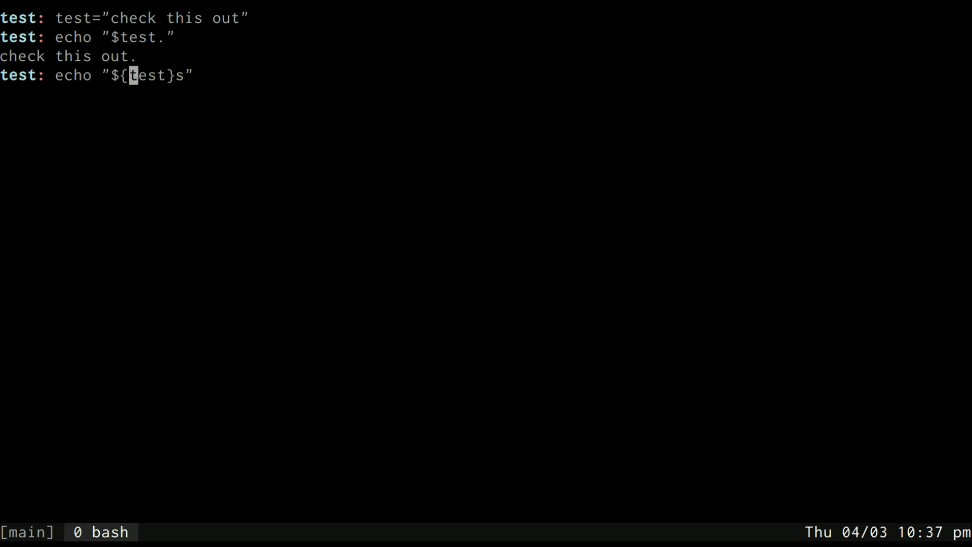
{"action": "key", "text": "Return"}
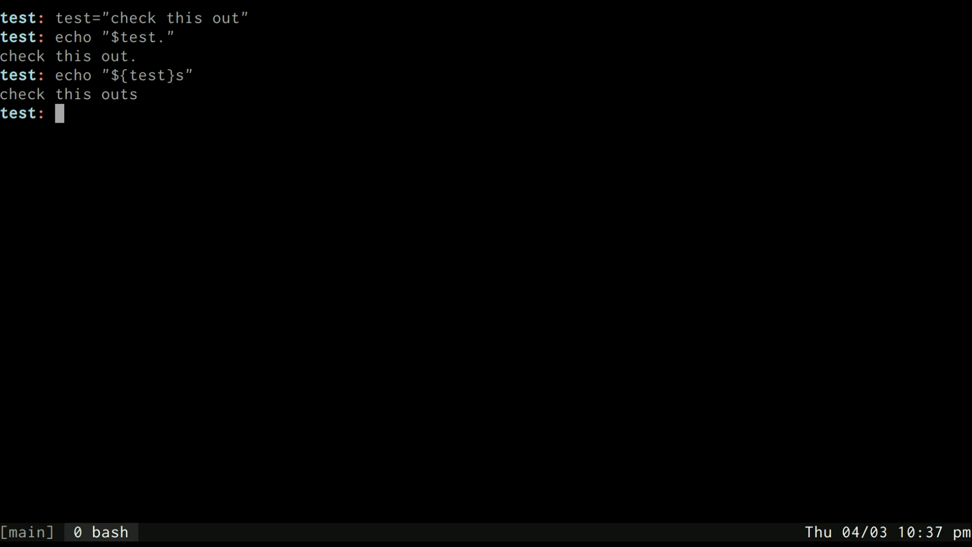
{"action": "type", "text": "echo \"${test}s\""}
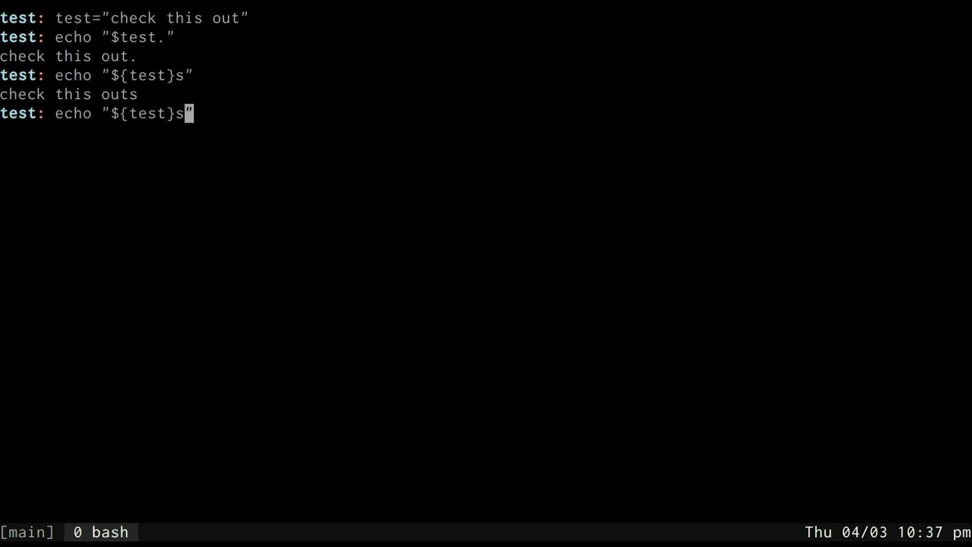
{"action": "key", "text": "Return"}
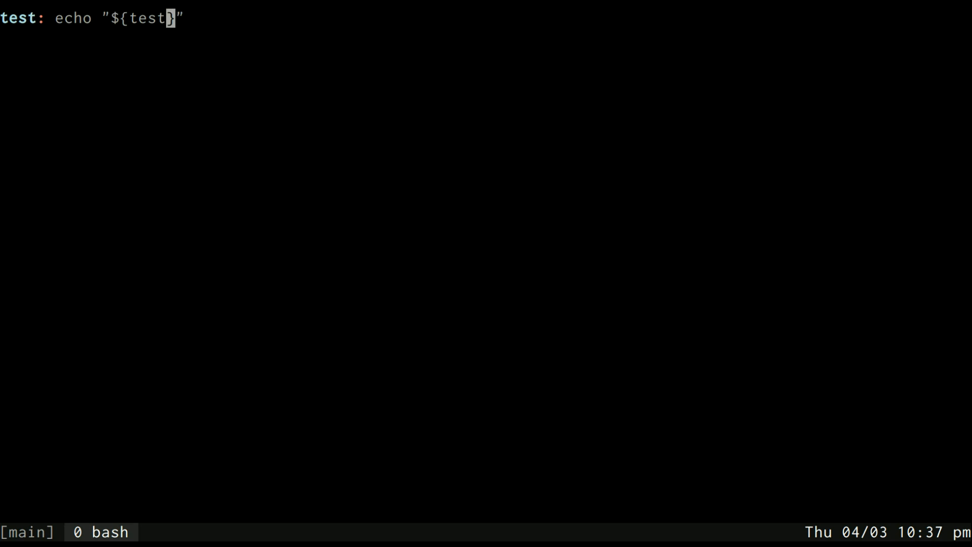
- Echo "${files[@]}" listing a.txt through z.txt, then "${test}" printing check this out
{"action": "type", "text": "["}
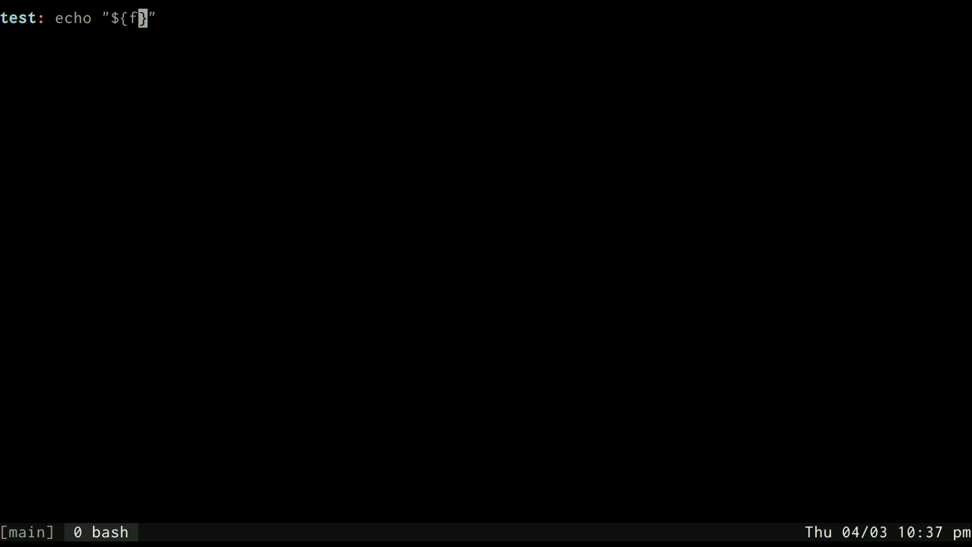
{"action": "type", "text": "iles[@"}
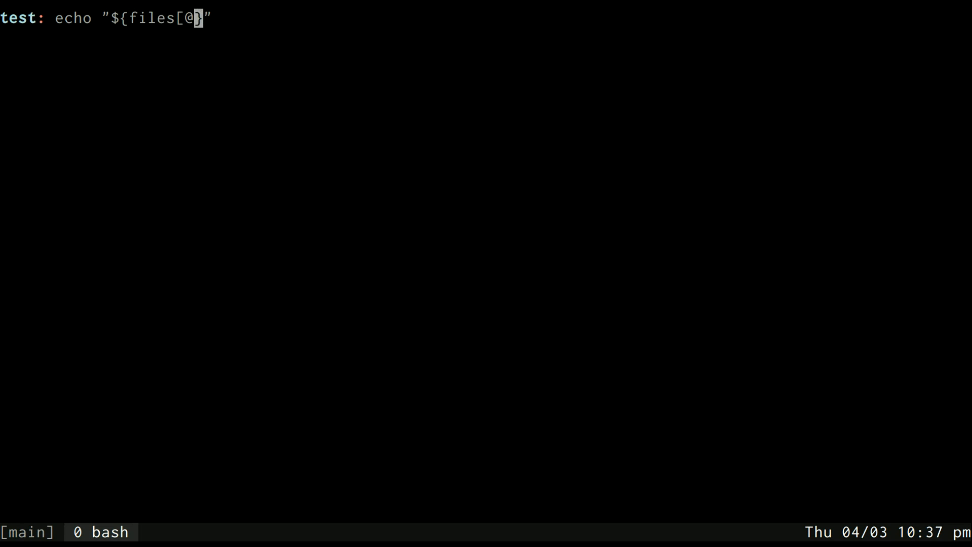
{"action": "key", "text": "Return"}
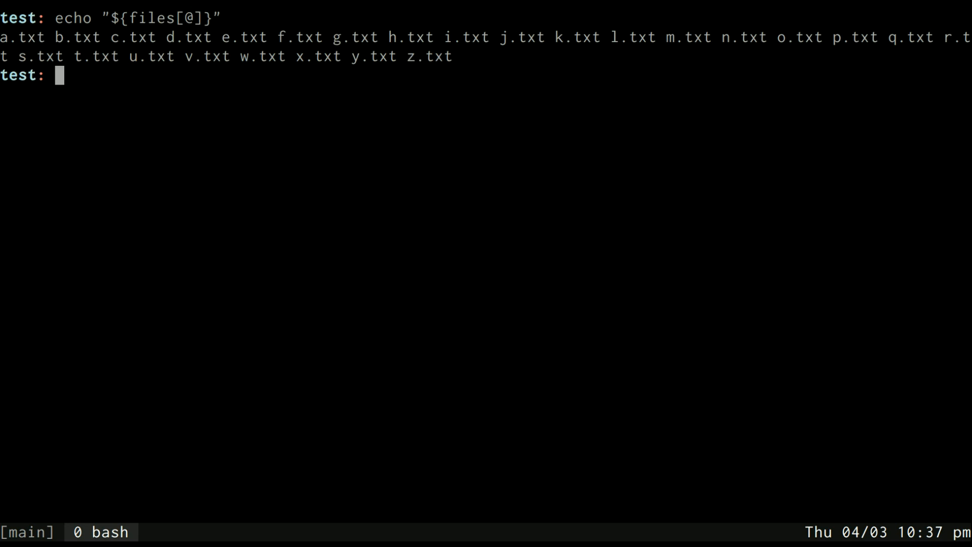
{"action": "type", "text": "echo \"${test}\""}
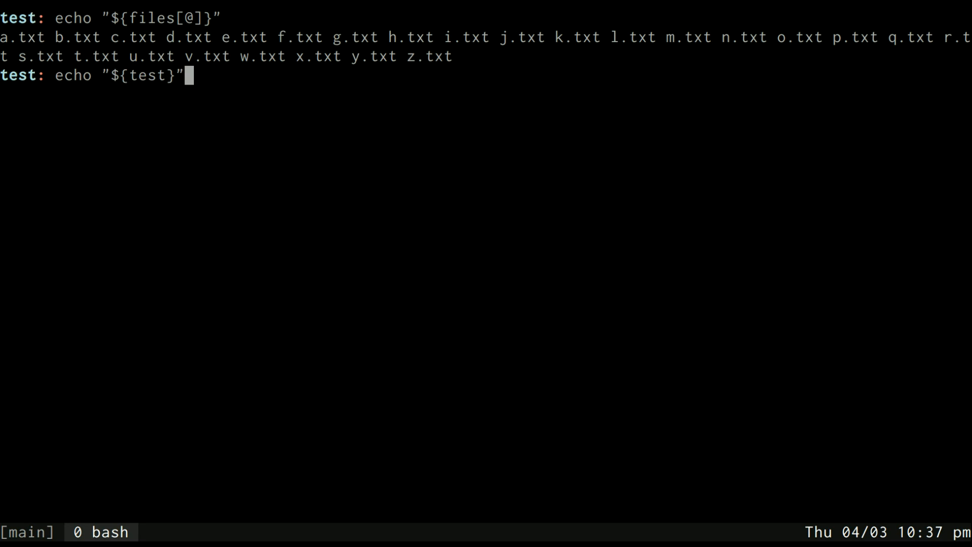
{"action": "key", "text": "Return"}
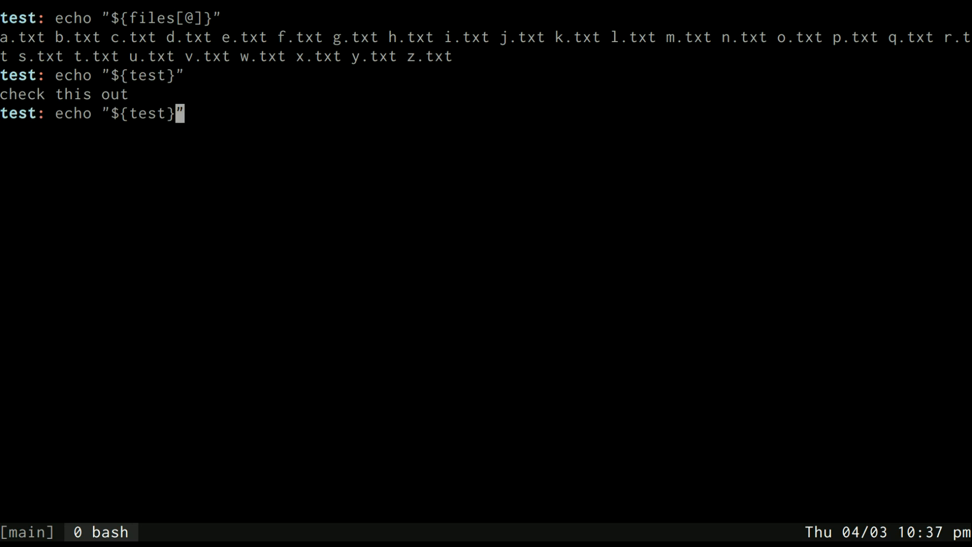
{"action": "key", "text": "Left"}
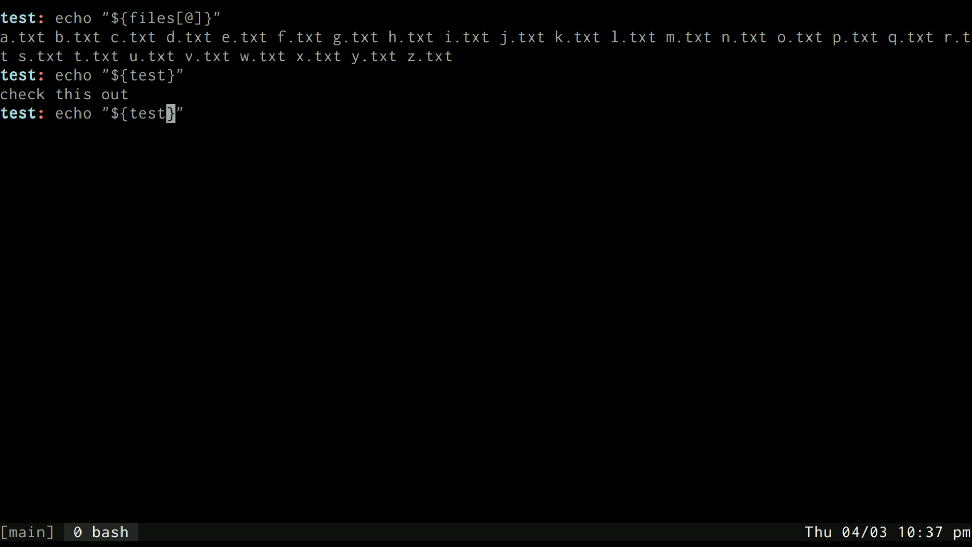
- Echo substrings "${test:0:5}" and "${test:6:4}", giving check and this
{"action": "type", "text": ":0"}
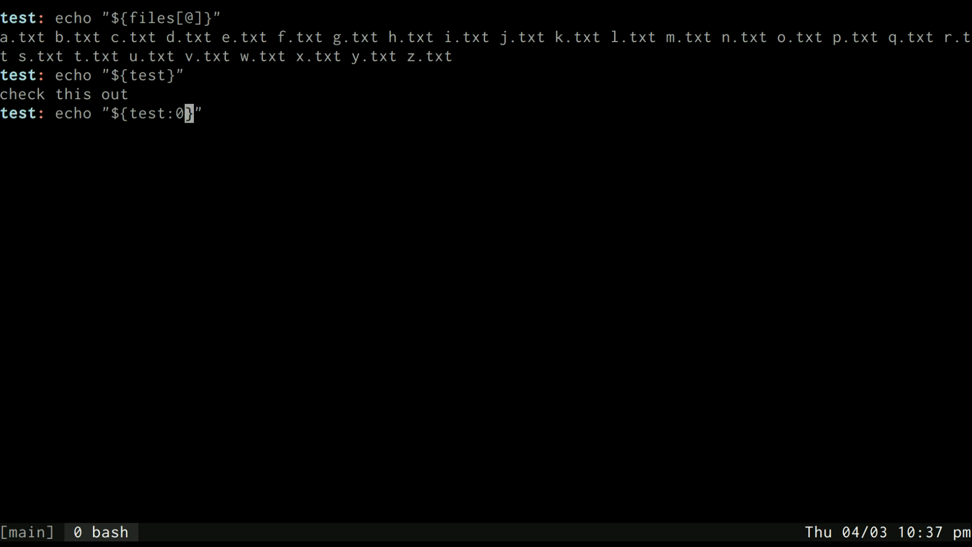
{"action": "type", "text": ":5"}
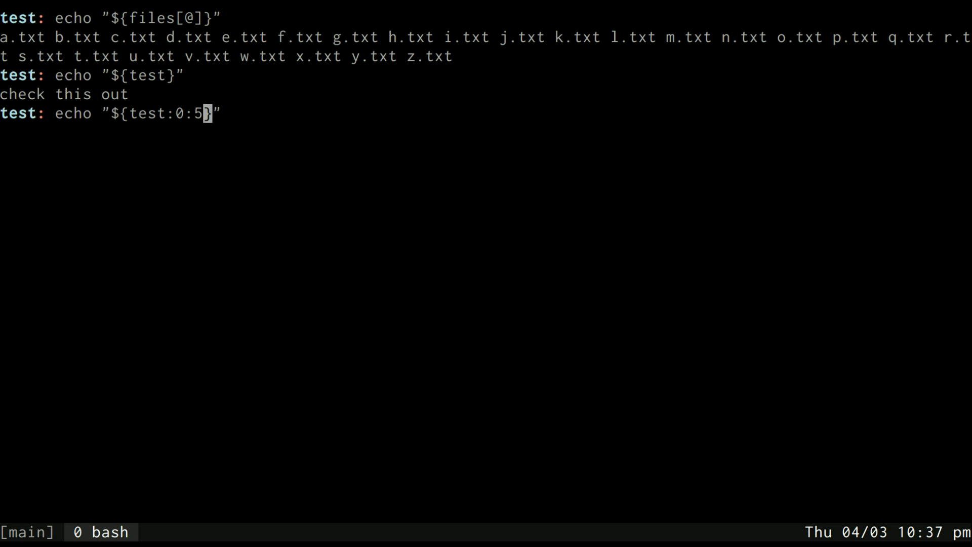
{"action": "key", "text": "Return"}
{"action": "type", "text": "echo \"${test:6:5}\""}
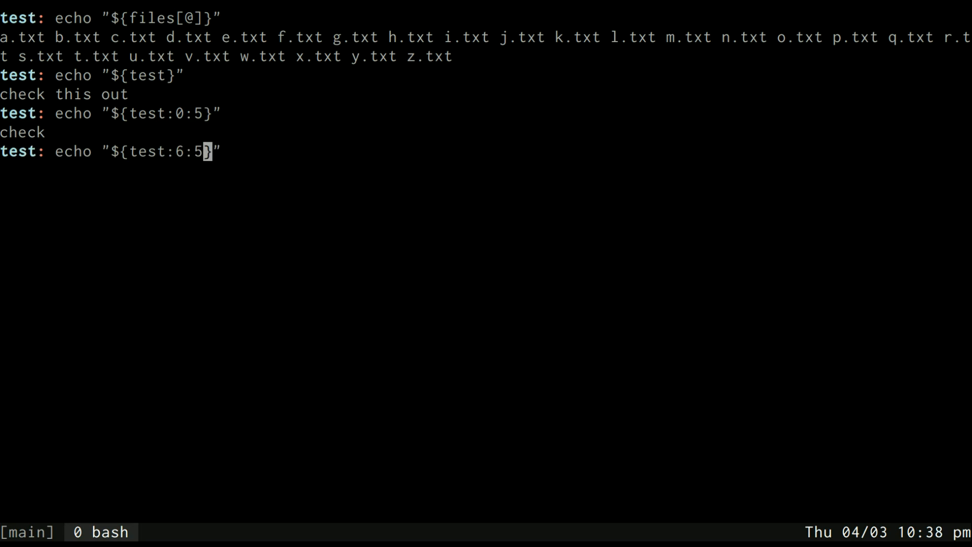
{"action": "key", "text": "Return"}
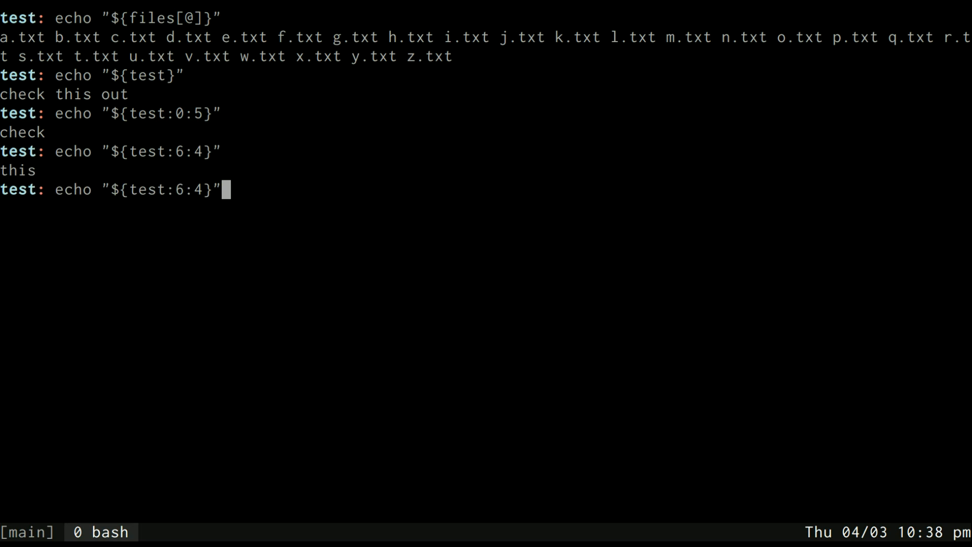
- Echo "${test:0:9}" and "${test:0:10}", giving check thi and check this
{"action": "key", "text": "BackSpace"}
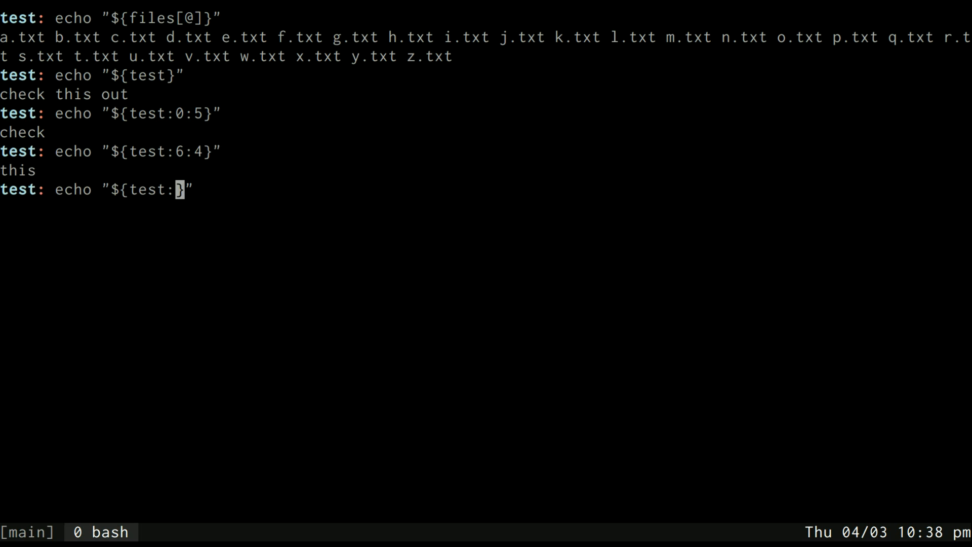
{"action": "type", "text": "0:9"}
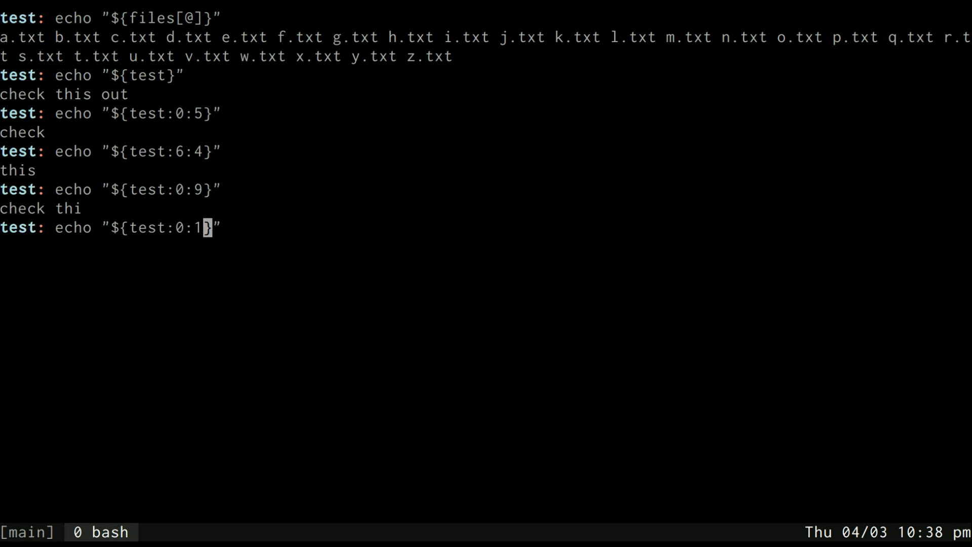
{"action": "key", "text": "Return"}
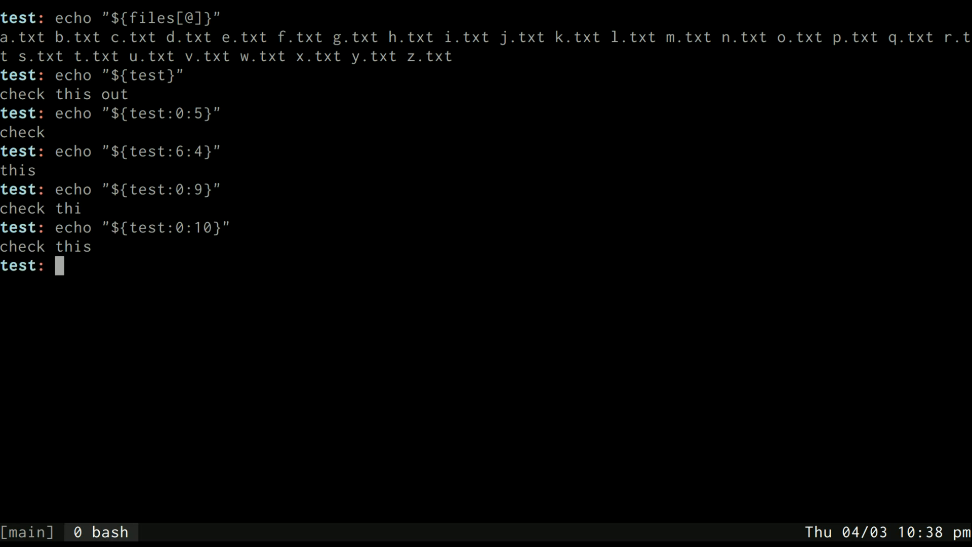
{"action": "type", "text": "echo \"${test:0}\""}
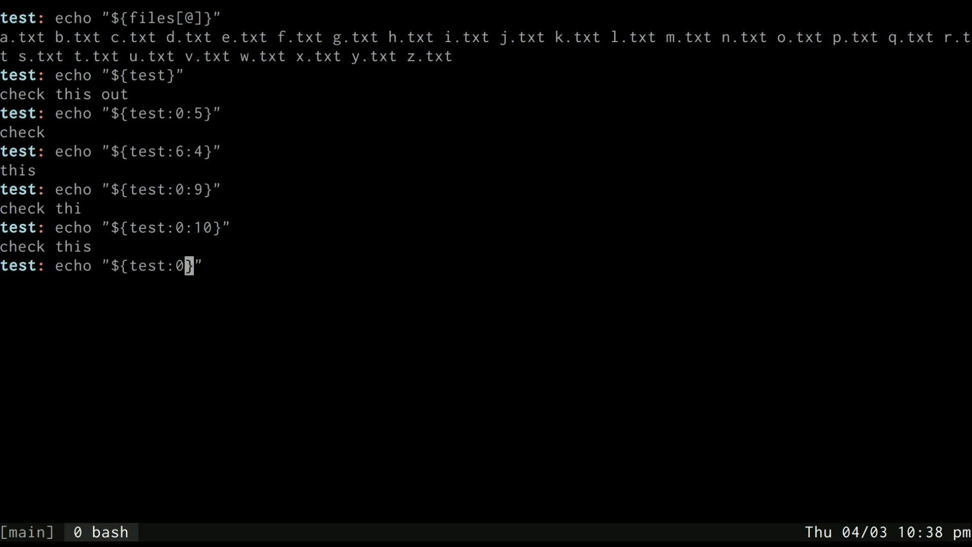
- Slice the files array with "${files[@]:3:6}" to print d.txt through i.txt
{"action": "type", "text": "files"}
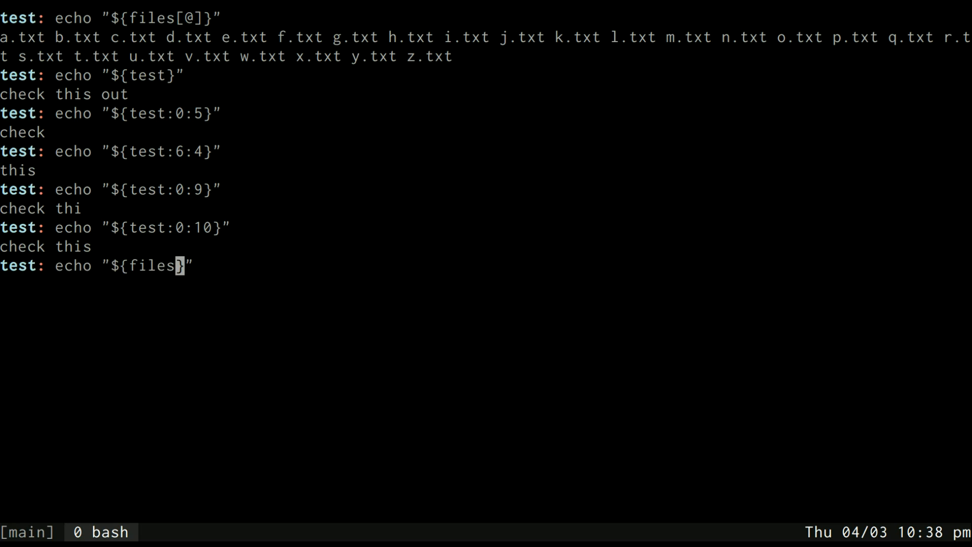
{"action": "type", "text": "["}
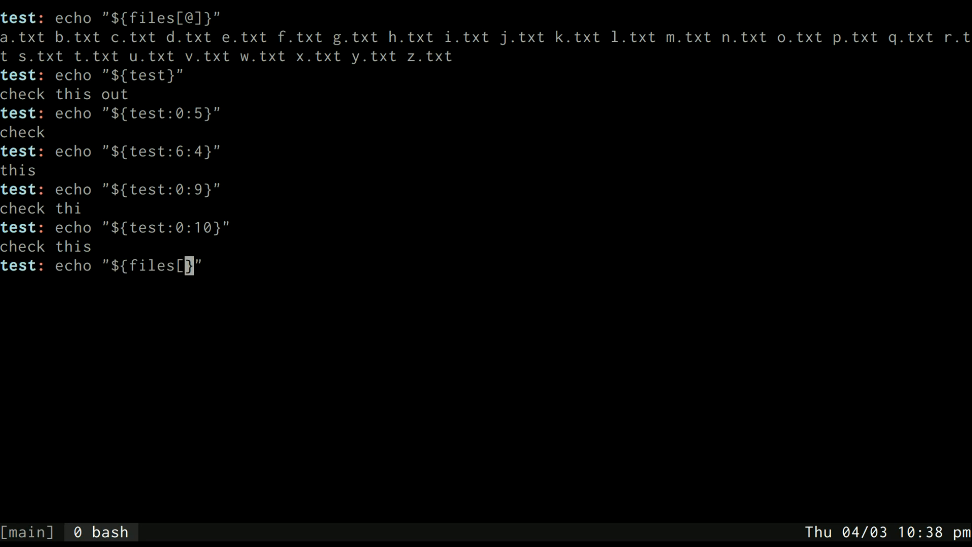
{"action": "type", "text": "@]:"}
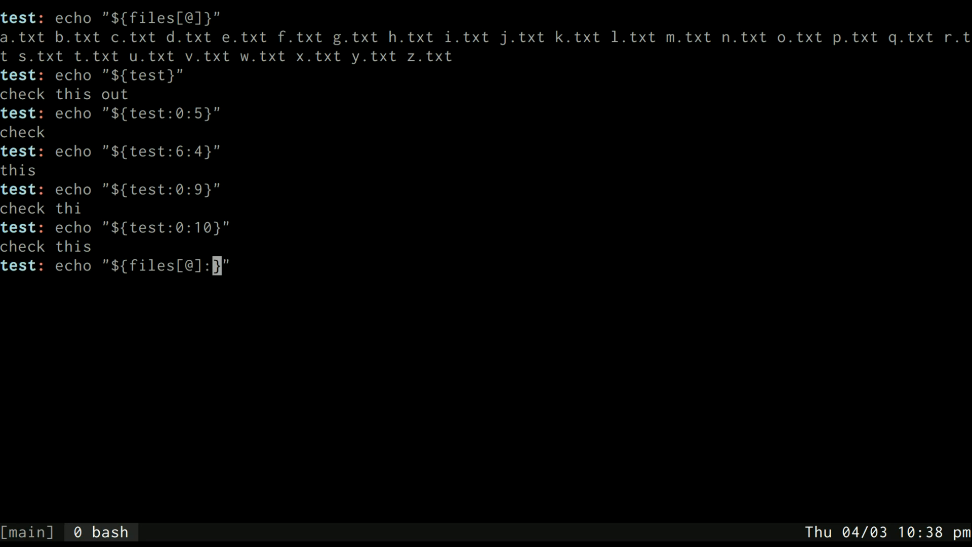
{"action": "type", "text": "3"}
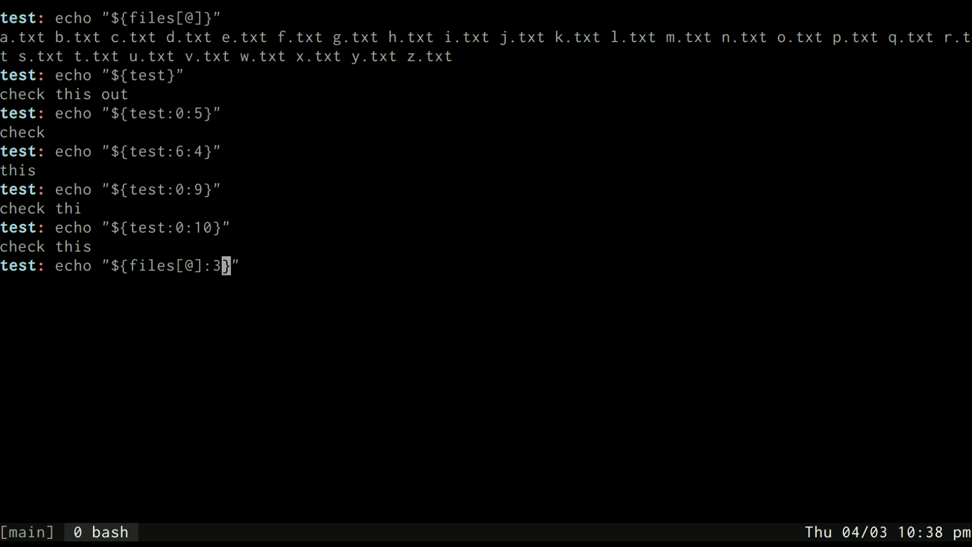
{"action": "key", "text": "Return"}
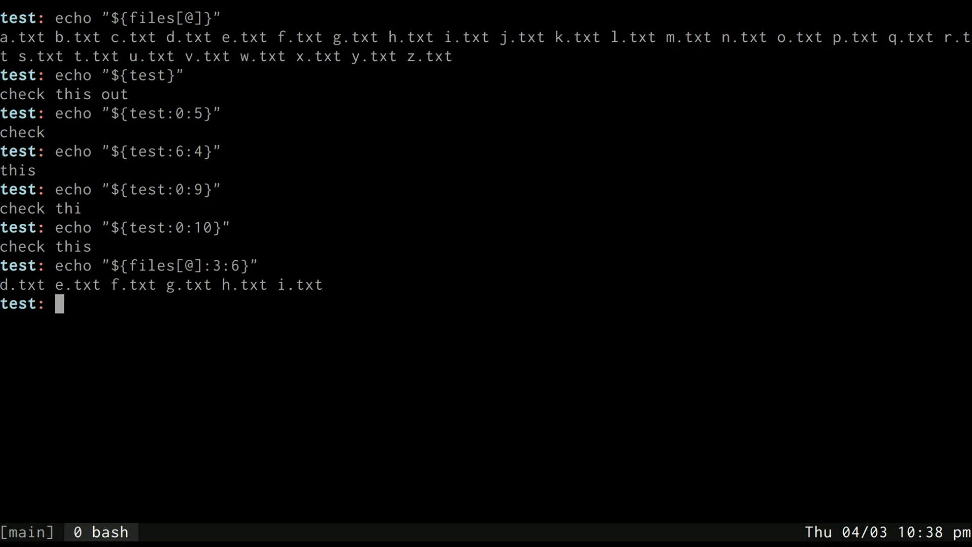
{"action": "type", "text": "echo \"${files[@]}\""}
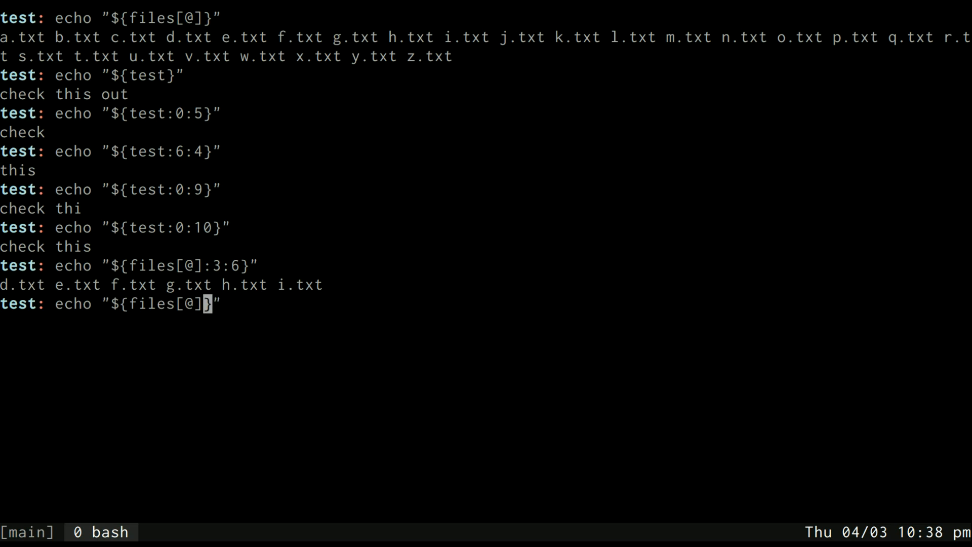
- Print the element count 26 with "${#files[@]}" and list the directory's a.txt–z.txt files
{"action": "type", "text": "#"}
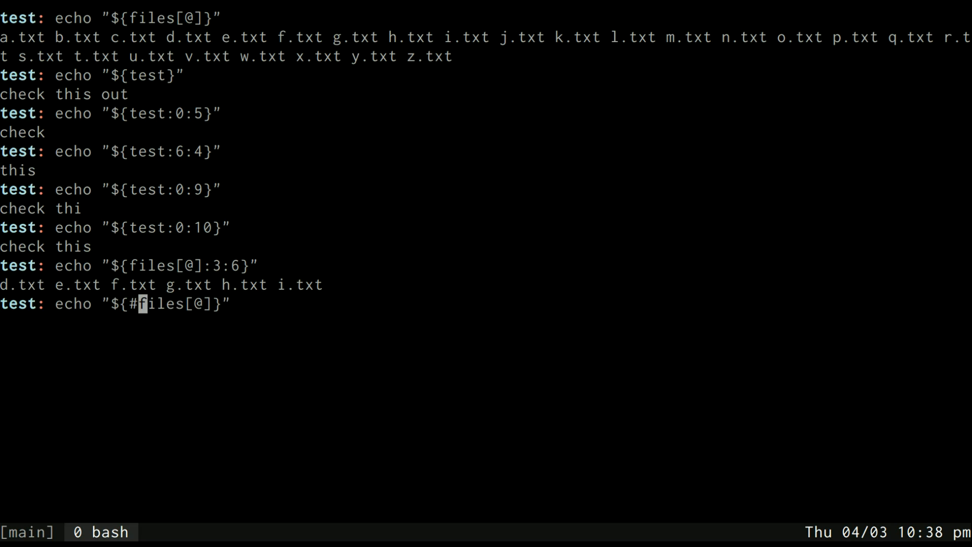
{"action": "key", "text": "Return"}
{"action": "type", "text": "ls"}
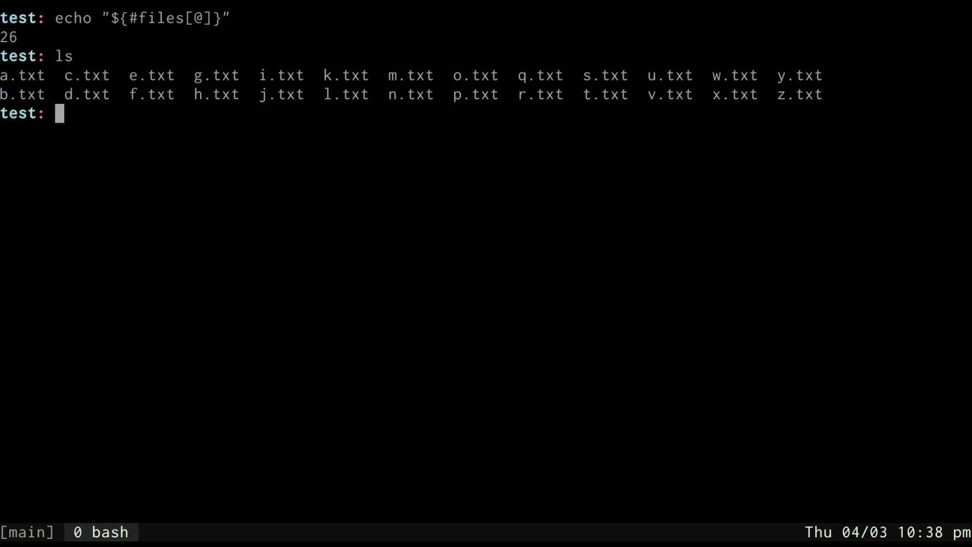
{"action": "key", "text": "Up"}
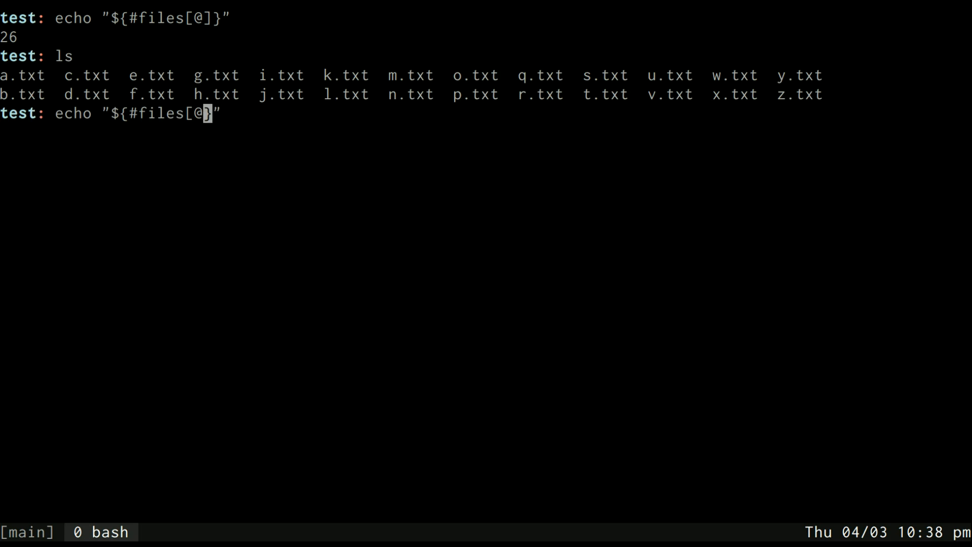
{"action": "key", "text": "Return"}
{"action": "type", "text": "echo \"${#test}\""}
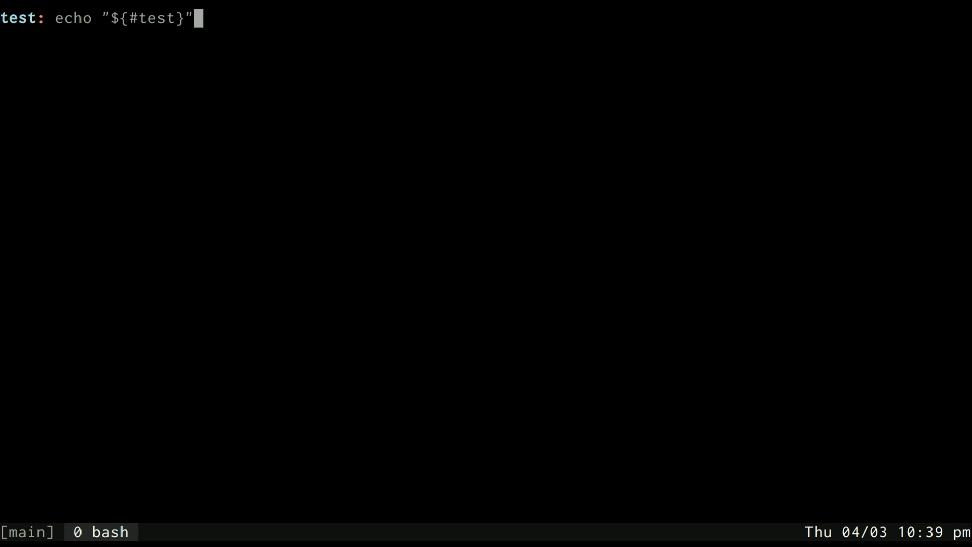
- Print the test variable again, showing check this out
{"action": "key", "text": "Return"}
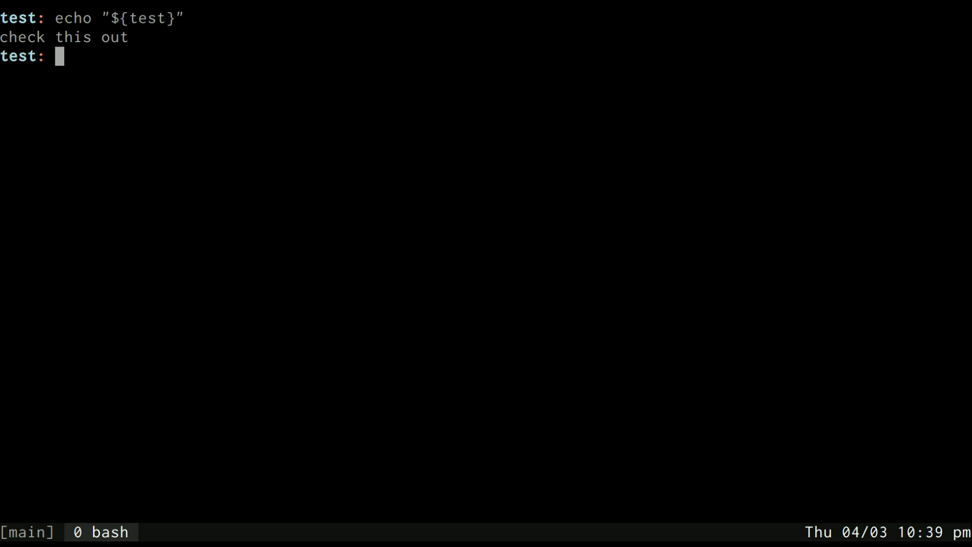
- Strip the " out" suffix from test with "${test%% out}" to print check this
{"action": "type", "text": "echo \"${test}\""}
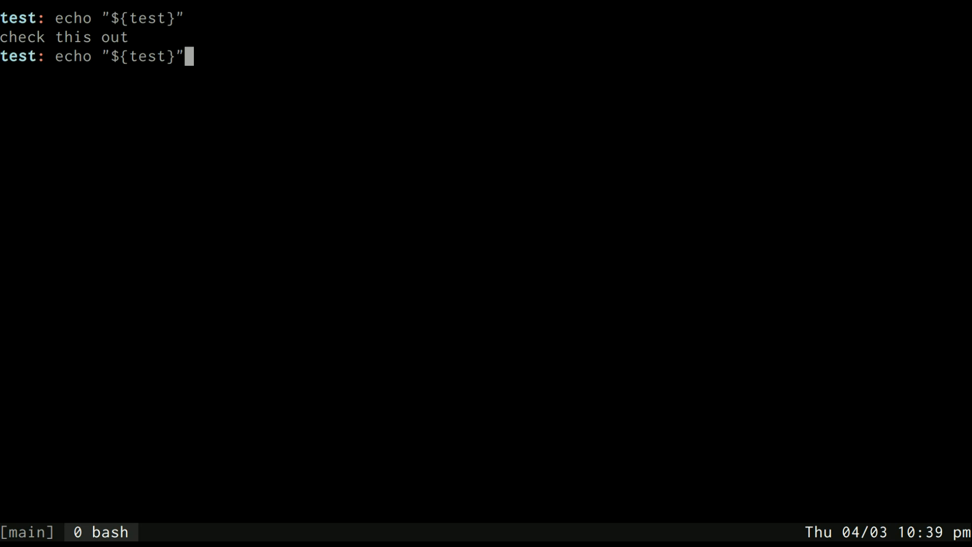
{"action": "key", "text": "Left"}
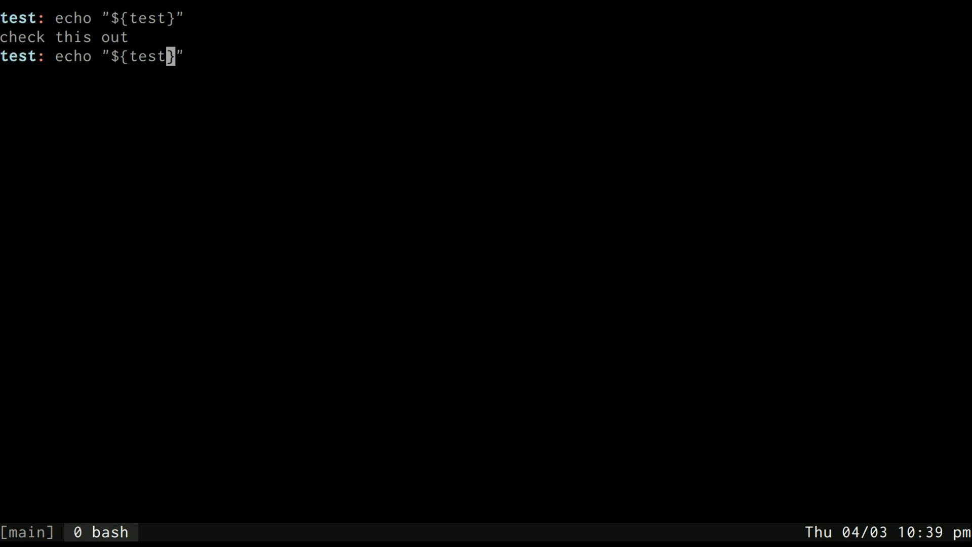
{"action": "type", "text": "%"}
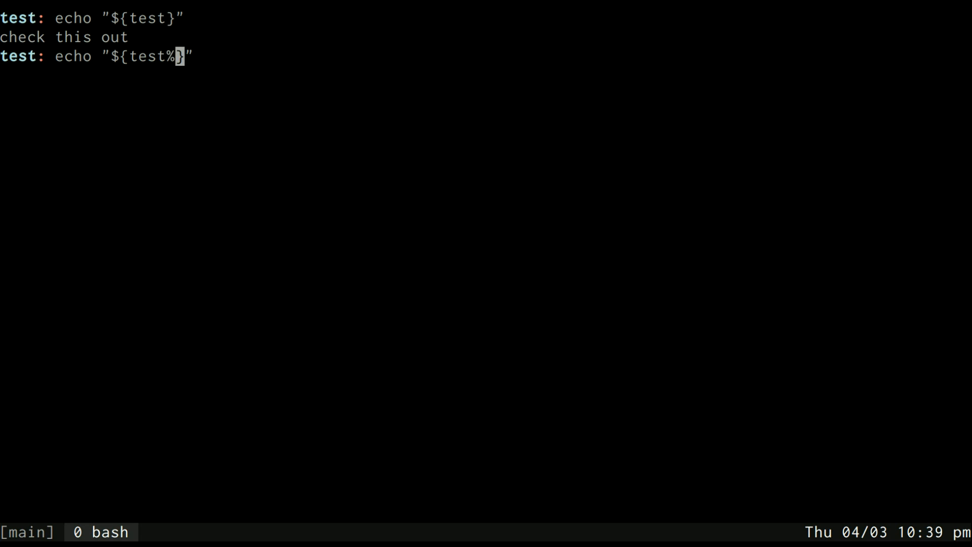
{"action": "type", "text": "out"}
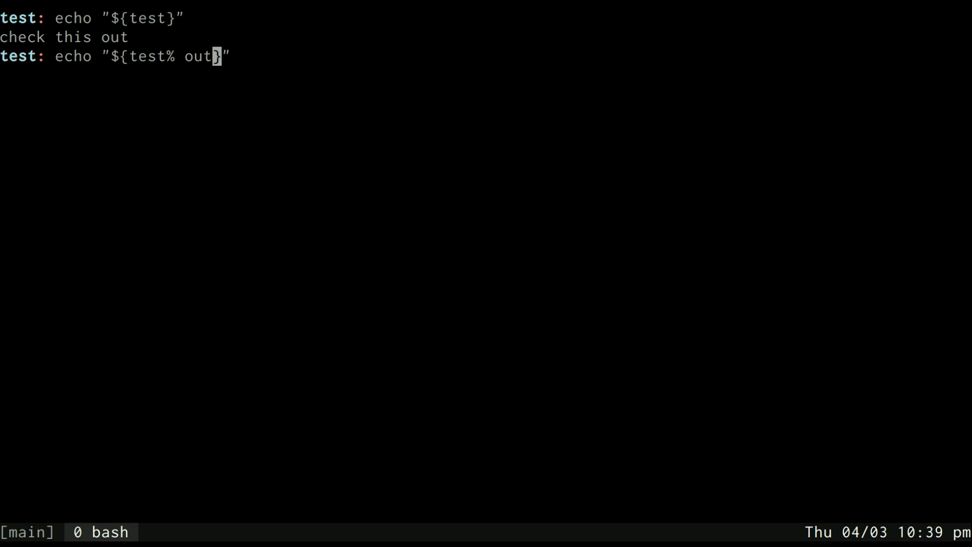
{"action": "type", "text": "%"}
{"action": "key", "text": "Return"}
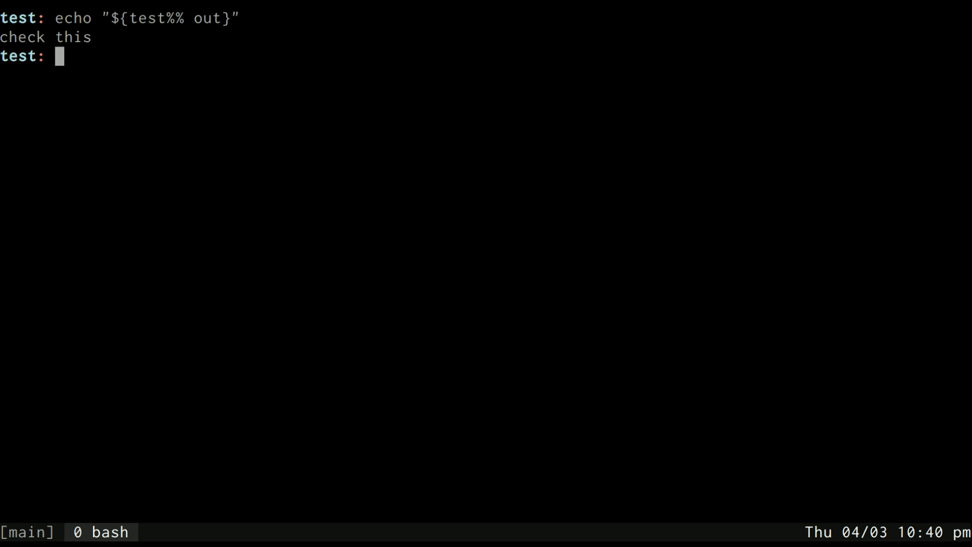
{"action": "key", "text": "Up"}
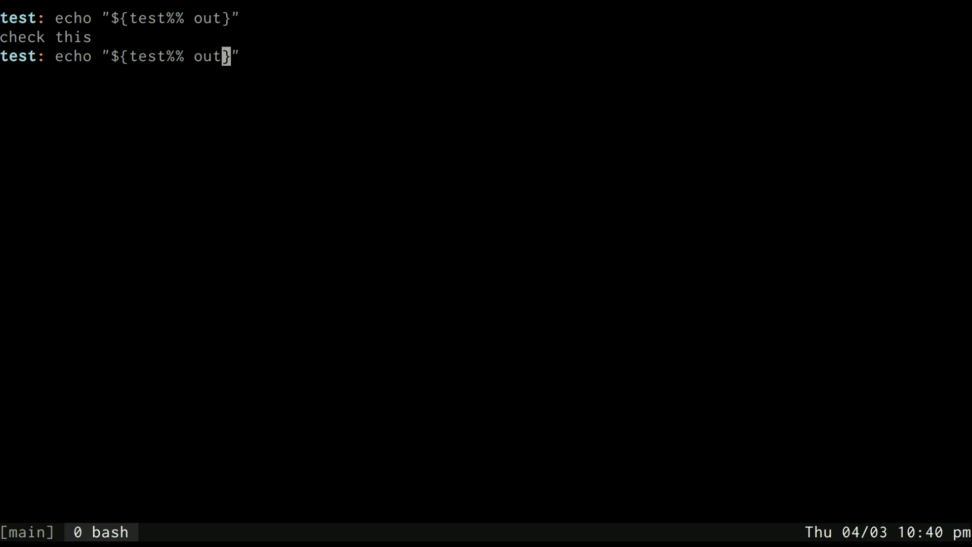
- Compare "${test%h*}" giving check t with "${test%%h*}" giving c
{"action": "key", "text": "Return"}
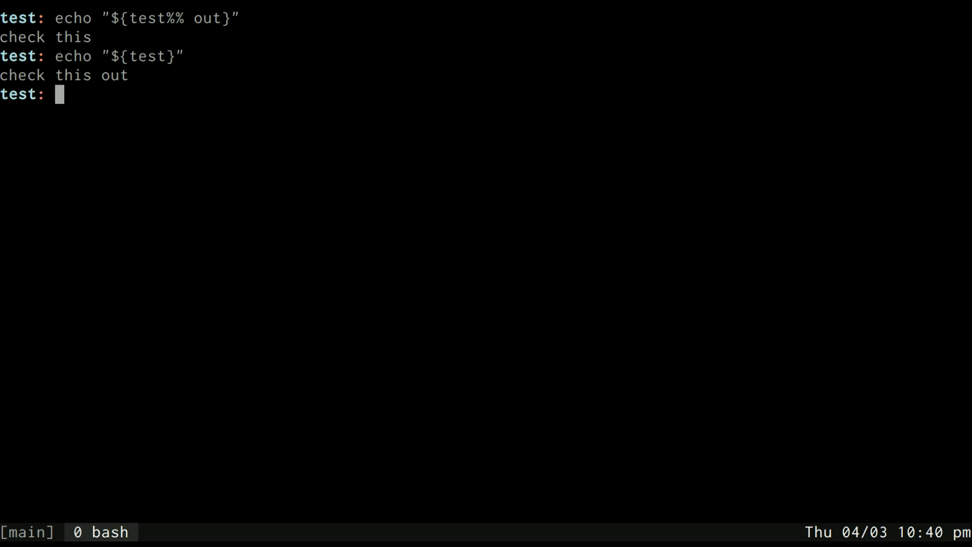
{"action": "type", "text": "echo \"${test}\""}
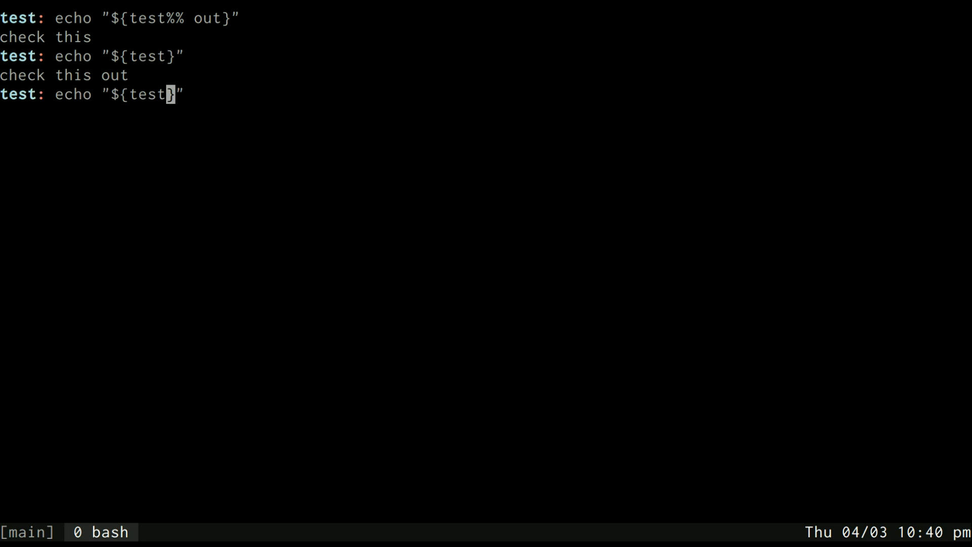
{"action": "type", "text": "%h*"}
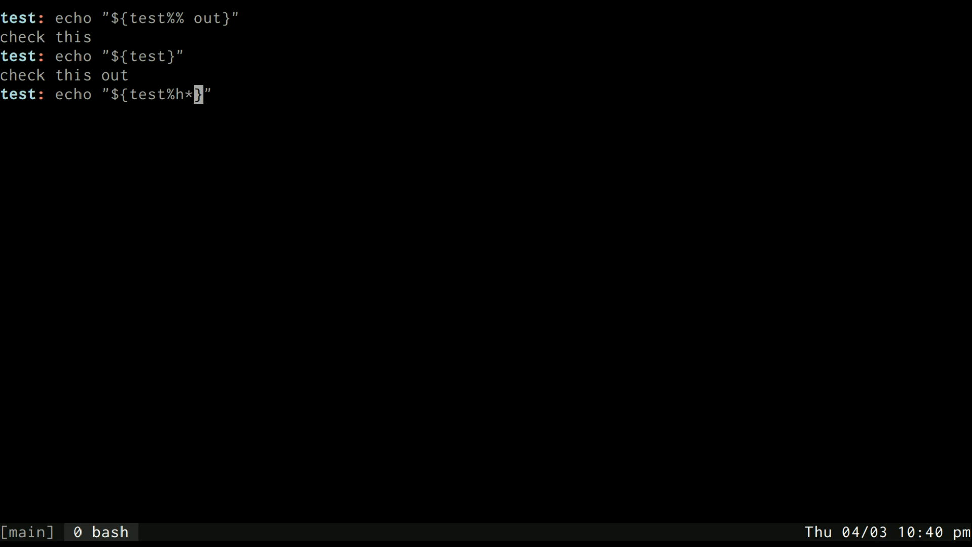
{"action": "key", "text": "Return"}
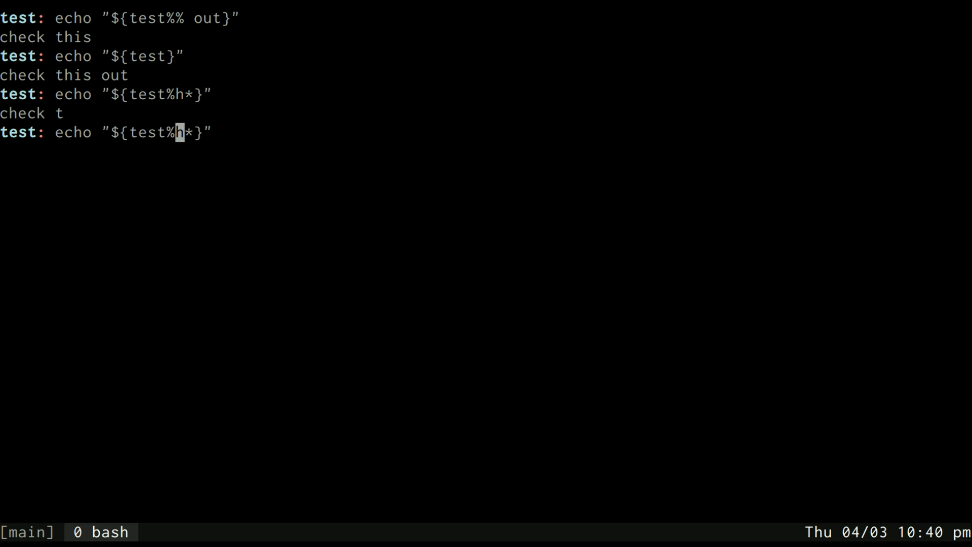
{"action": "type", "text": "%"}
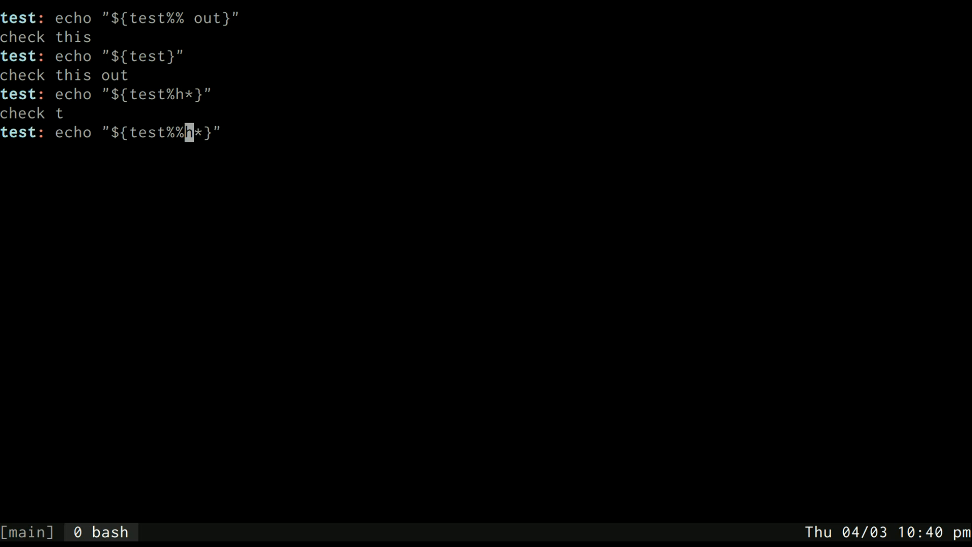
{"action": "key", "text": "Return"}
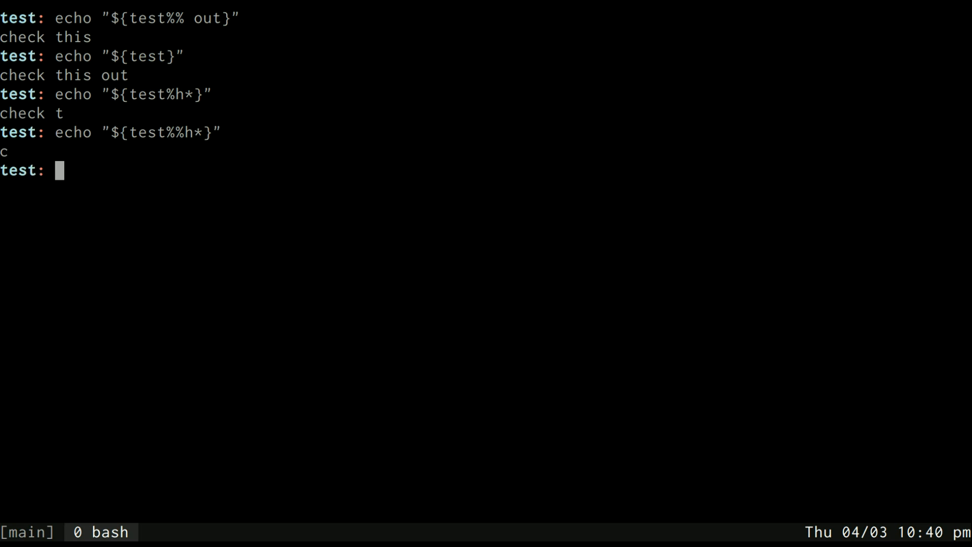
{"action": "key", "text": "Up"}
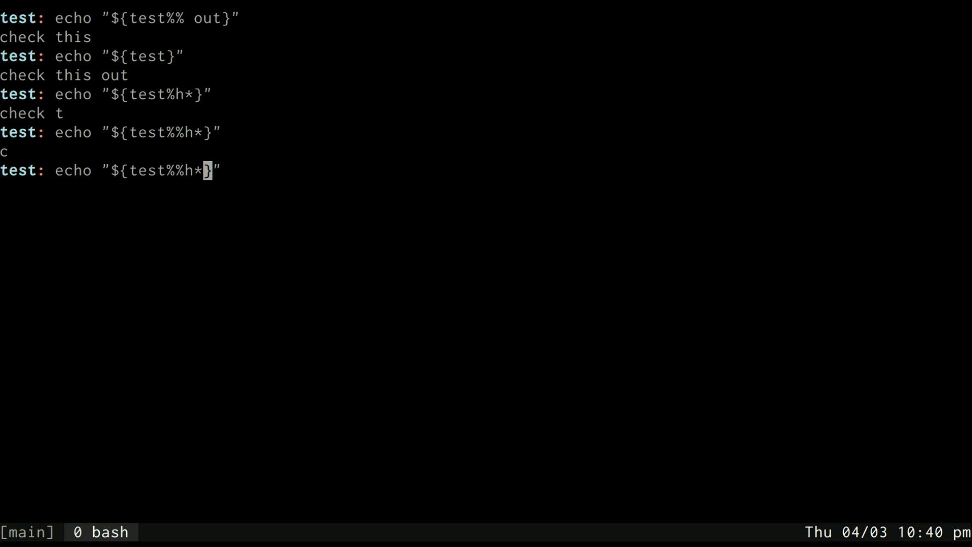
{"action": "type", "text": "file="}
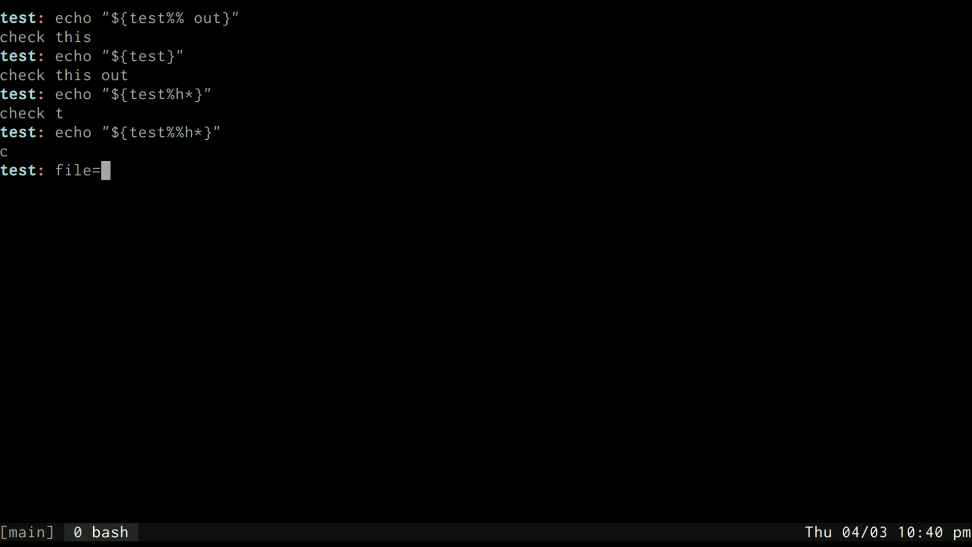
- Set file="test.txt" and strip .txt with both % and %% to print test
{"action": "type", "text": "\"test.txt"}
{"action": "type", "text": "echo \""}
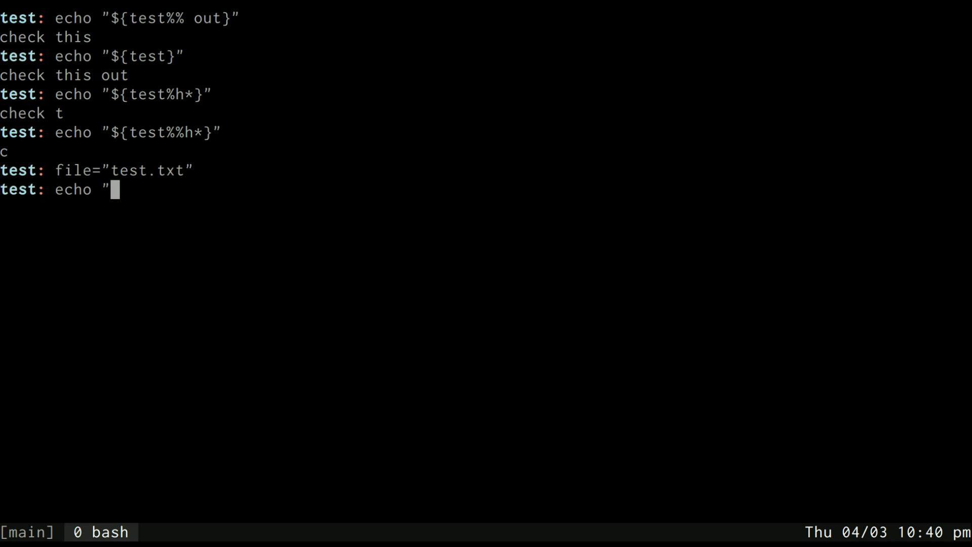
{"action": "type", "text": "${fil"}
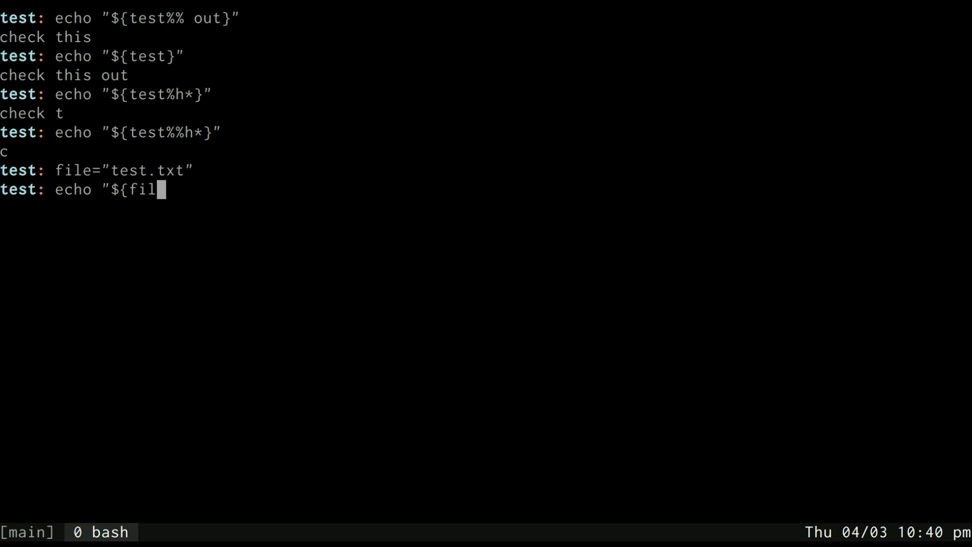
{"action": "type", "text": "e%.tx"}
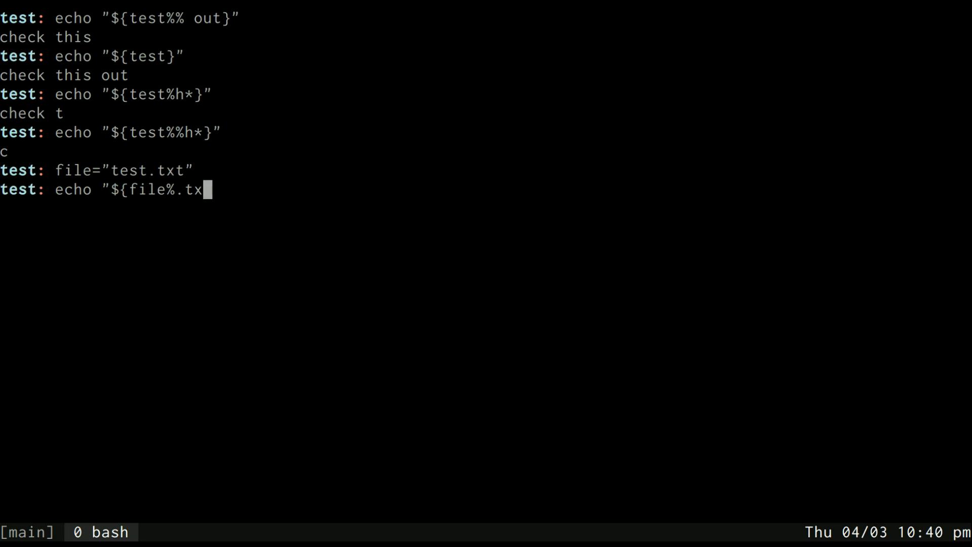
{"action": "key", "text": "Return"}
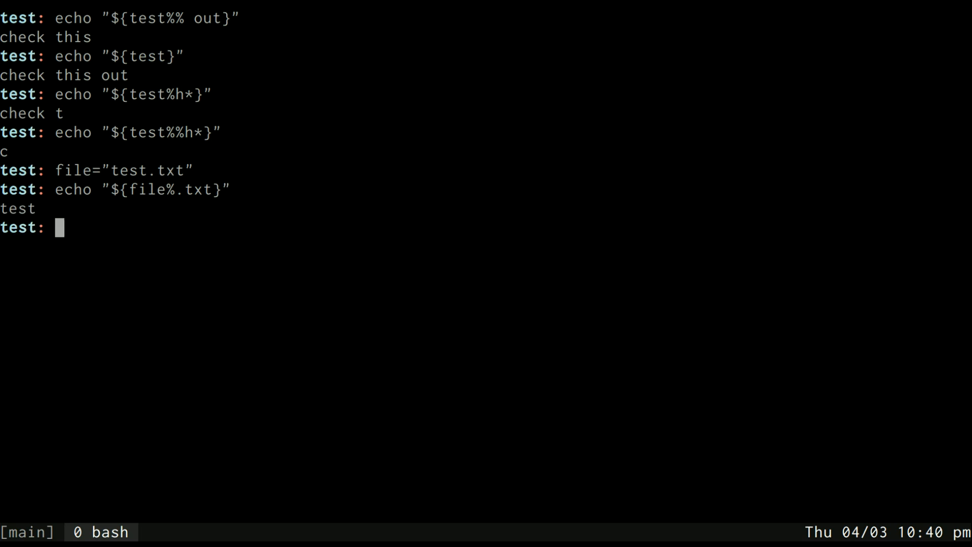
{"action": "type", "text": "echo \"${file%.txt}\""}
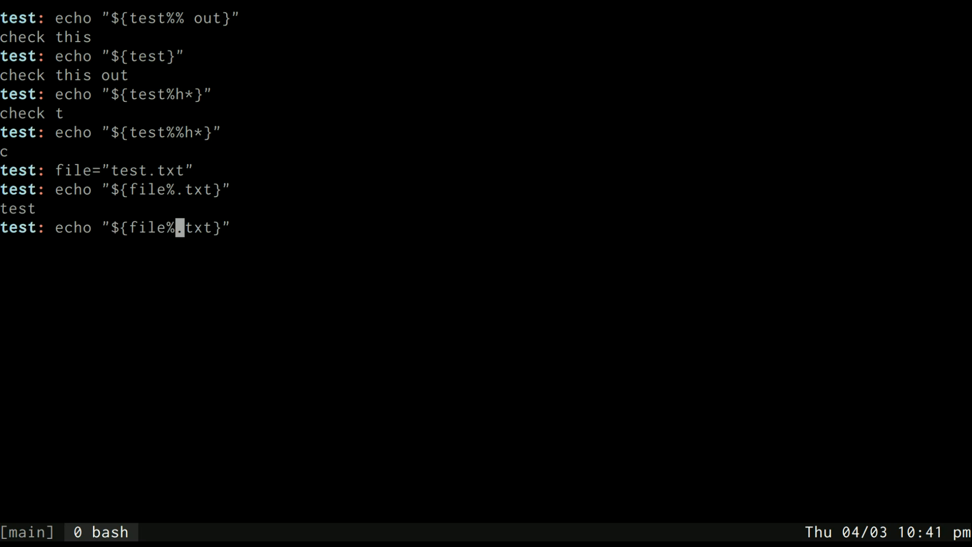
{"action": "key", "text": "Return"}
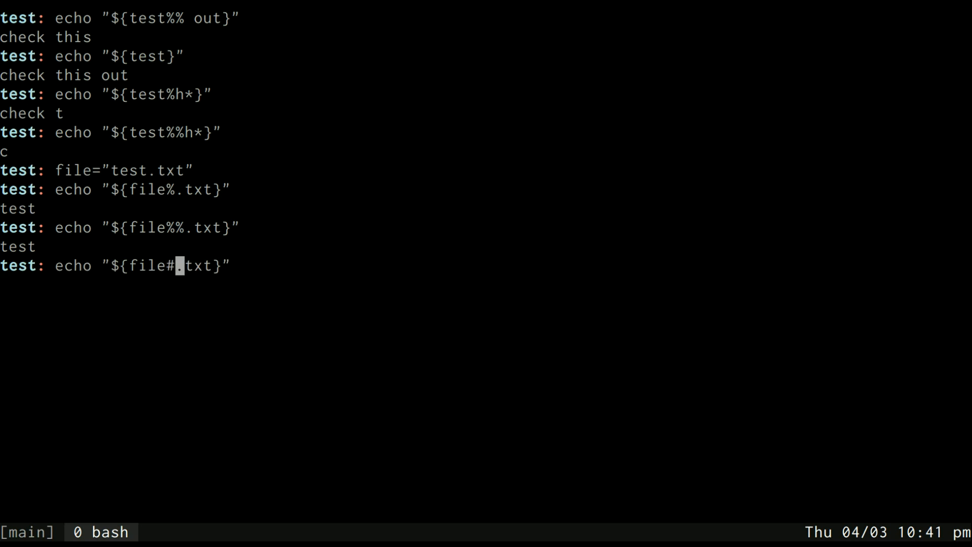
{"action": "type", "text": "#"}
{"action": "type", "text": "echo \"$"}
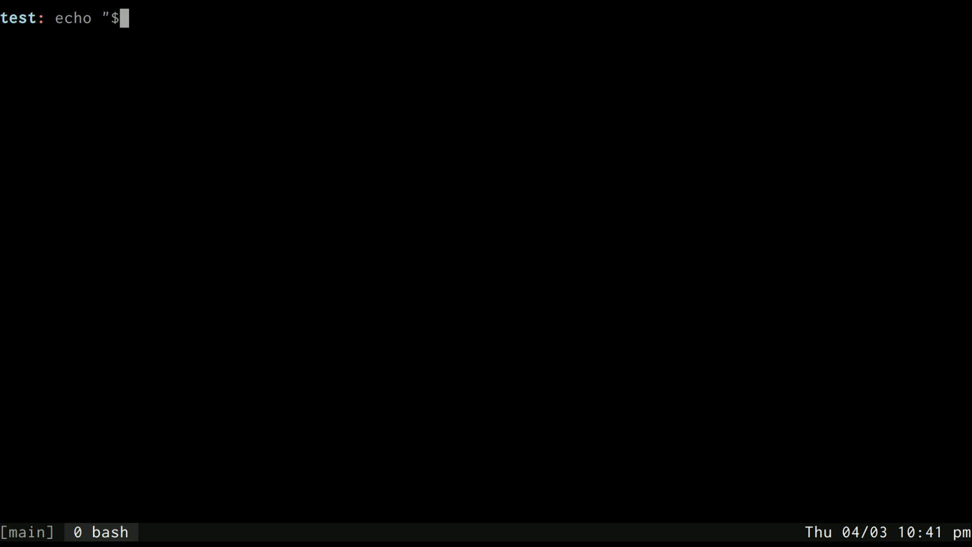
- Print test, then capitalise its first letter with "${test^}" giving Check this out
{"action": "type", "text": "test"}
{"action": "key", "text": "Return"}
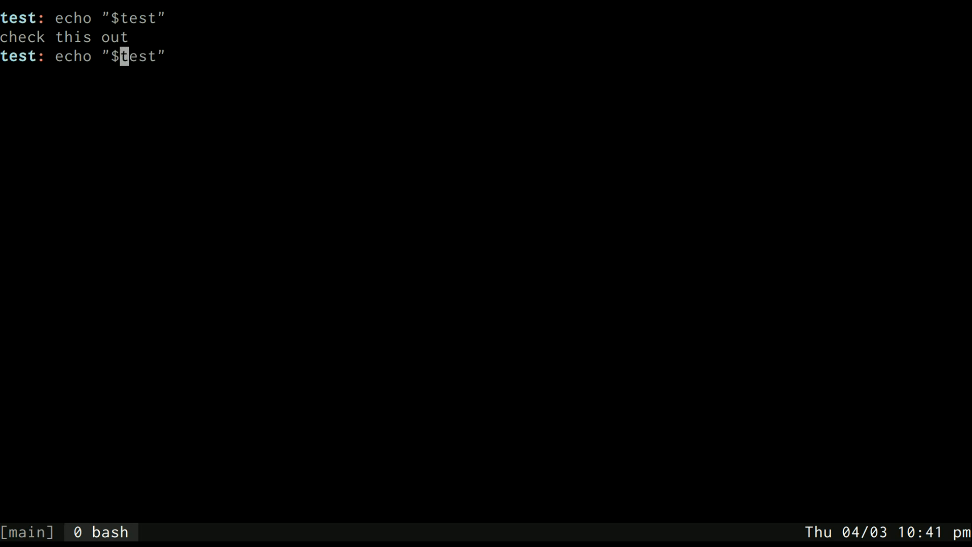
{"action": "type", "text": "{"}
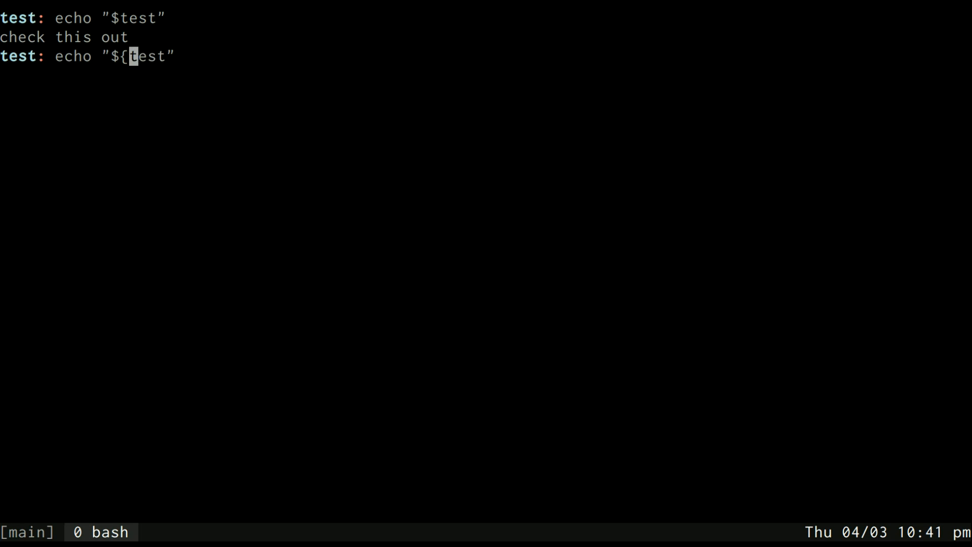
{"action": "type", "text": "}"}
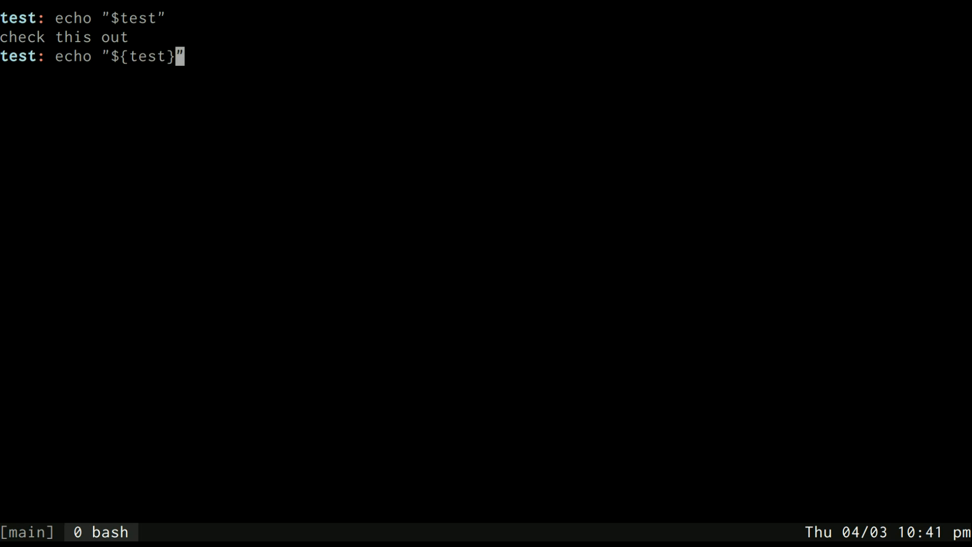
{"action": "type", "text": "^"}
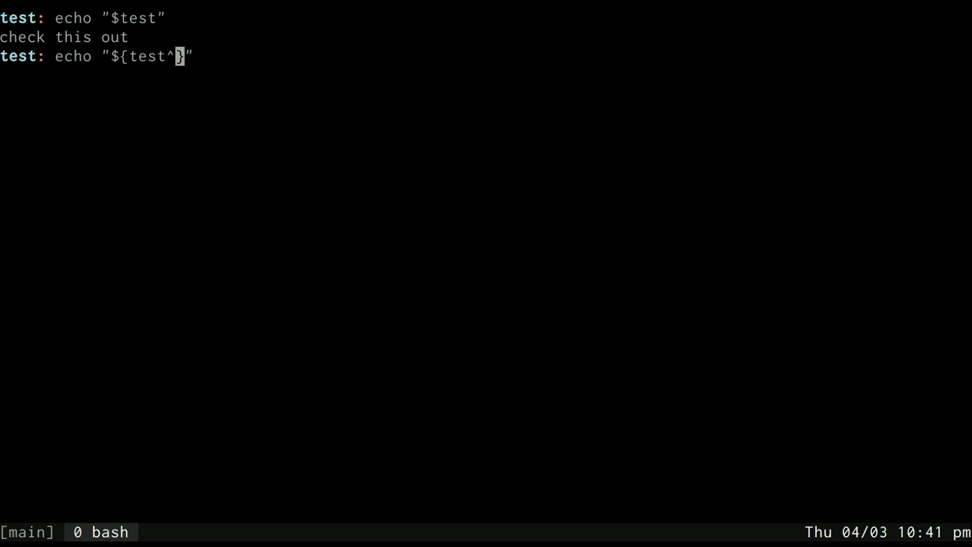
{"action": "key", "text": "Return"}
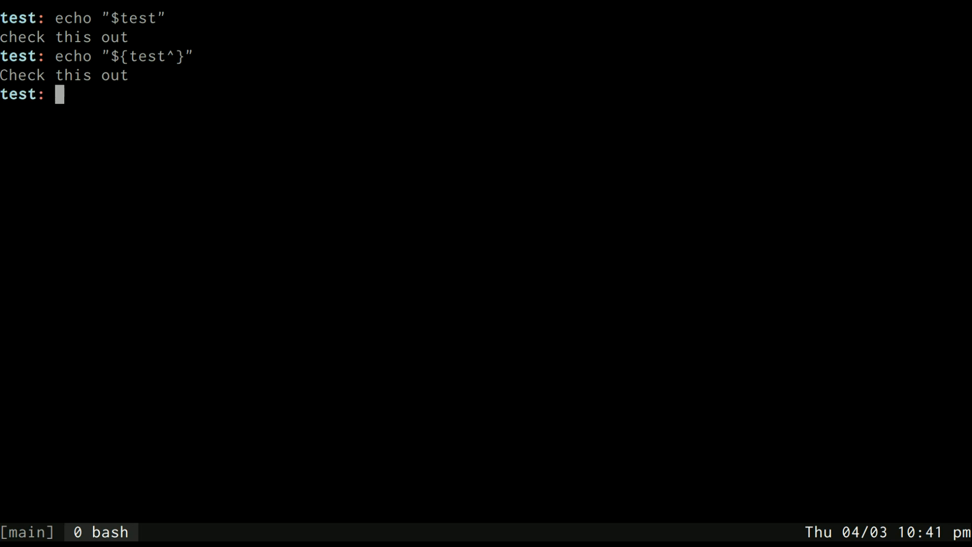
- Uppercase all of test with ^^ and only its h letters with ^^h
{"action": "type", "text": "echo \"${test^}\""}
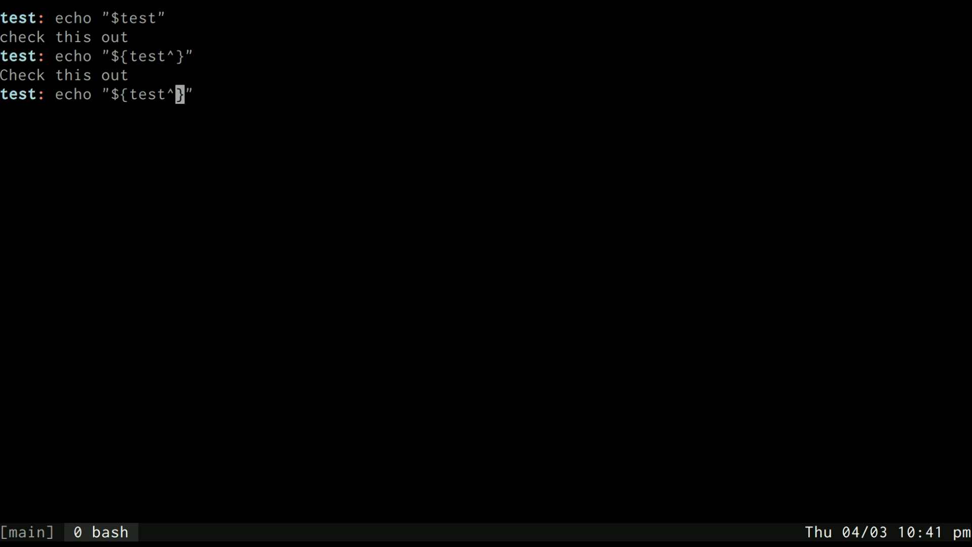
{"action": "key", "text": "Return"}
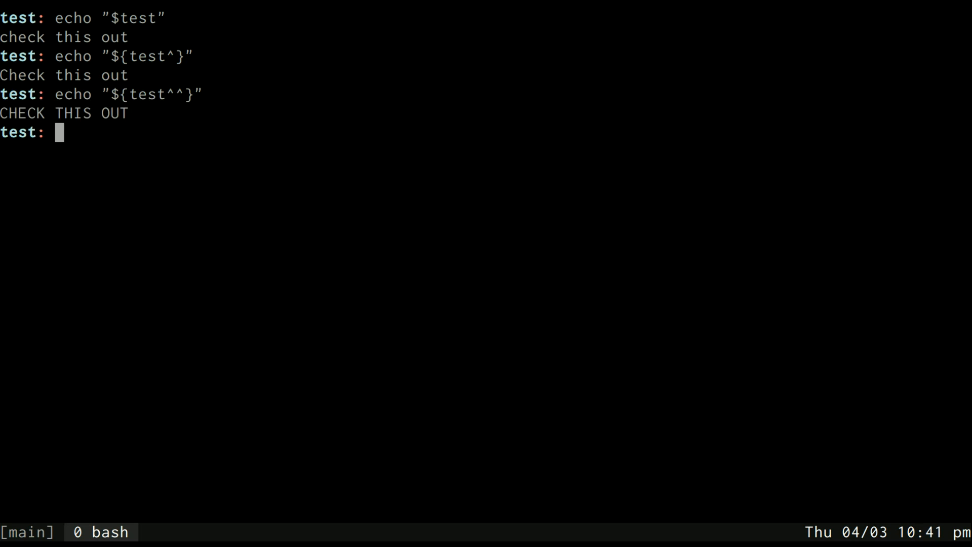
{"action": "type", "text": "echo \"${test^^}\""}
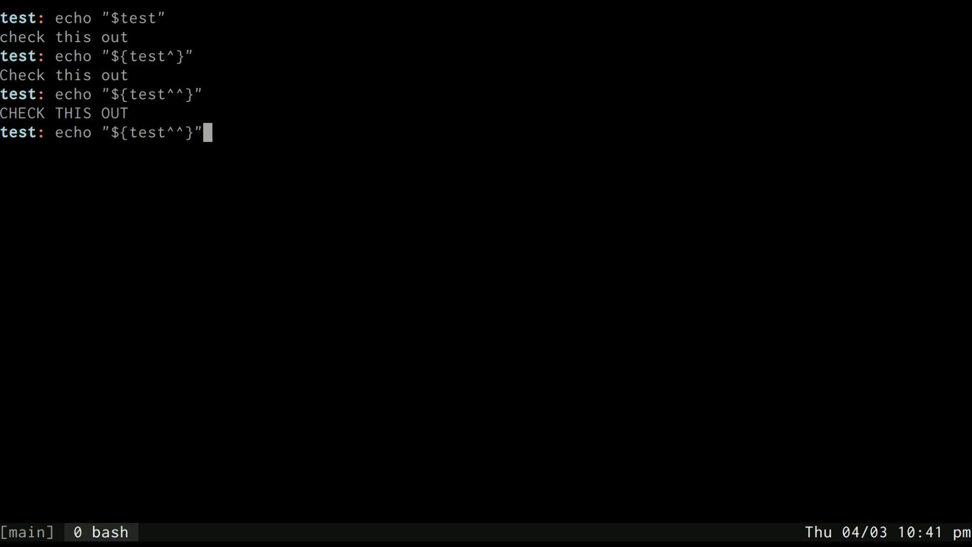
{"action": "key", "text": "Left"}
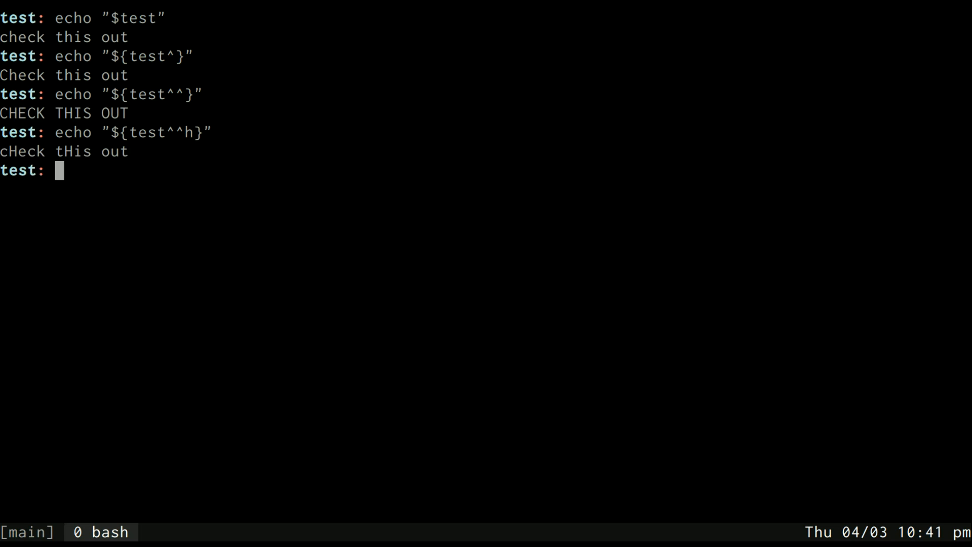
- Try the patterns ^^hec (unchanged) and ^^c giving CheCk this out
{"action": "key", "text": "Up"}
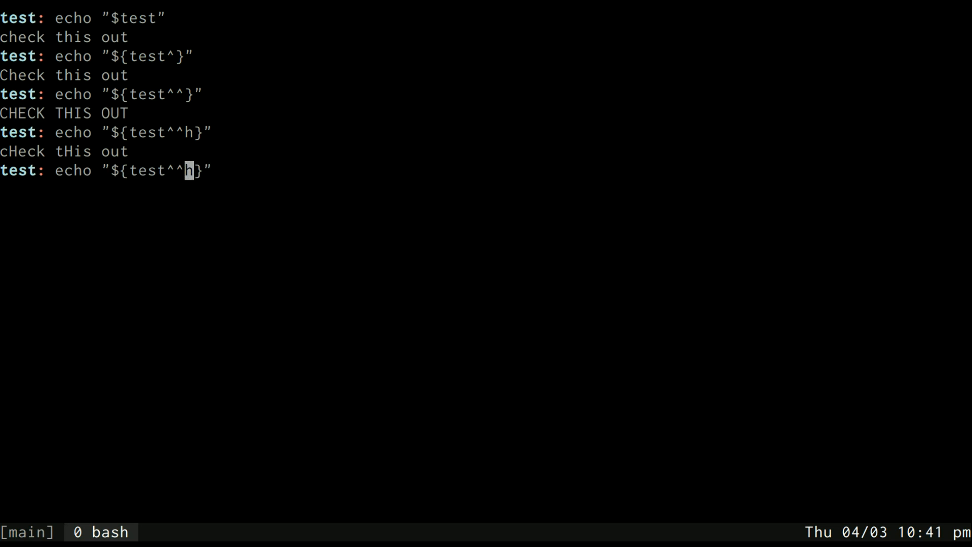
{"action": "key", "text": "Right"}
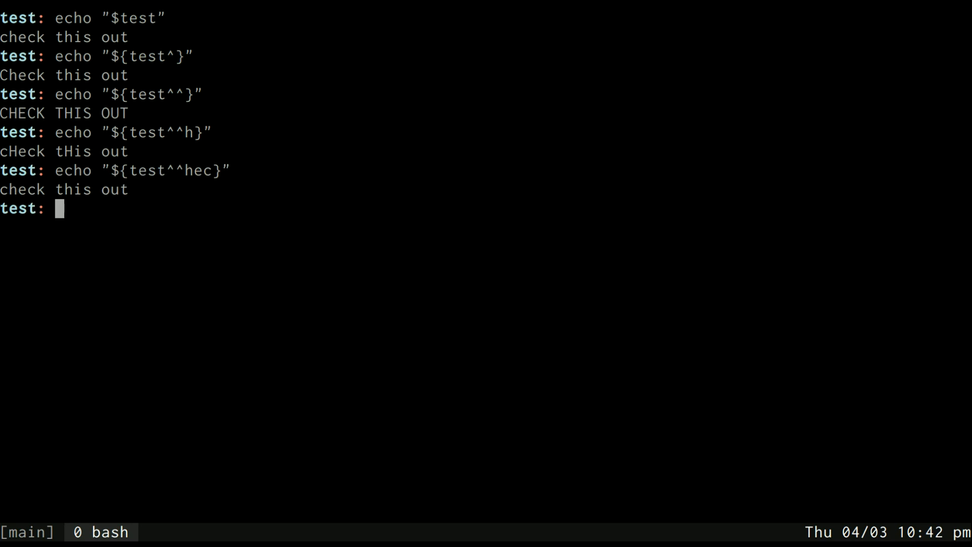
{"action": "type", "text": "echo \"${test^^he}\""}
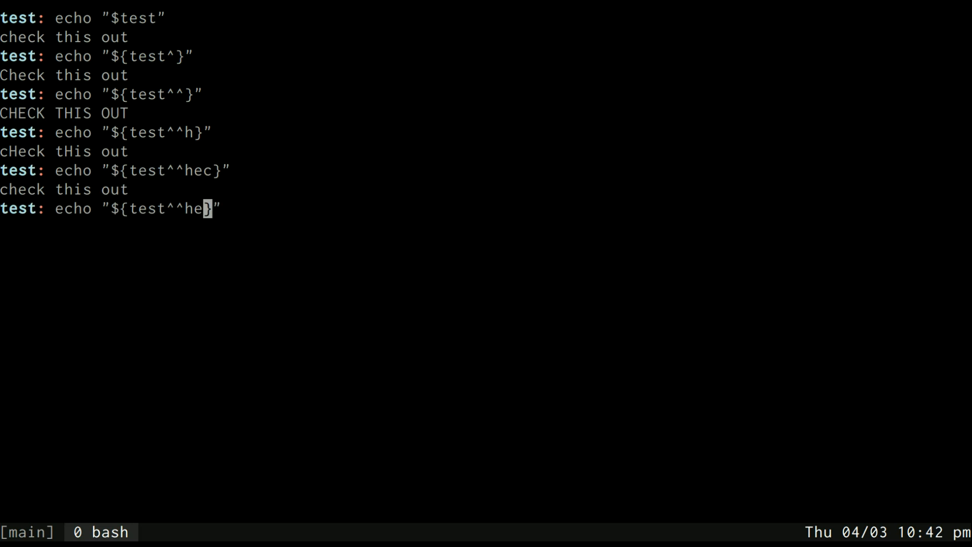
{"action": "key", "text": "Return"}
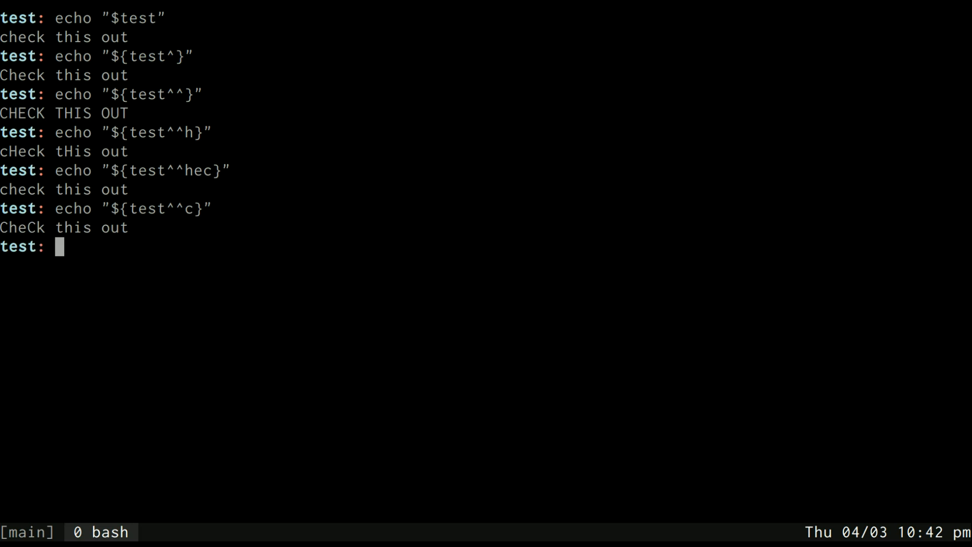
- Try ^p printing nothing changed, then ^c capitalising only the leading c
{"action": "type", "text": "echo \"${test^}\""}
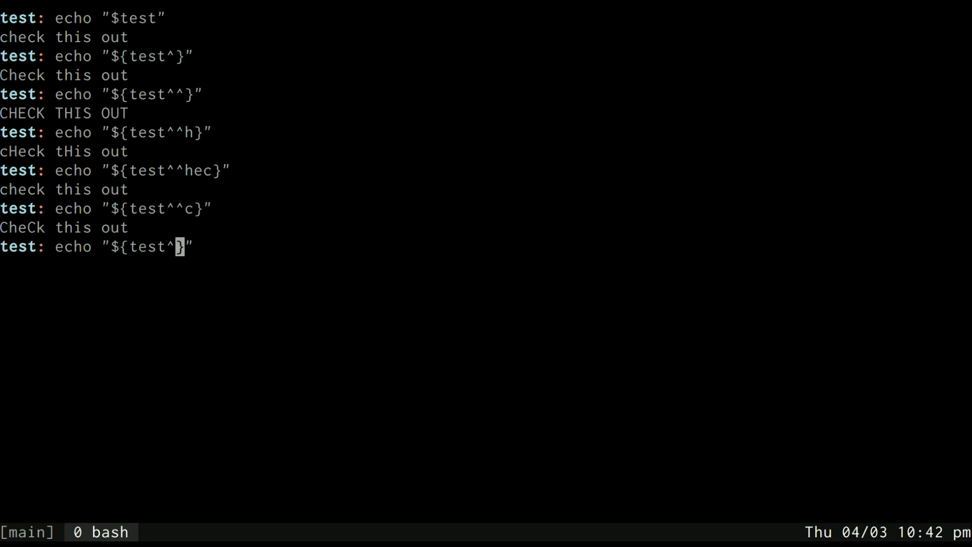
{"action": "type", "text": "p"}
{"action": "key", "text": "Return"}
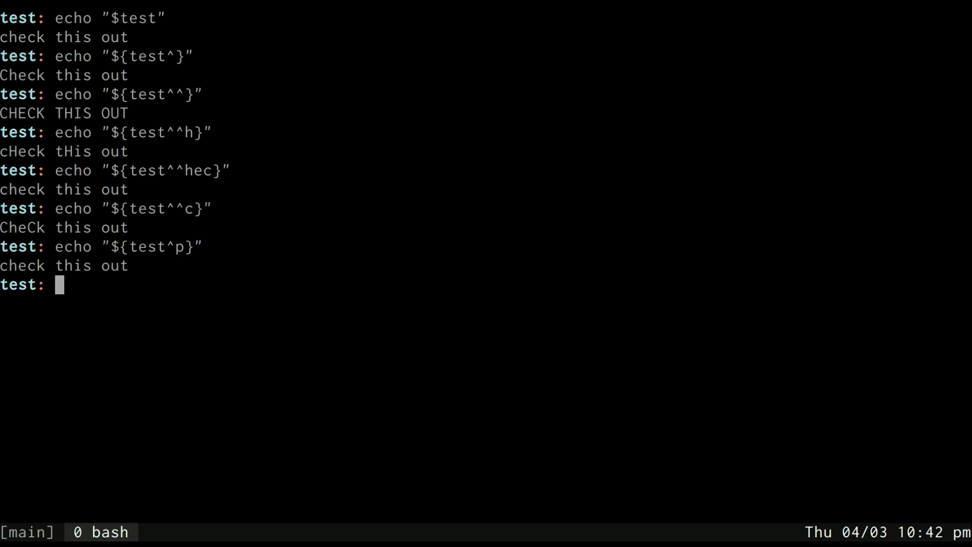
{"action": "type", "text": "echo \"${test^c}\""}
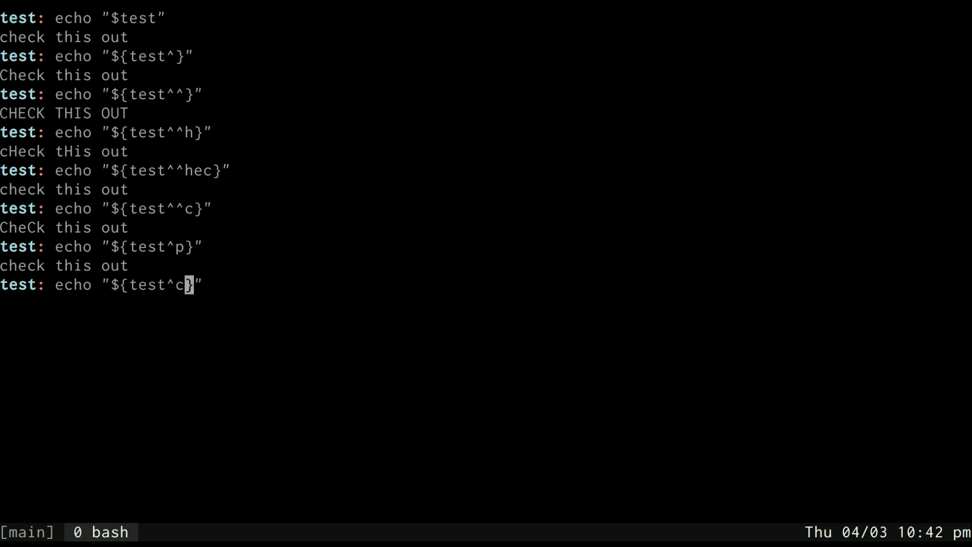
{"action": "key", "text": "Return"}
{"action": "type", "text": "echo \"${fi"}
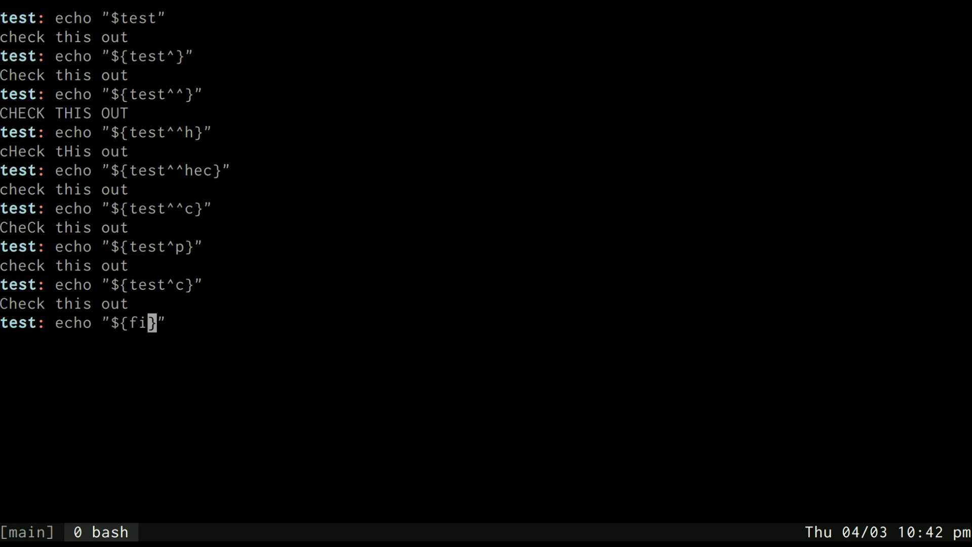
- Print the files array with ^ (unchanged) and ^^ (A.TXT–Z.TXT), then clear the screen
{"action": "type", "text": "les[@]"}
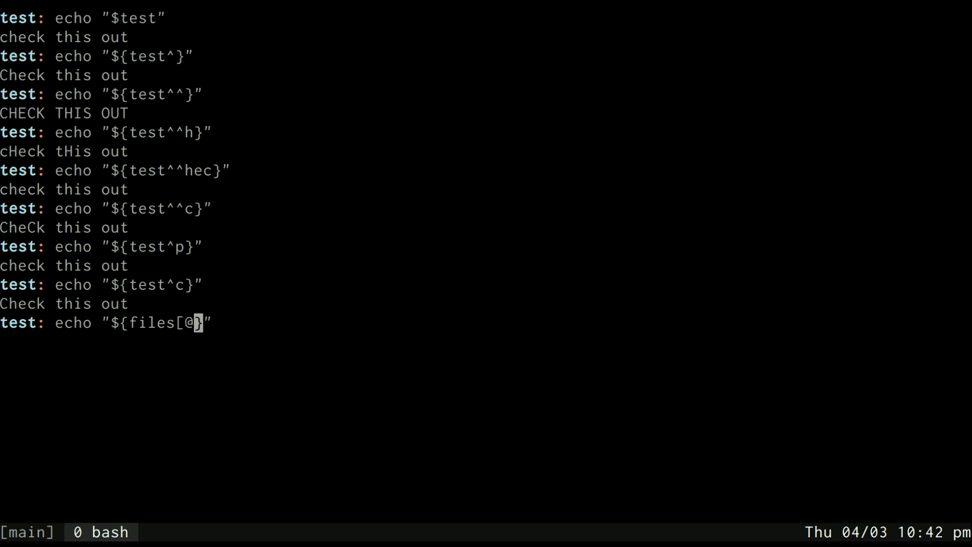
{"action": "type", "text": "^"}
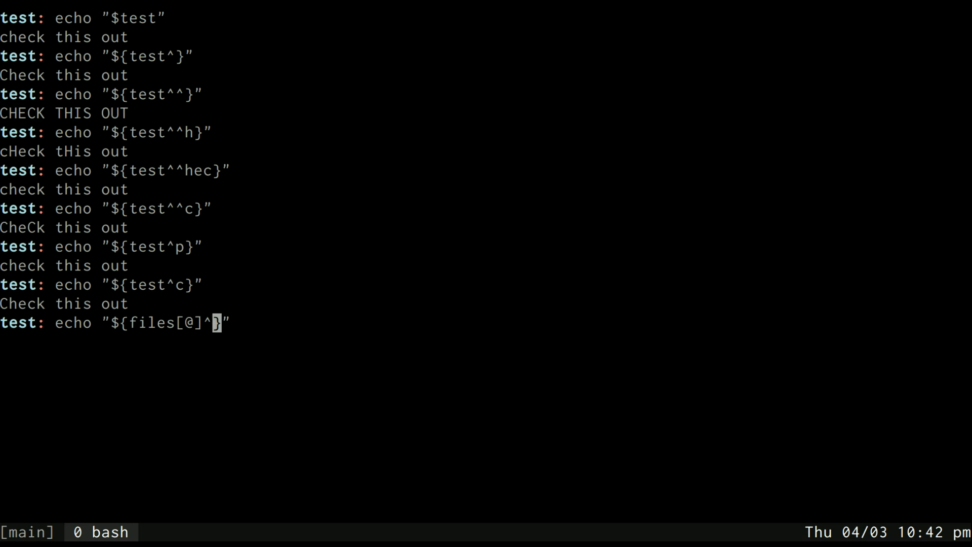
{"action": "key", "text": "Return"}
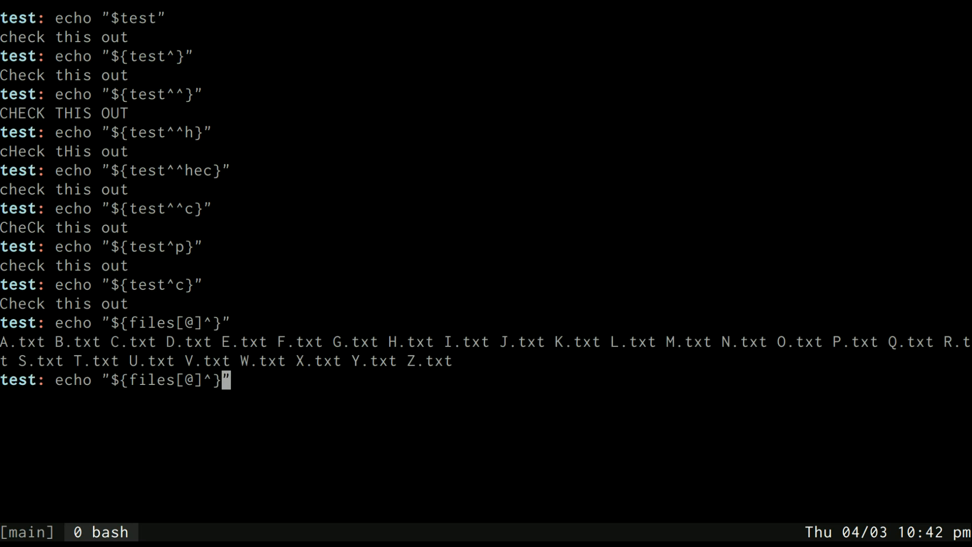
{"action": "type", "text": "^"}
{"action": "key", "text": "Return"}
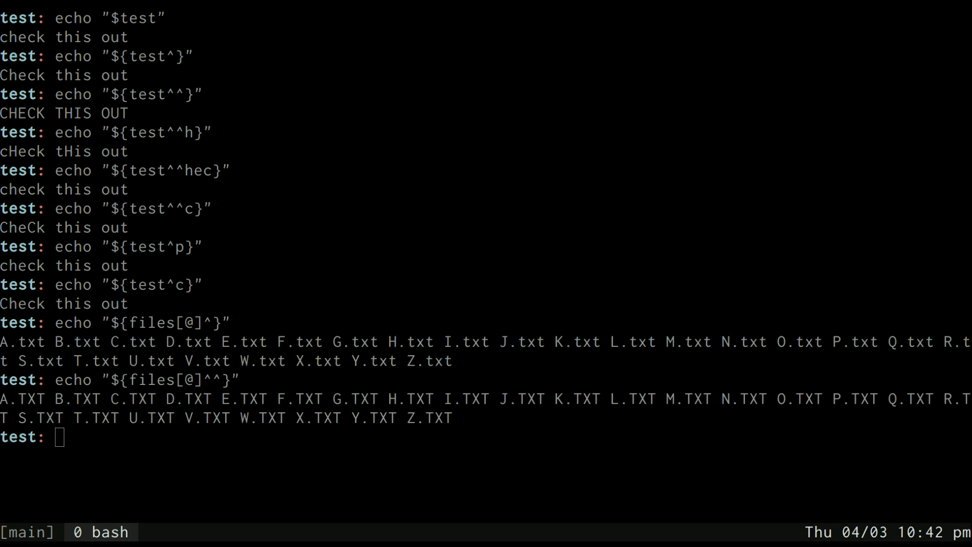
{"action": "key", "text": "Up"}
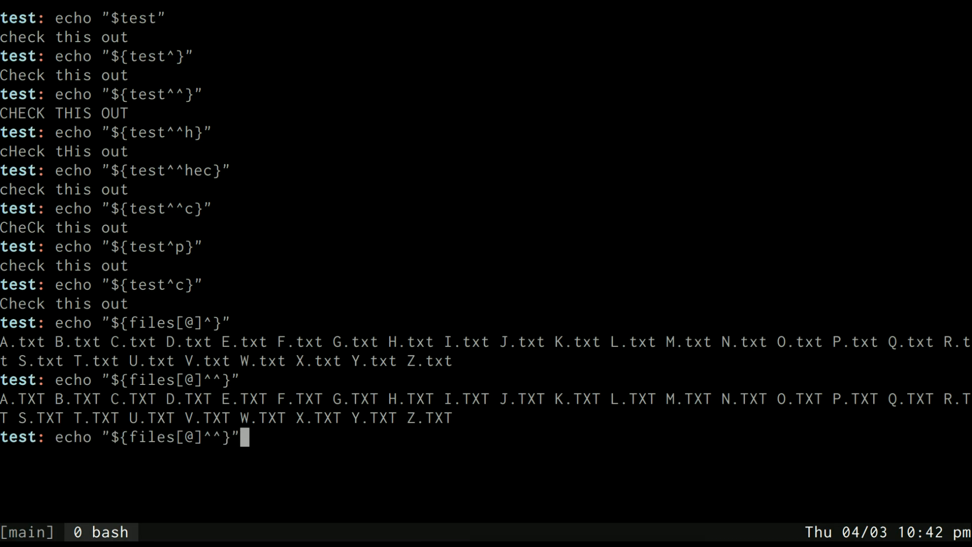
{"action": "key", "text": "BackSpace"}
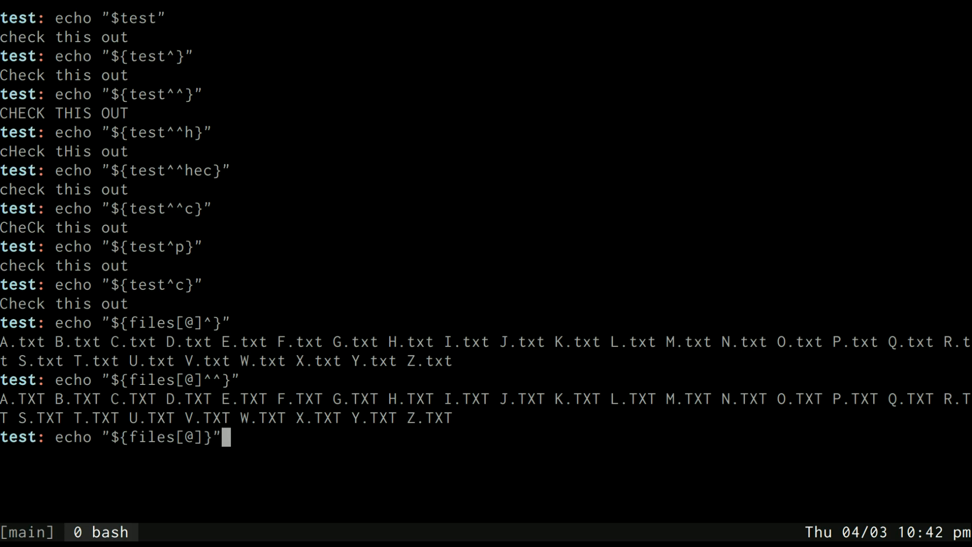
{"action": "key", "text": "ctrl+l"}
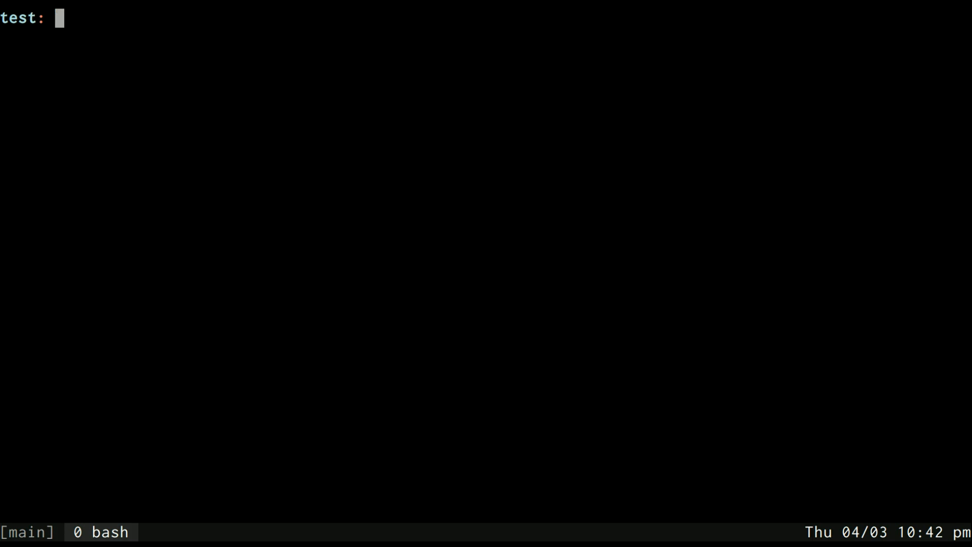
- Print the files array lowercased with , and ,, and case-toggled with ~~ to A.TXT–Z.TXT, then clear
{"action": "type", "text": "echo \"${files[@],}\""}
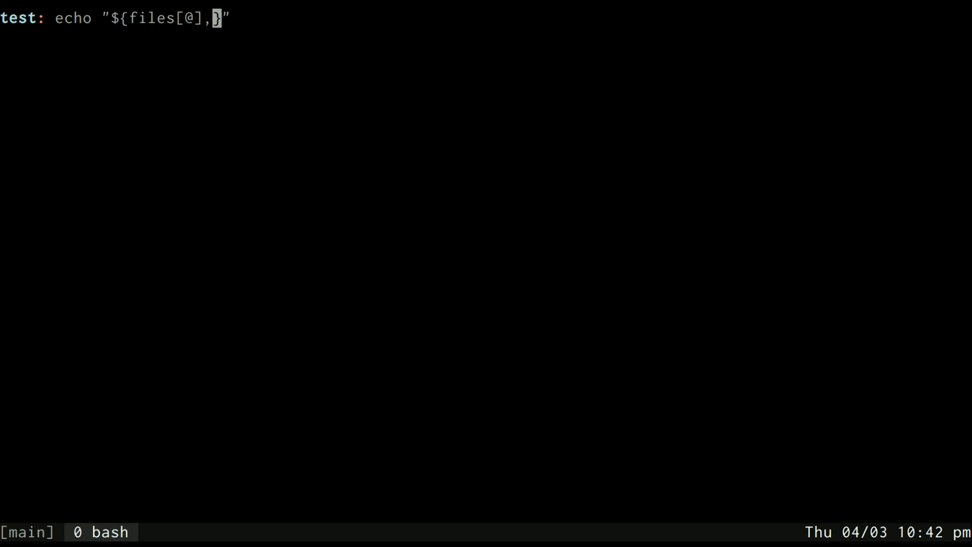
{"action": "key", "text": "Return"}
{"action": "type", "text": "echo \"${files[@]~~}\""}
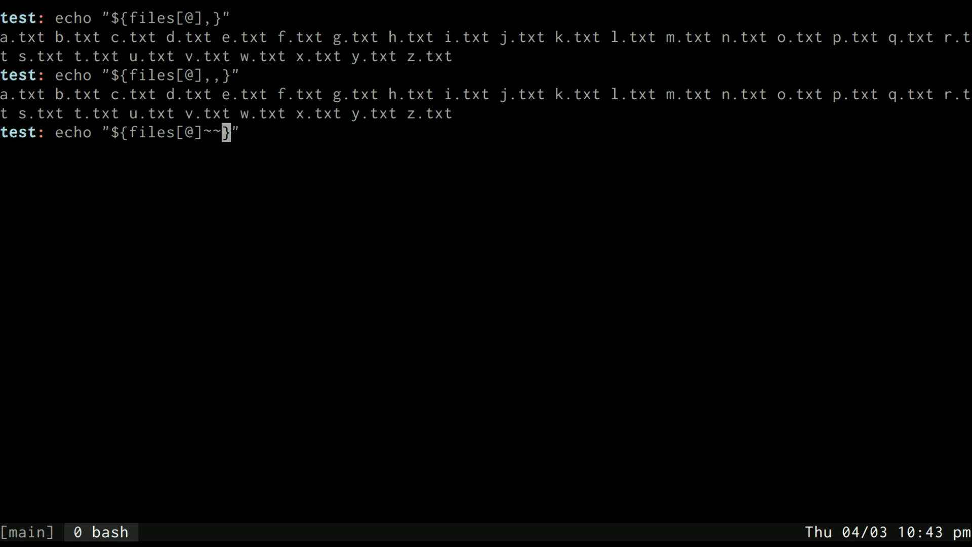
{"action": "key", "text": "Return"}
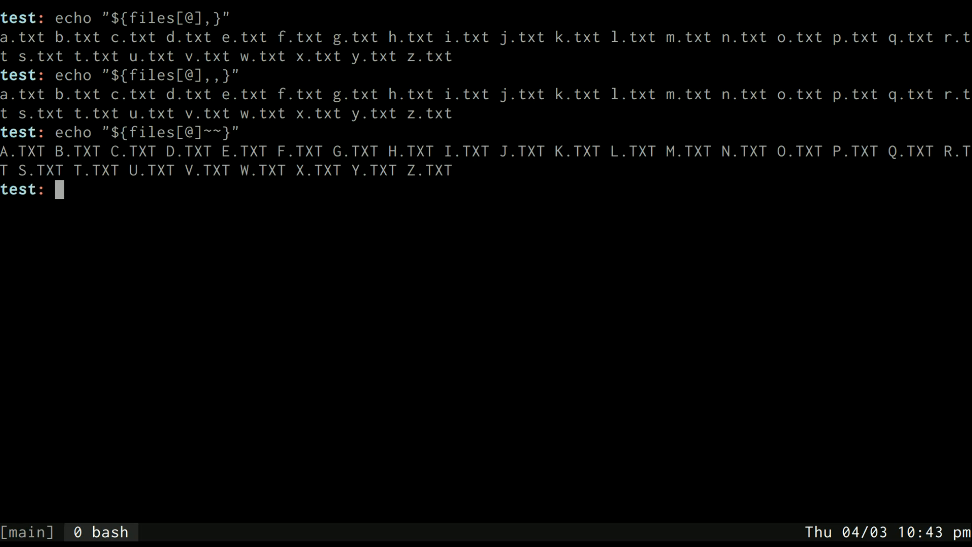
{"action": "type", "text": "echo \"${files[@]~~}\""}
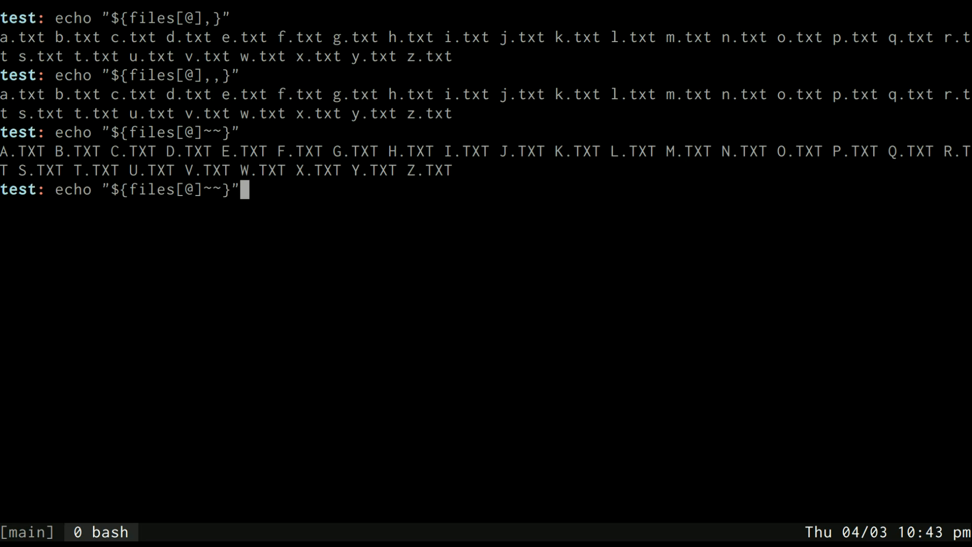
{"action": "key", "text": "Left"}
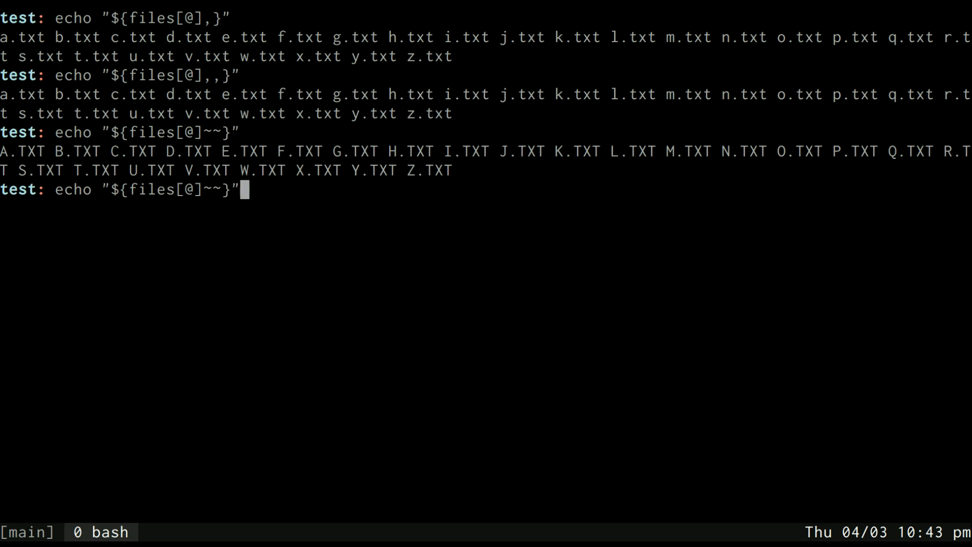
{"action": "key", "text": "ctrl+l"}
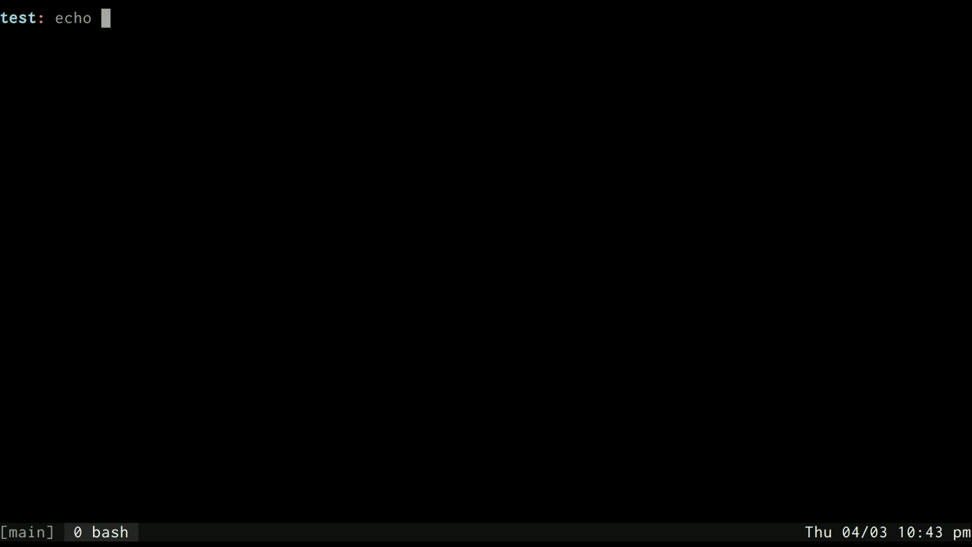
- Echo the test phrase, then pipe it through sed 's/es/wa/g', which changes nothing
{"action": "key", "text": "Return"}
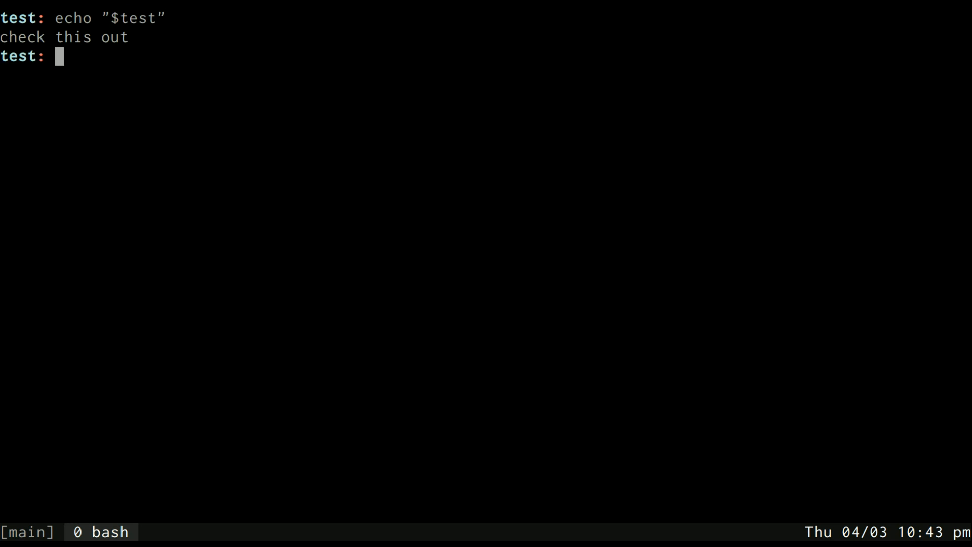
{"action": "type", "text": "echo \"$test\""}
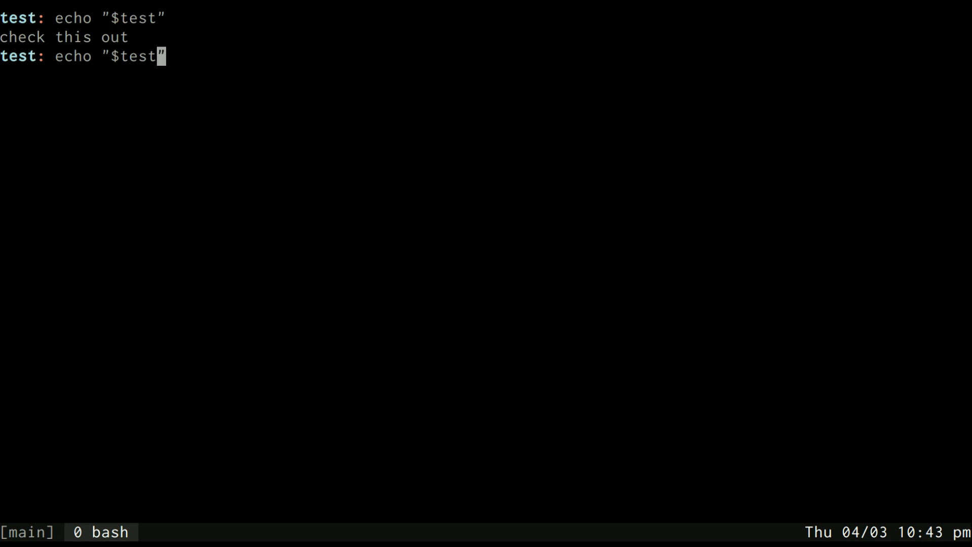
{"action": "type", "text": "{"}
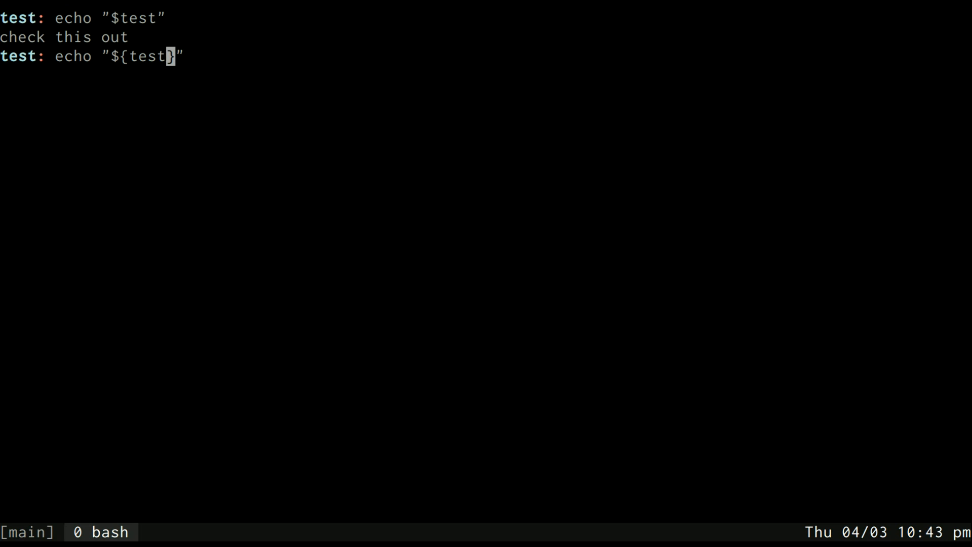
{"action": "type", "text": "s/"}
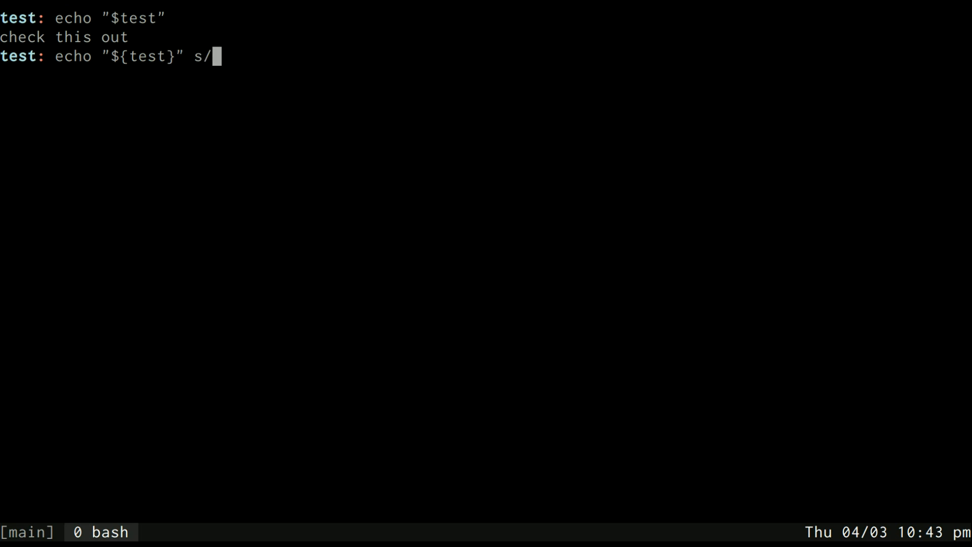
{"action": "type", "text": "$"}
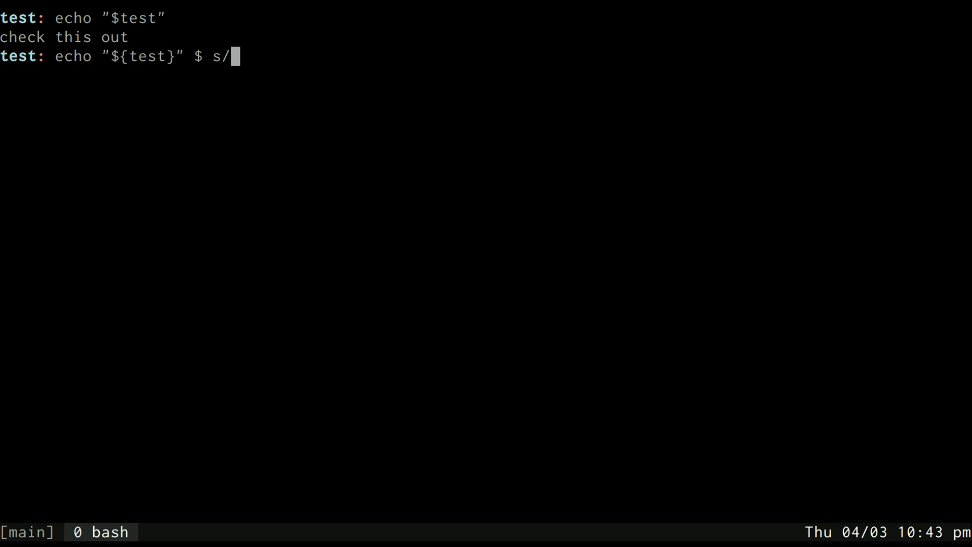
{"action": "type", "text": "es/"}
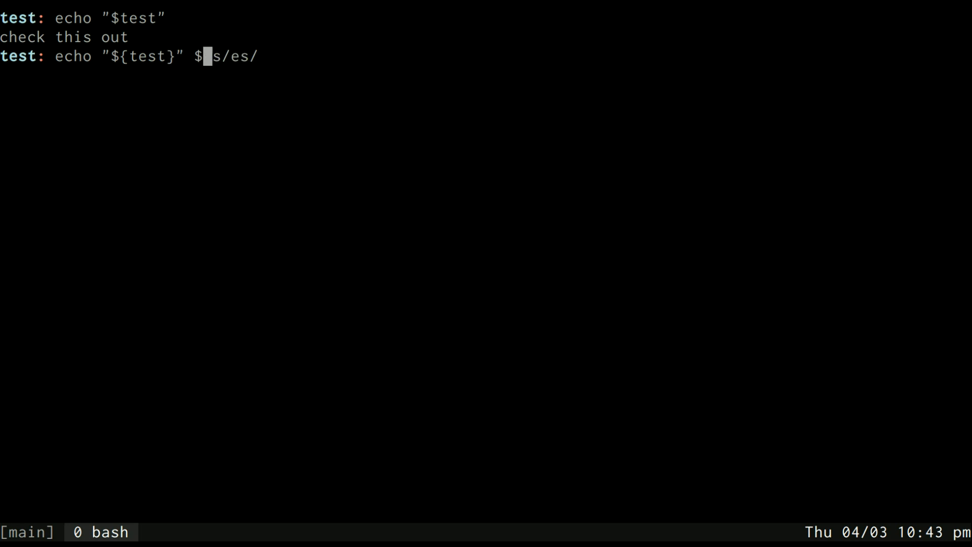
{"action": "type", "text": "#"}
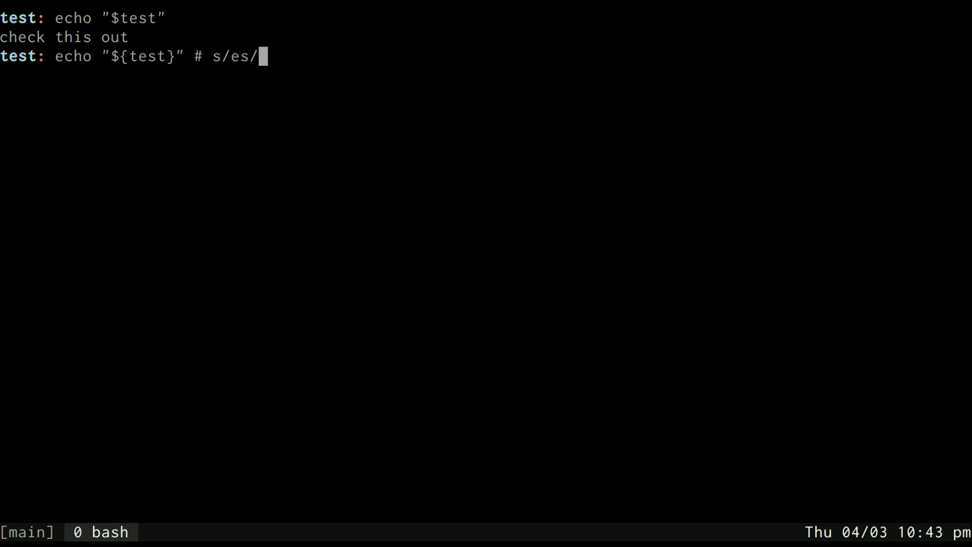
{"action": "type", "text": "wa/g"}
{"action": "type", "text": "echo \"${test}\" | sed 's/es"}
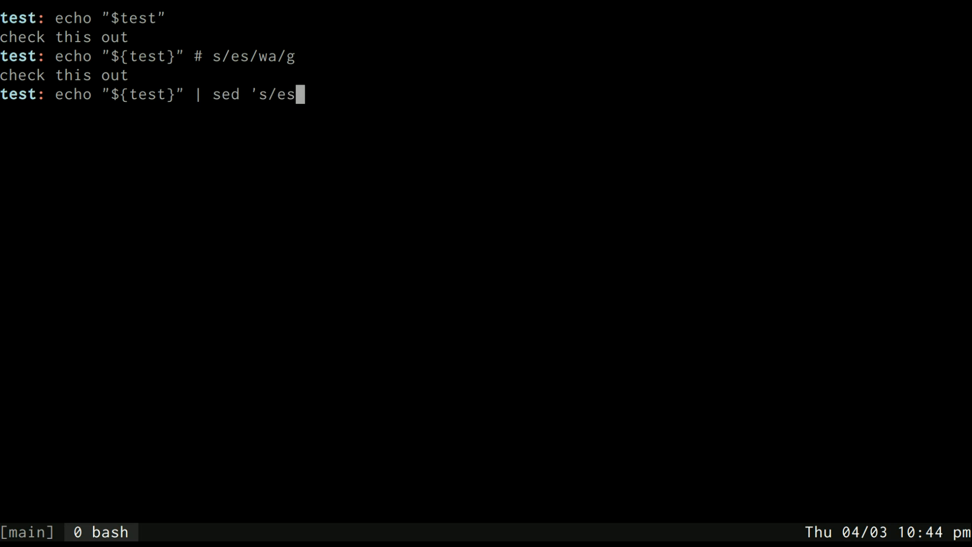
{"action": "key", "text": "Return"}
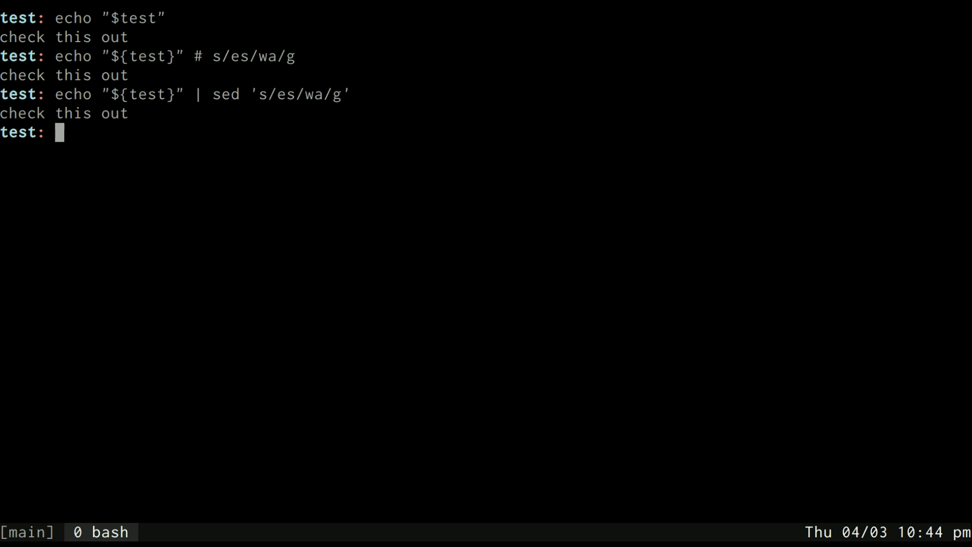
- Edit the sed pattern to s/his/wat/g so the output becomes check twat out
{"action": "key", "text": "Up"}
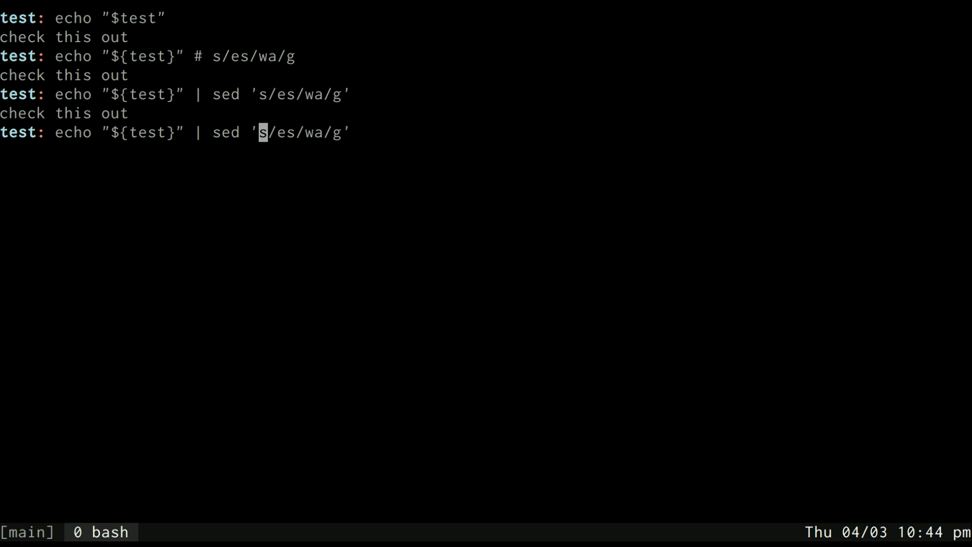
{"action": "type", "text": "h"}
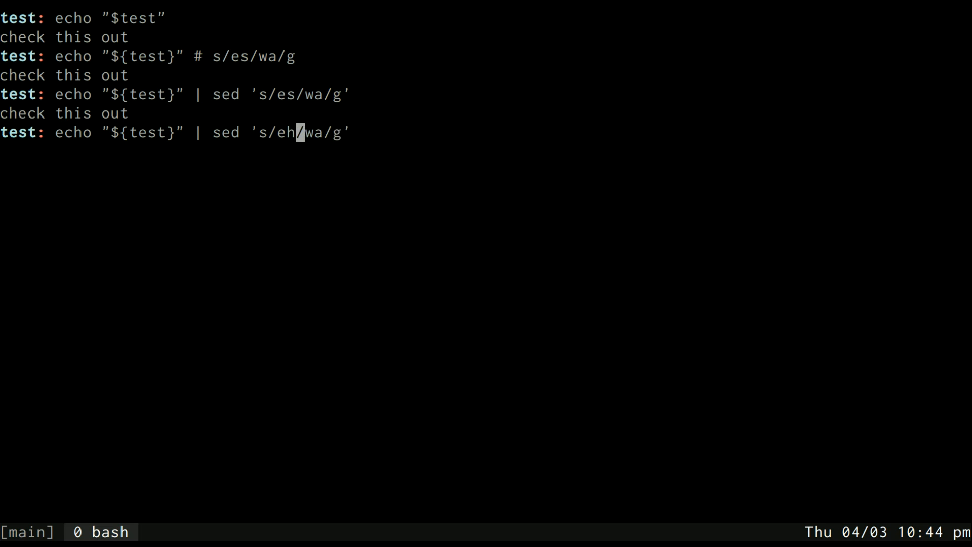
{"action": "type", "text": "hi"}
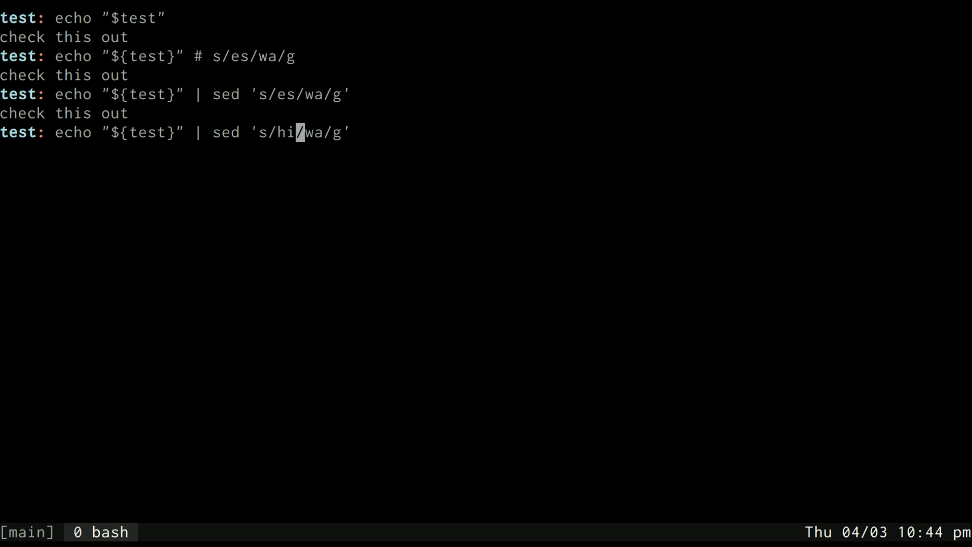
{"action": "key", "text": "Return"}
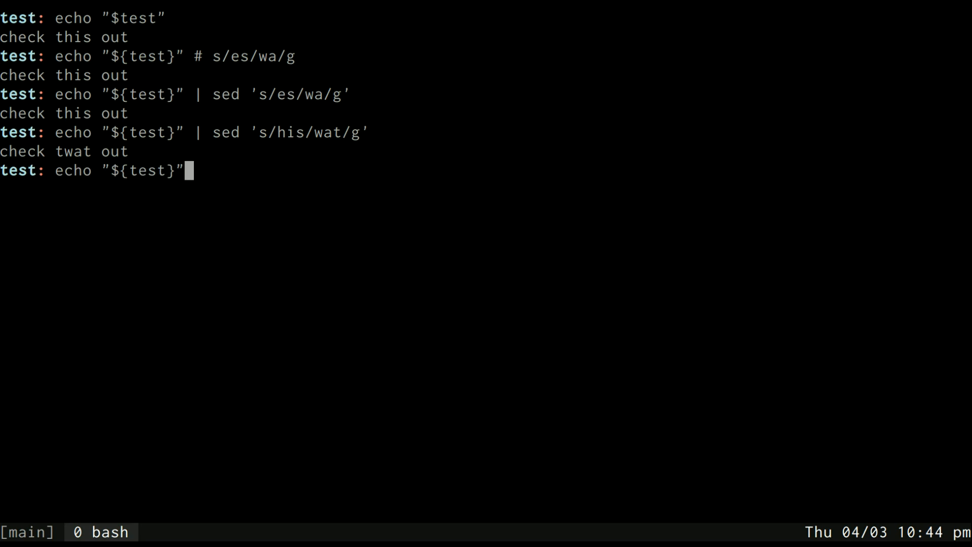
- Use Bash's own substitution ${test/his/wat} to print check twat out
{"action": "type", "text": "/"}
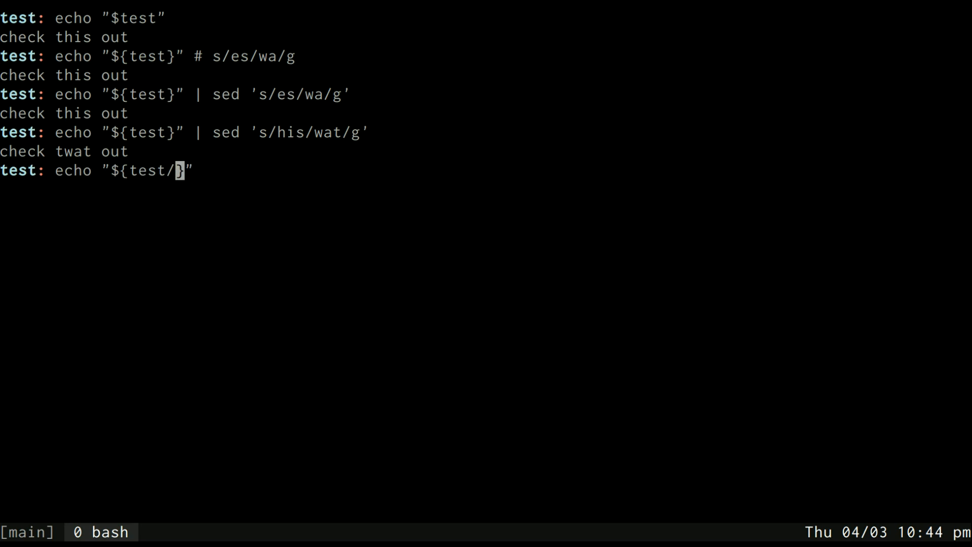
{"action": "type", "text": "his/wat"}
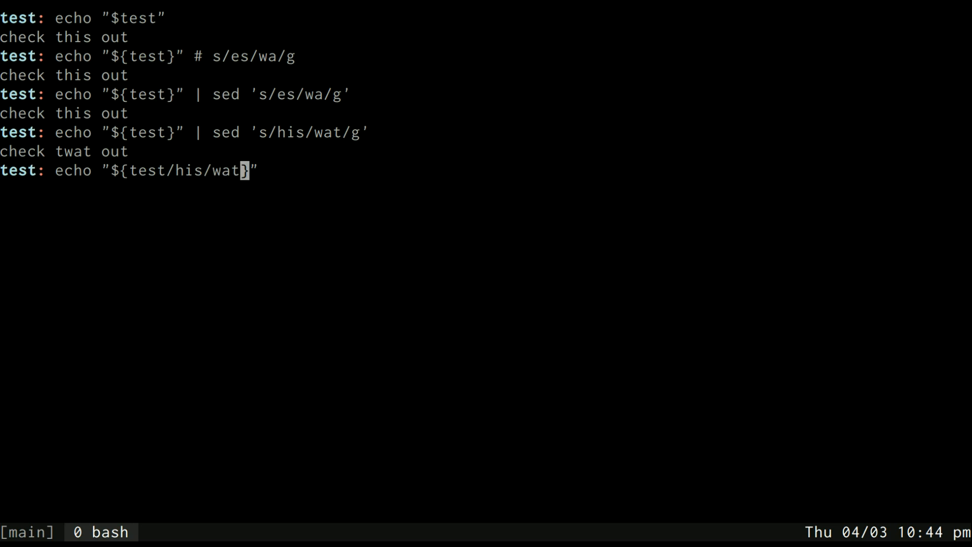
{"action": "key", "text": "Return"}
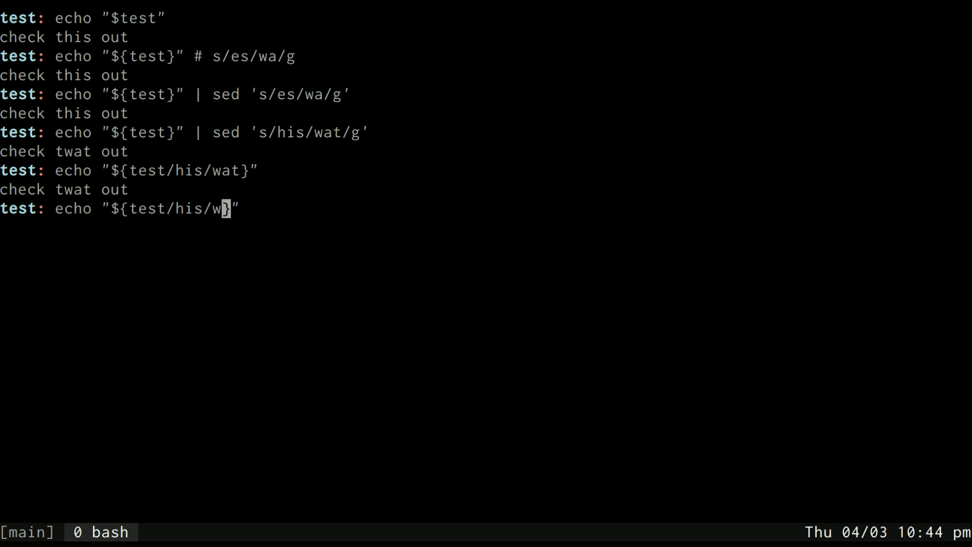
- Replace the first h with x via ${test/h/x}, then every h via ${test//h/x}
{"action": "key", "text": "BackSpace"}
{"action": "type", "text": "x"}
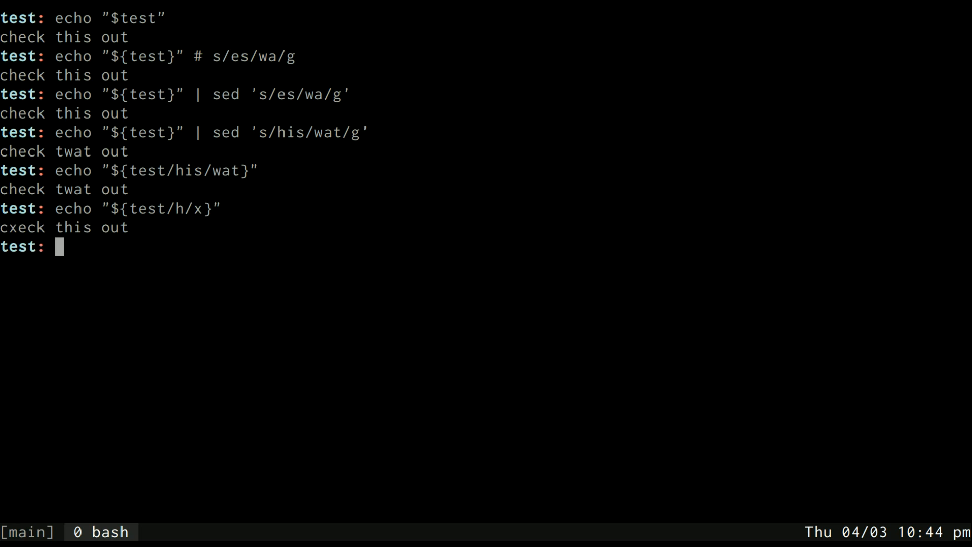
{"action": "key", "text": "Up"}
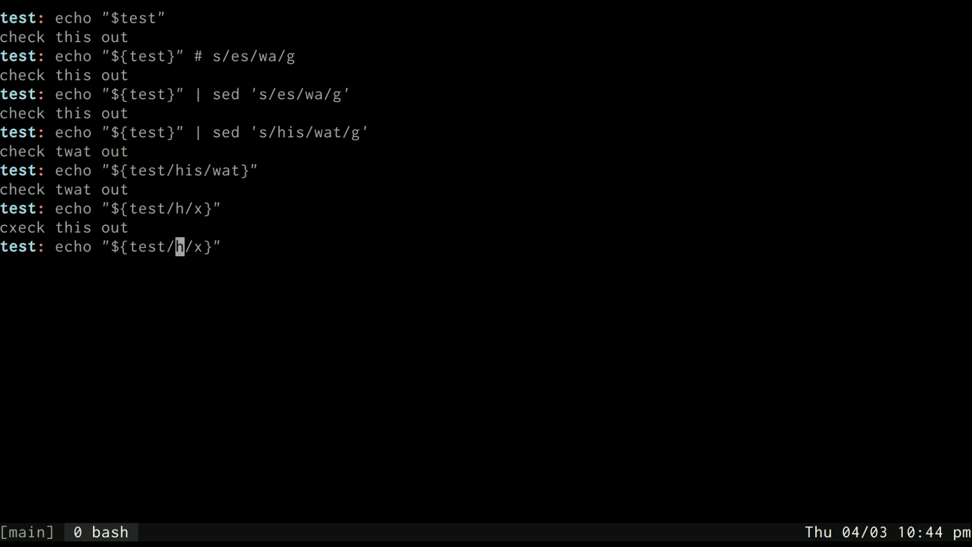
{"action": "type", "text": "/"}
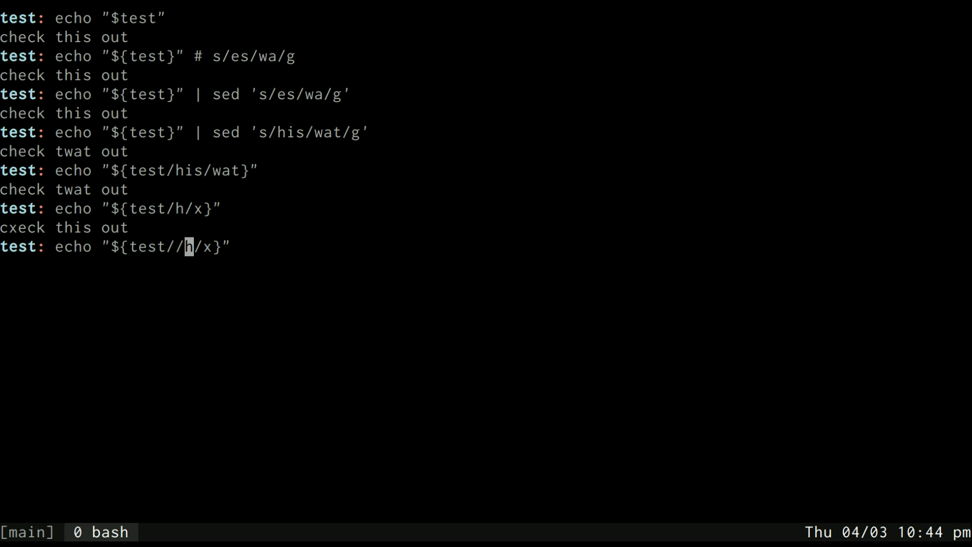
{"action": "key", "text": "Return"}
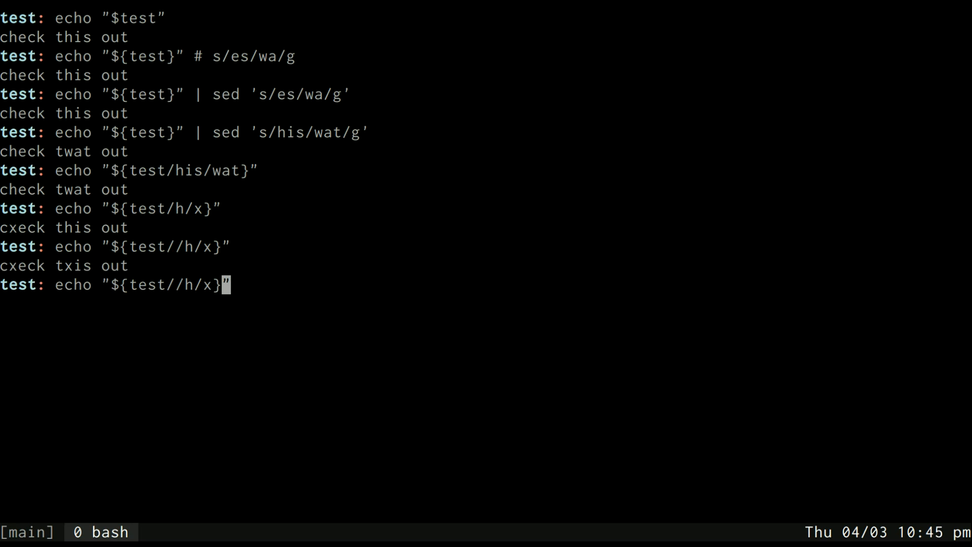
{"action": "type", "text": "#"}
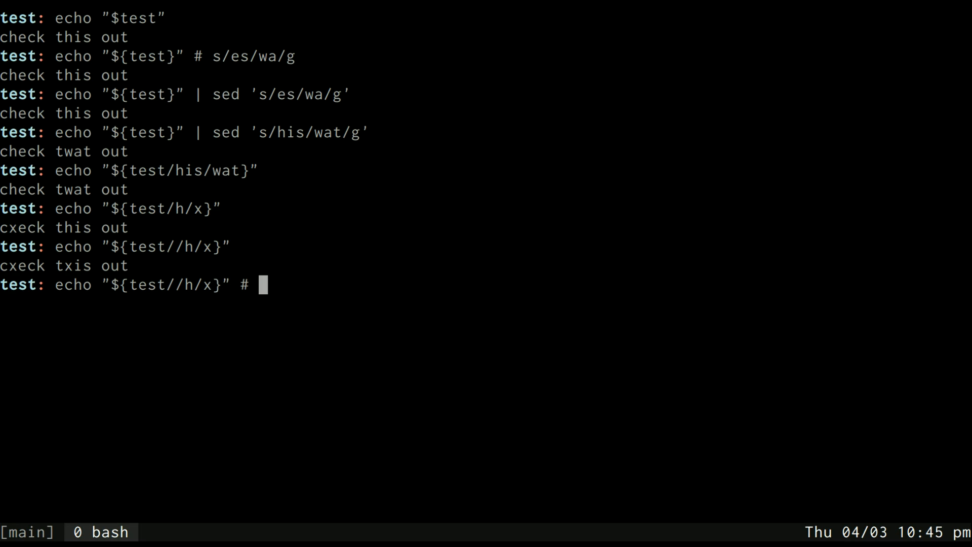
- Show the sed '^' anchor analogy, then run the start-anchored ${test/#h/x}, leaving the phrase unchanged
{"action": "type", "text": "^"}
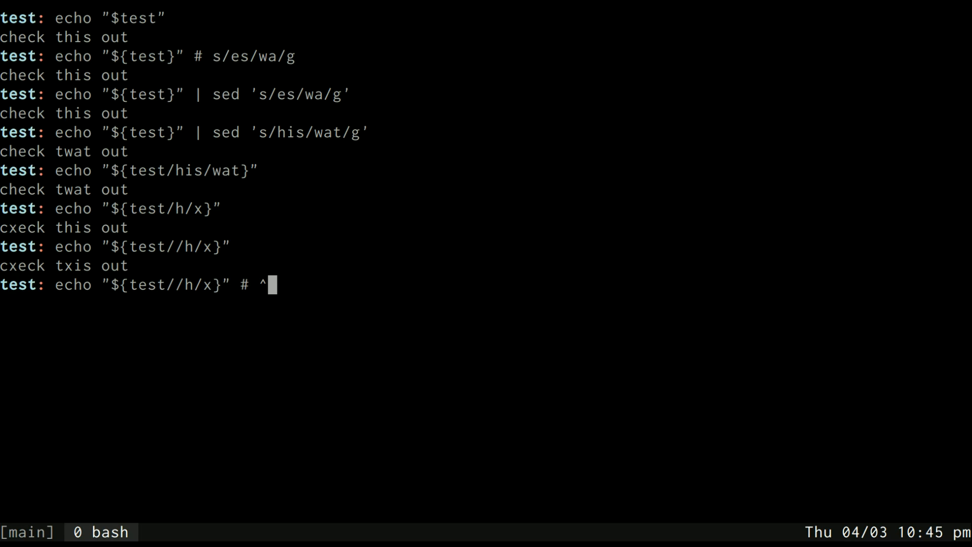
{"action": "key", "text": "BackSpace"}
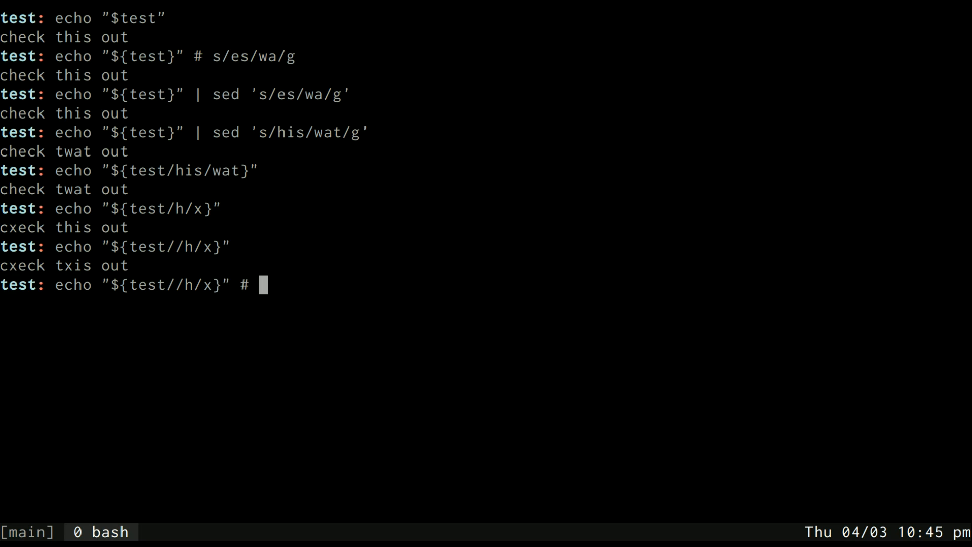
{"action": "type", "text": "sed 's/^"}
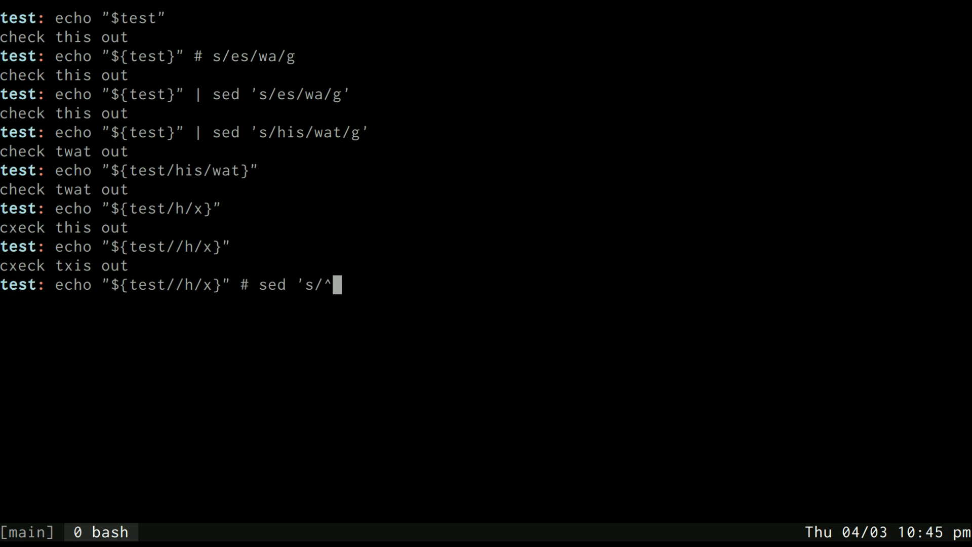
{"action": "type", "text": "check/"}
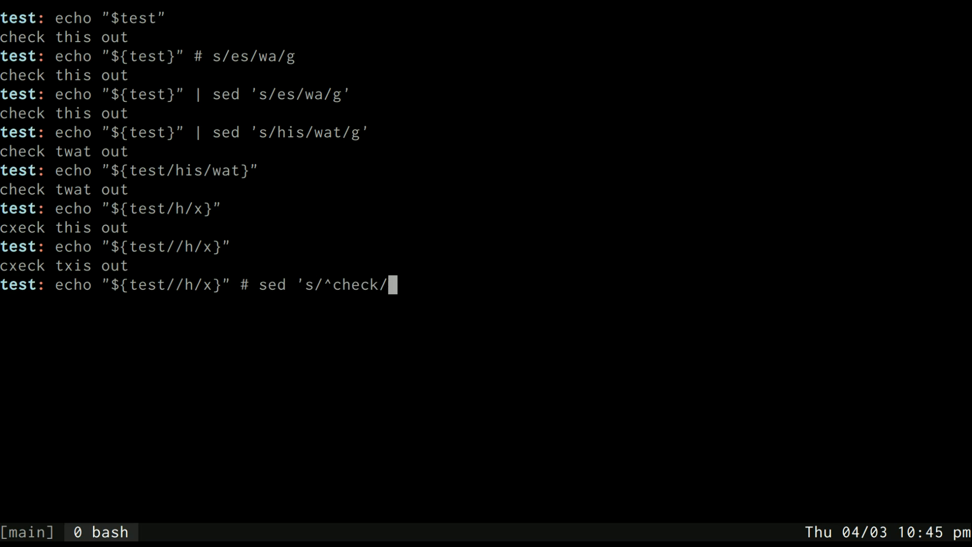
{"action": "type", "text": "bl"}
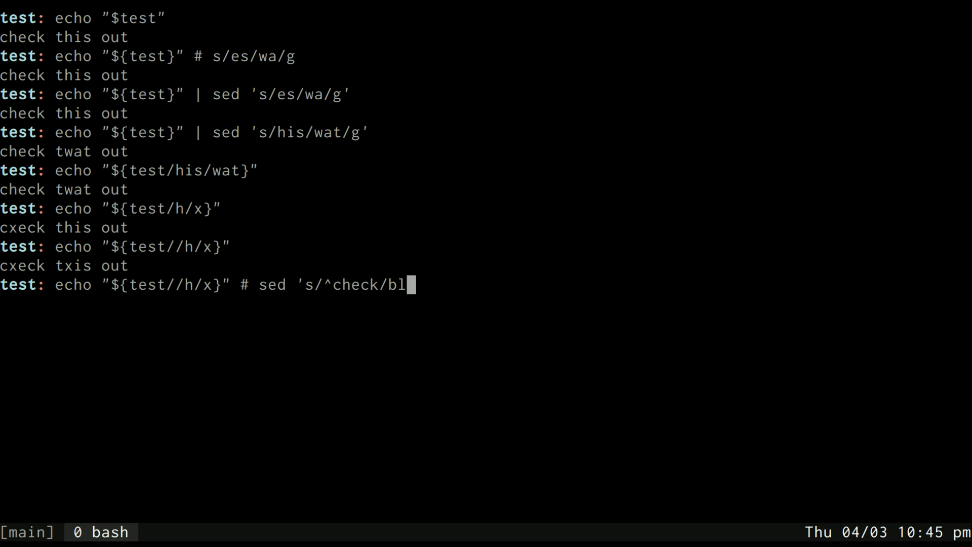
{"action": "type", "text": "ack/"}
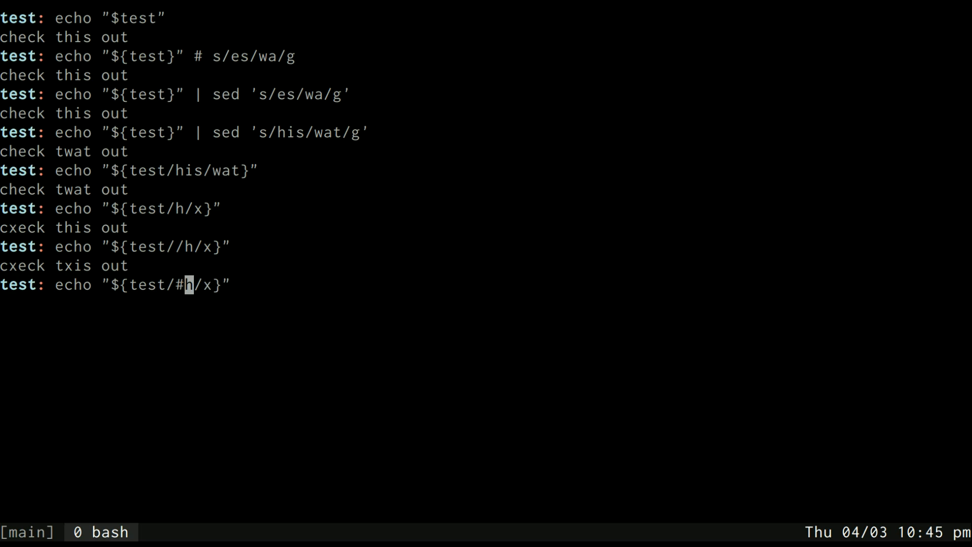
{"action": "key", "text": "Return"}
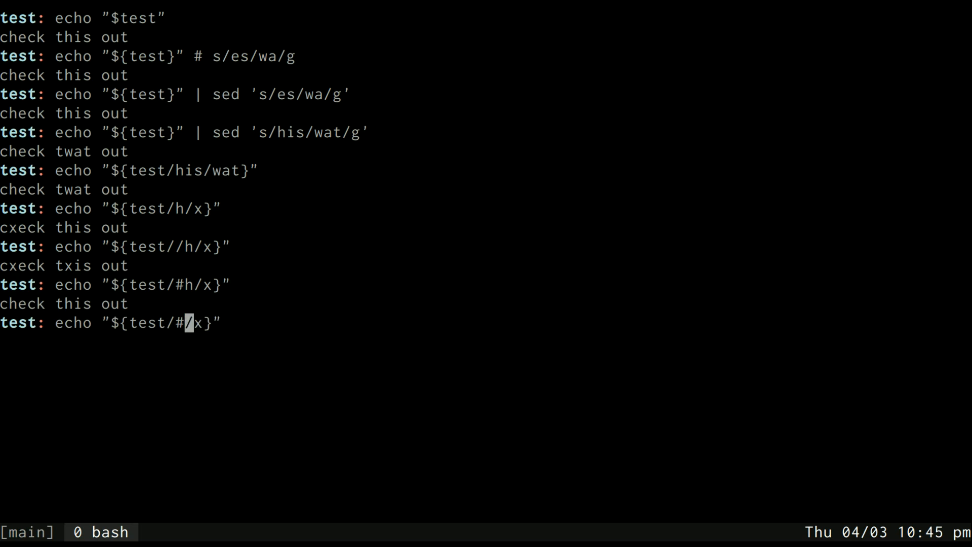
- Run ${test/#check/black} giving black this out and ${test/%out/man} giving check this man
{"action": "type", "text": "check/black"}
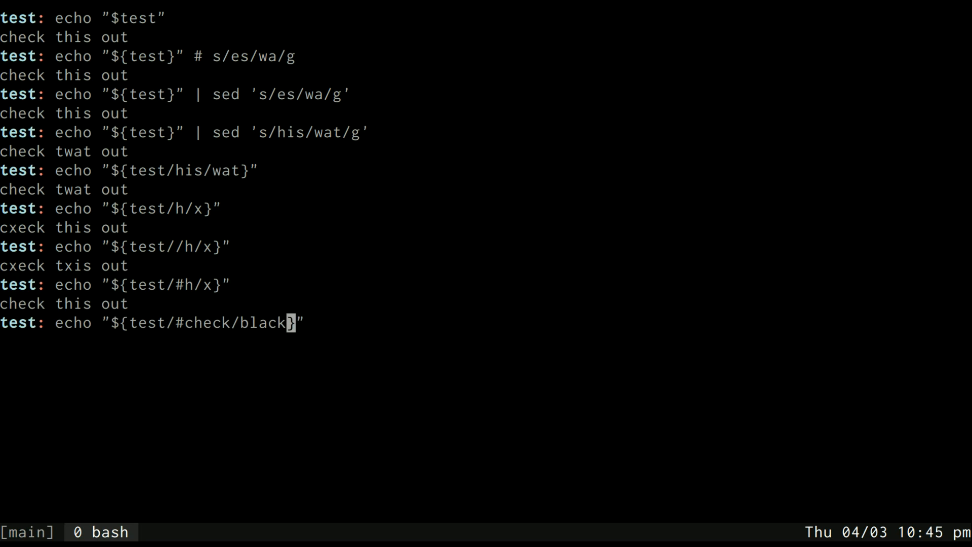
{"action": "key", "text": "Return"}
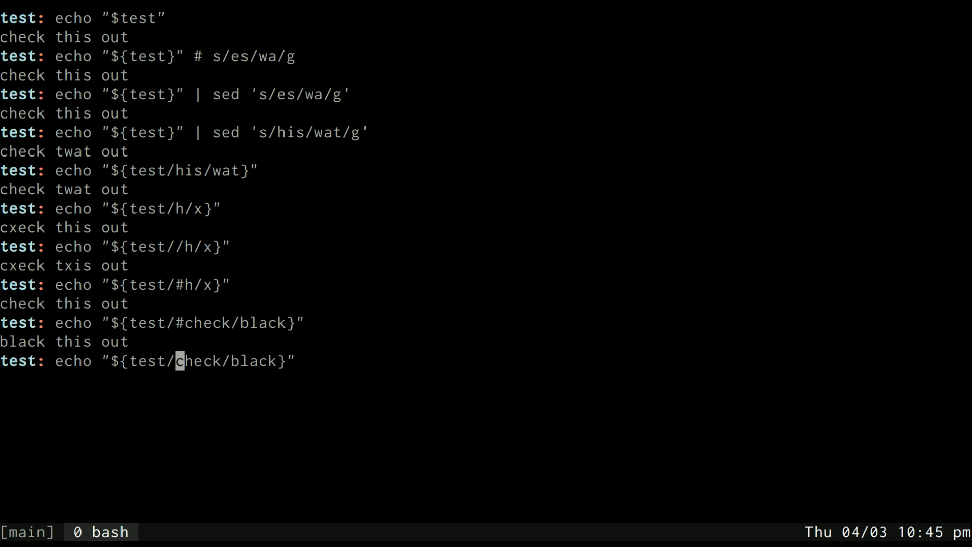
{"action": "type", "text": "%out"}
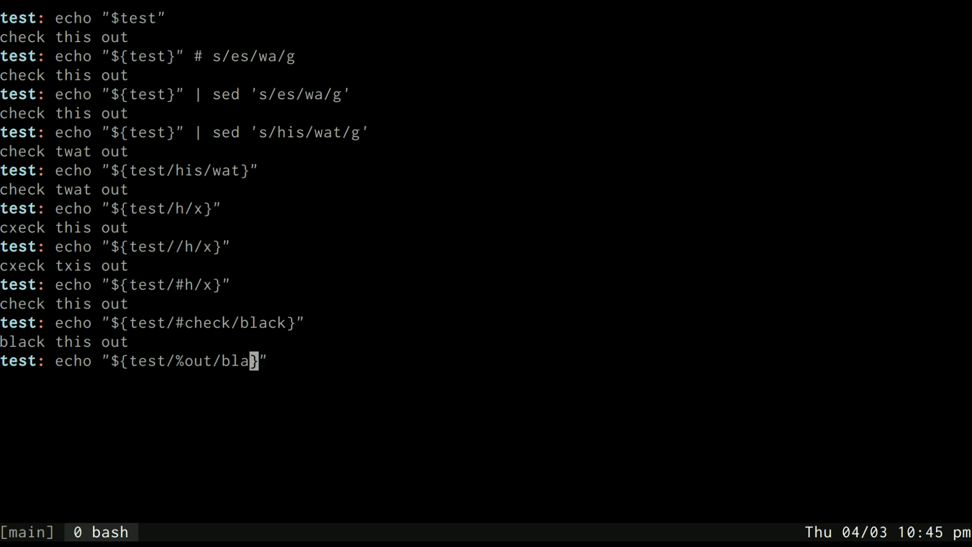
{"action": "type", "text": "man"}
{"action": "key", "text": "Return"}
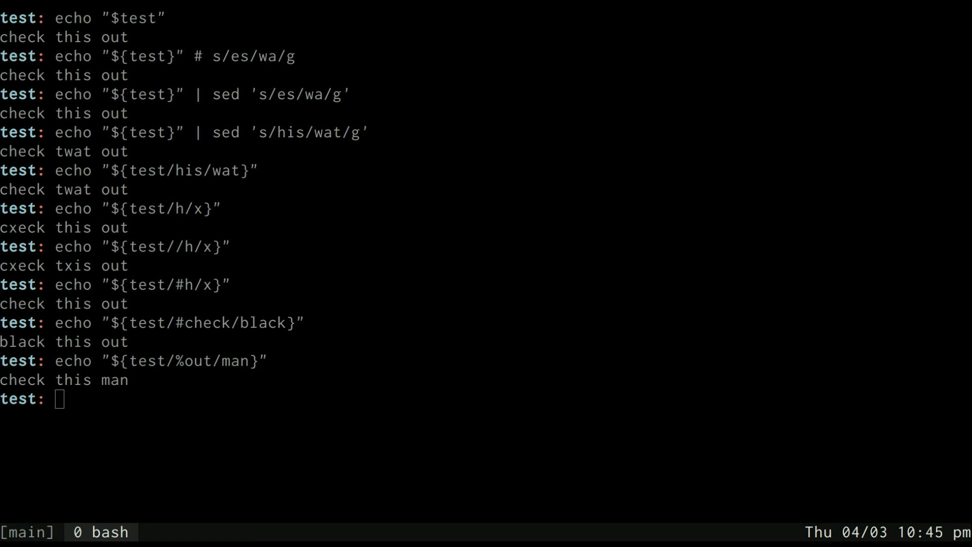
{"action": "type", "text": "echo \"${file"}
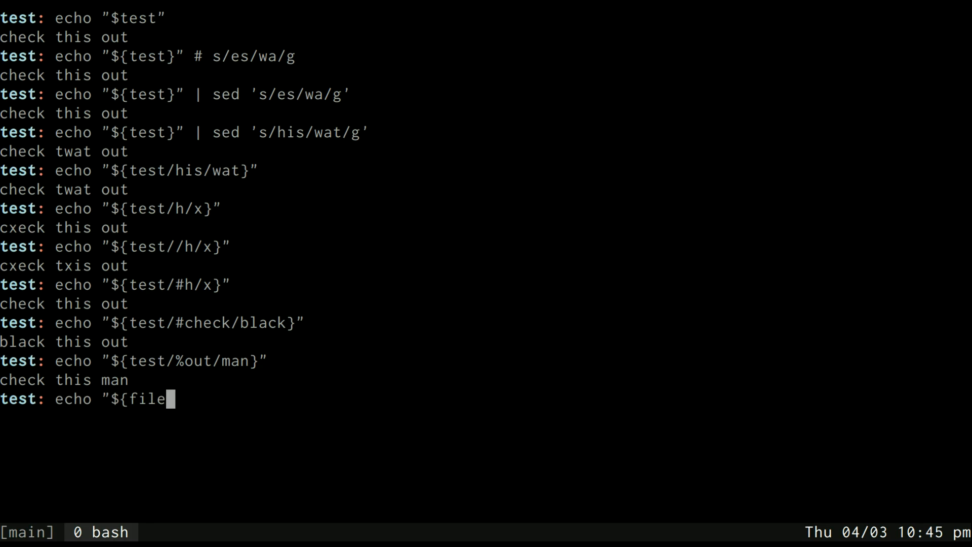
- Run echo "${files[@]/txt/md}" to swap txt for md across the array elements
{"action": "type", "text": "s[@]"}
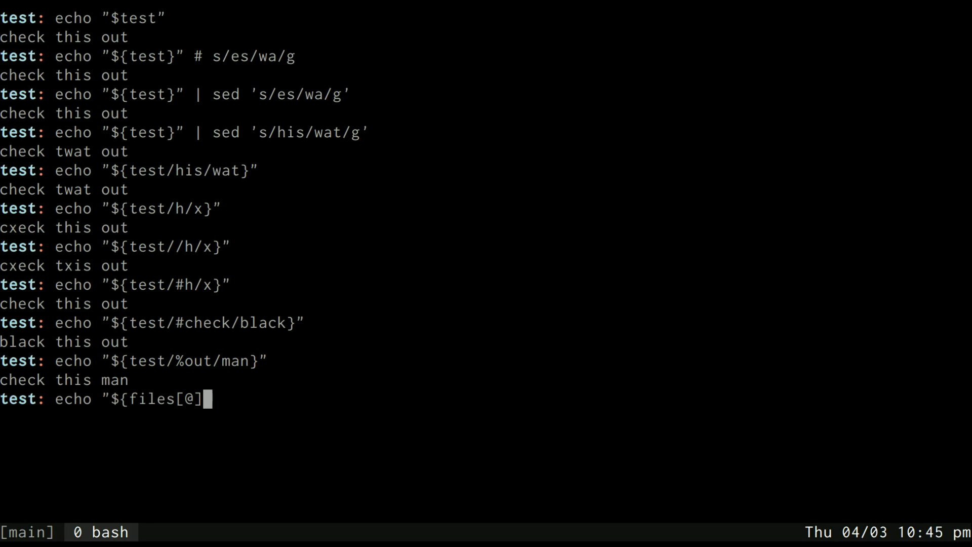
{"action": "type", "text": "/txt/md"}
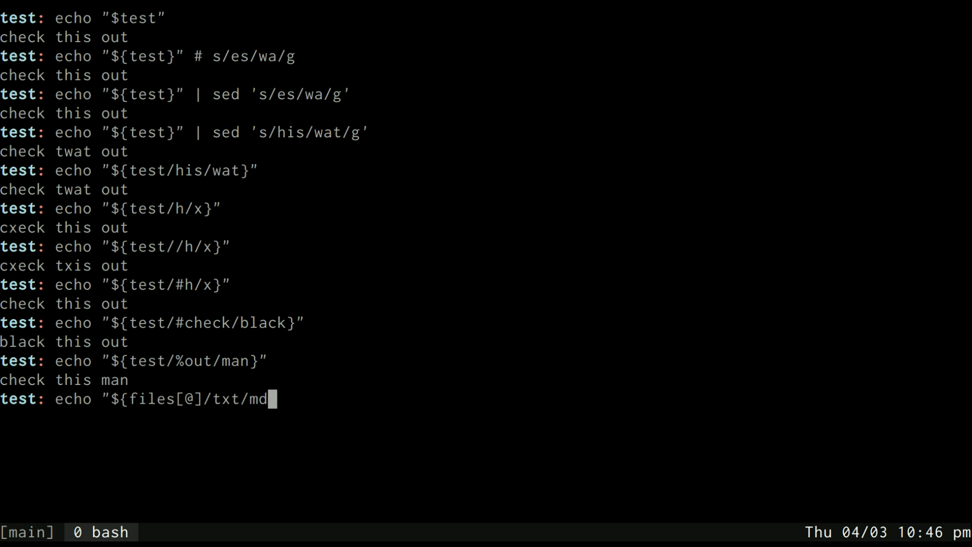
{"action": "key", "text": "Return"}
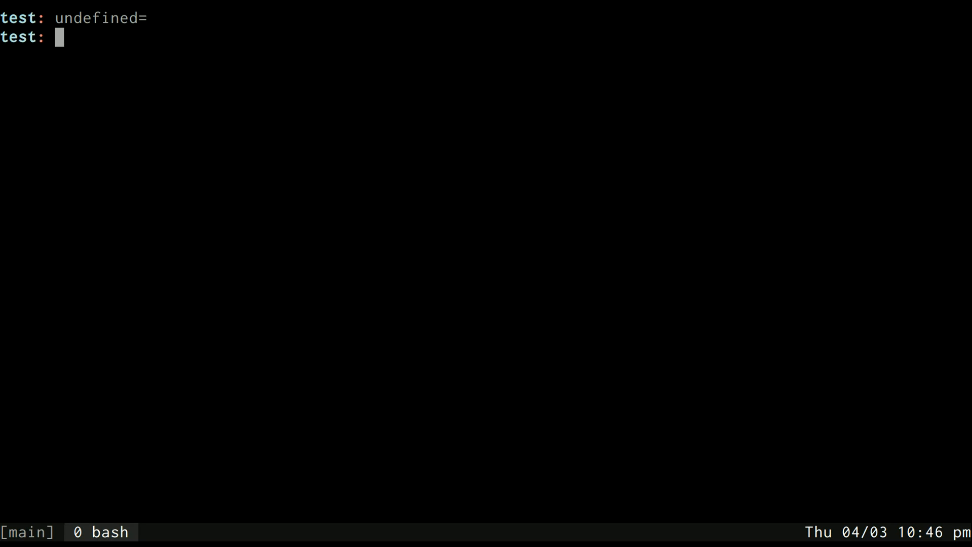
- Set defined=true and echo the empty undefined variable, printing a blank line
{"action": "type", "text": "def"}
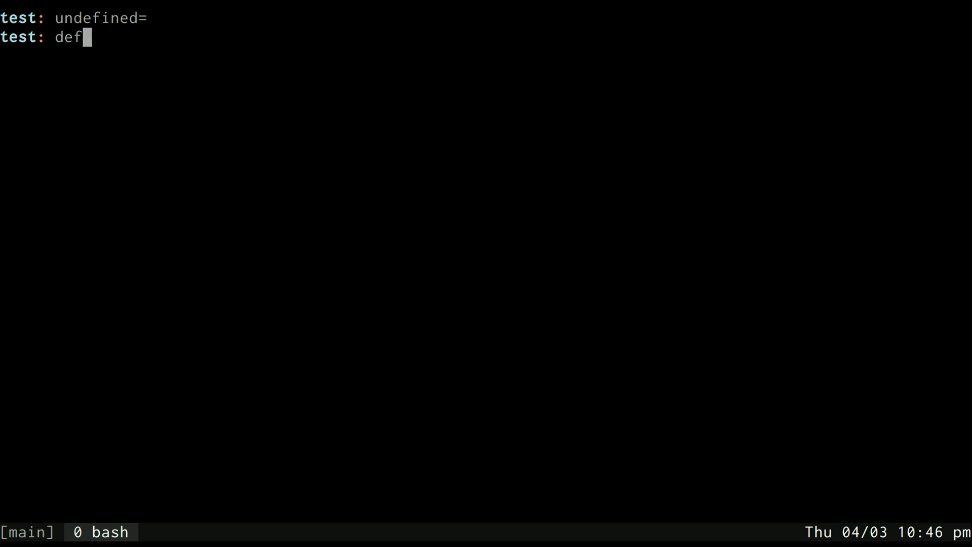
{"action": "type", "text": "ined=tr"}
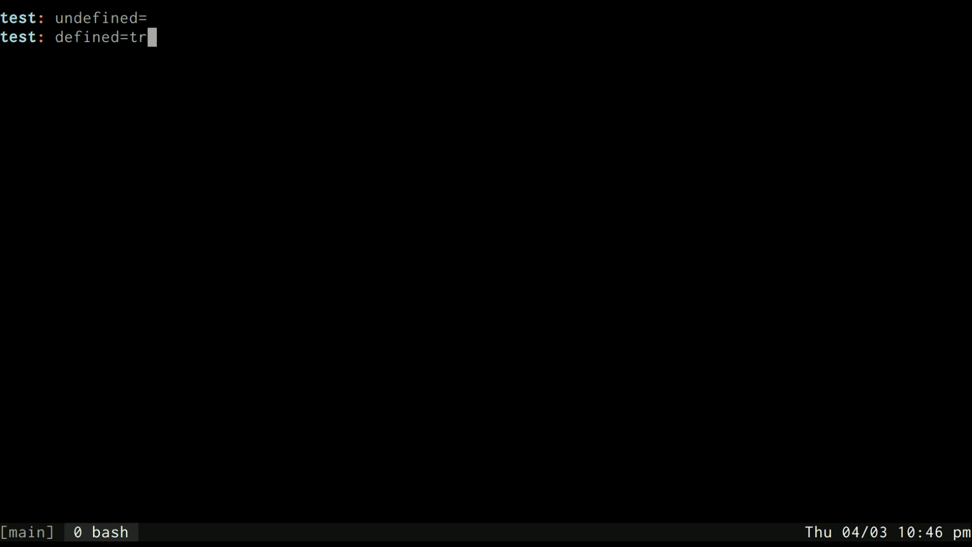
{"action": "key", "text": "Return"}
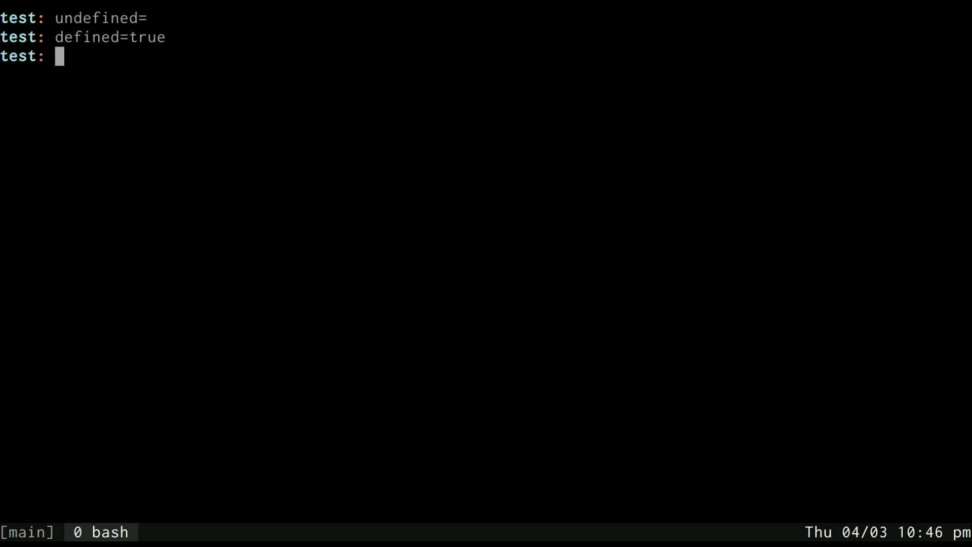
{"action": "type", "text": "ec"}
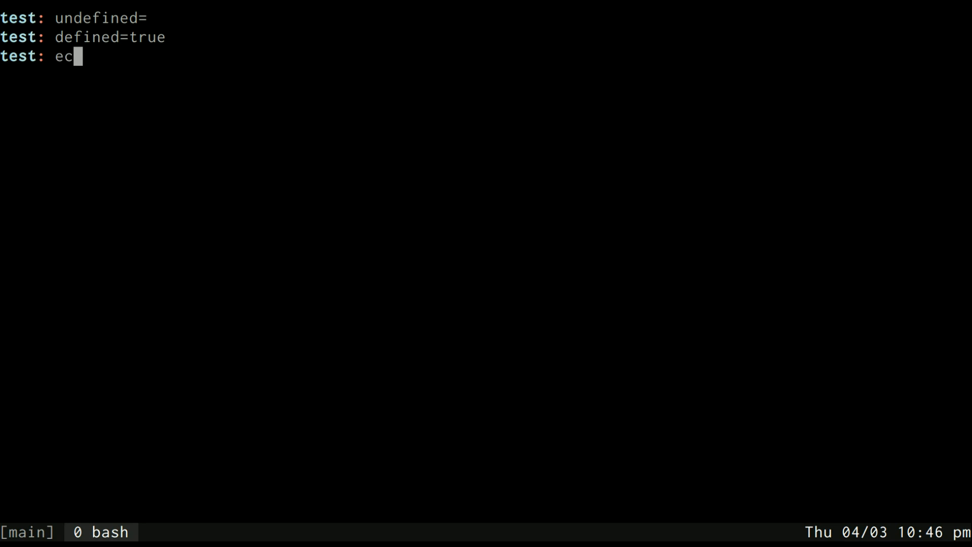
{"action": "type", "text": "ho \""}
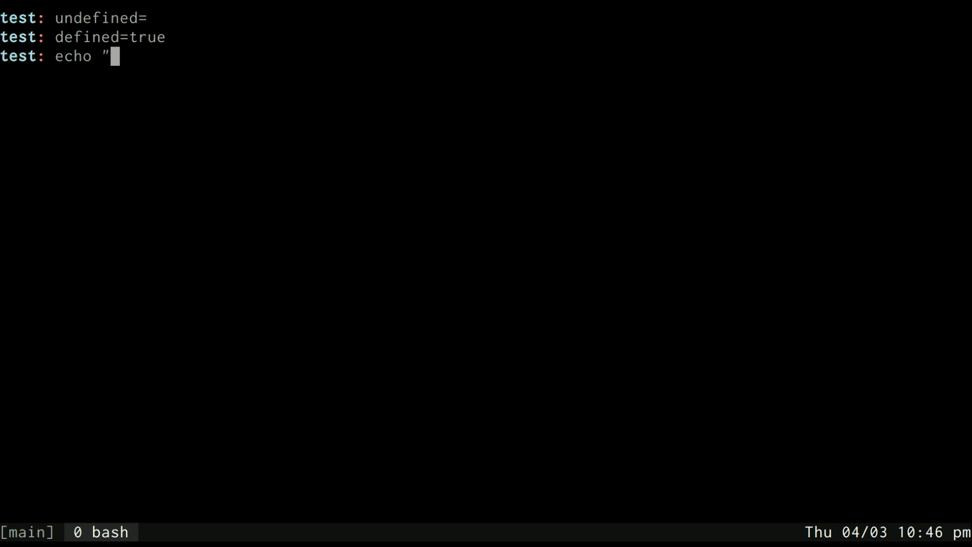
{"action": "key", "text": "Return"}
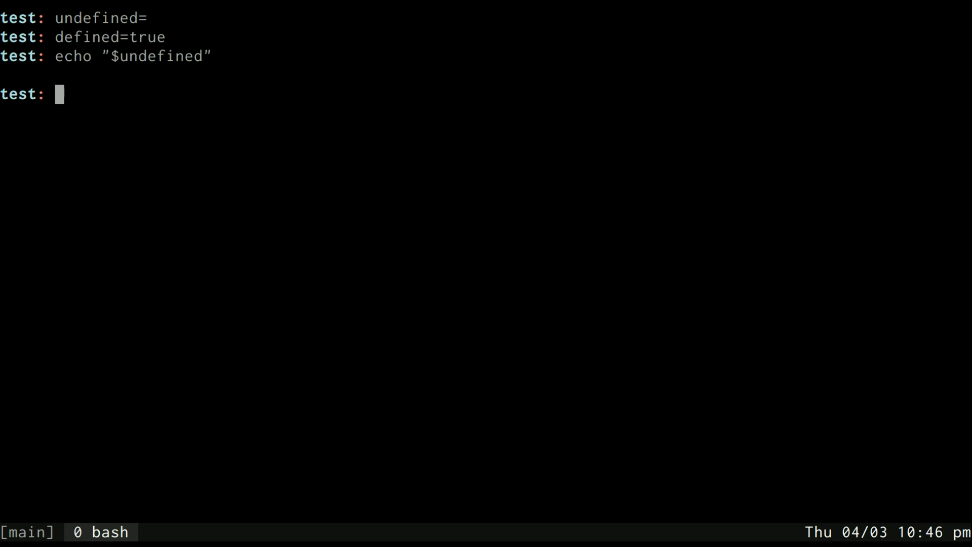
- Run echo "${undefined:-Not here!}", hitting an exclamation-mark history error
{"action": "type", "text": "echo \""}
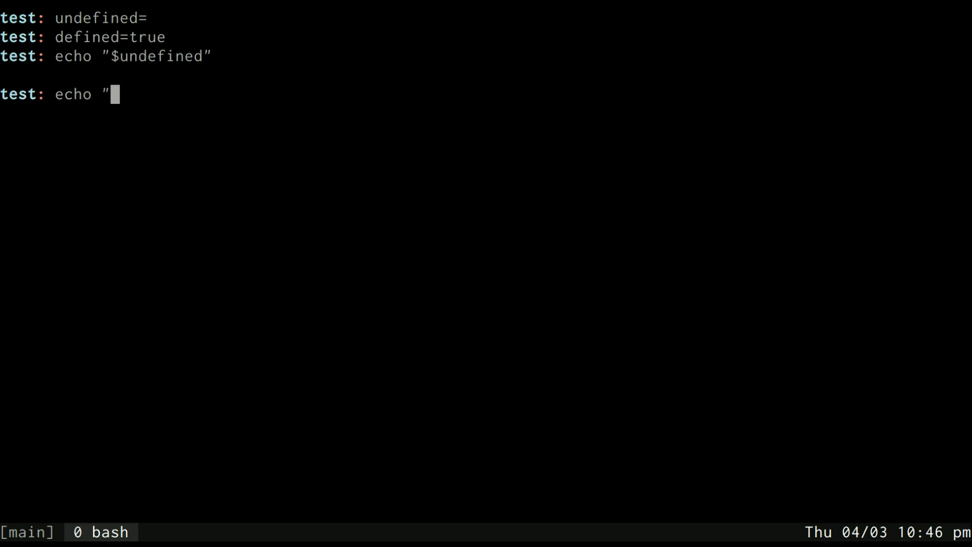
{"action": "type", "text": "${undef"}
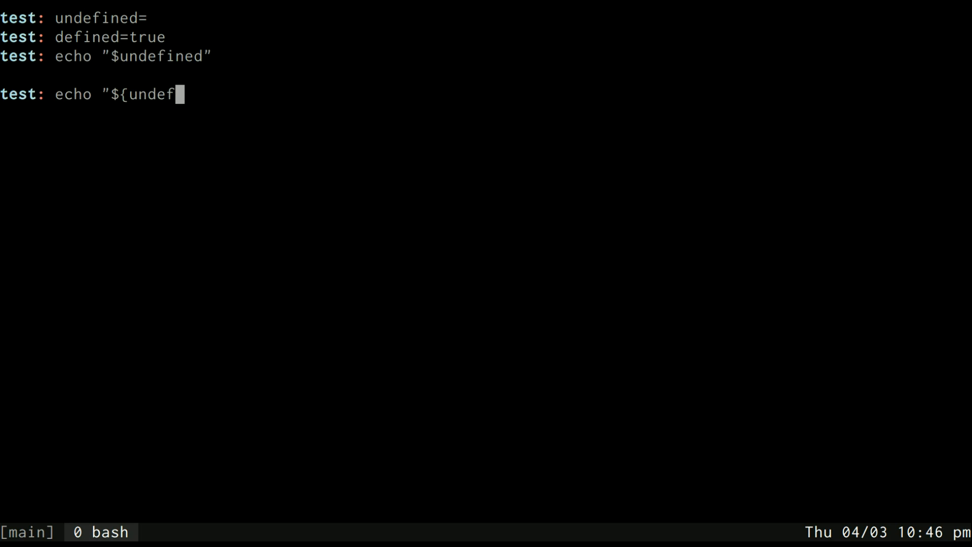
{"action": "type", "text": "ined}"}
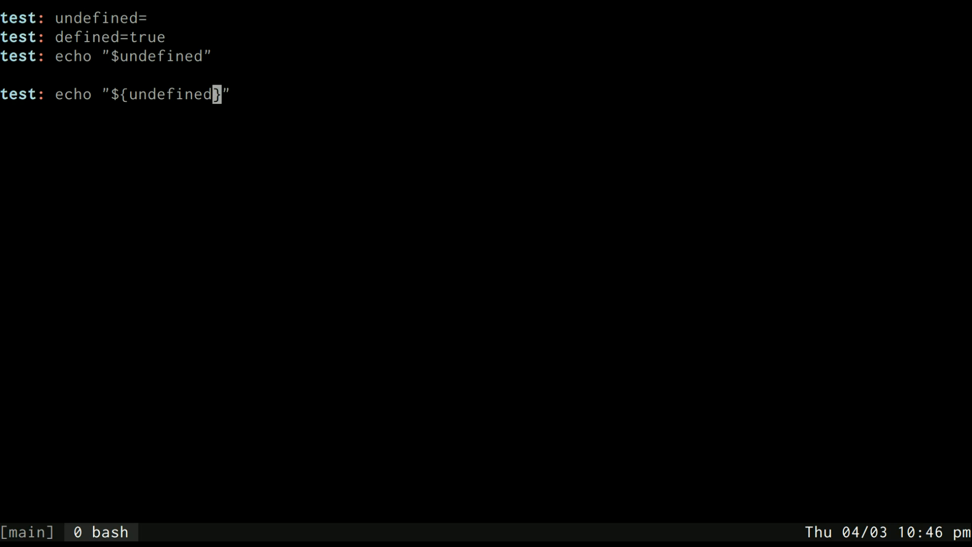
{"action": "type", "text": ":"}
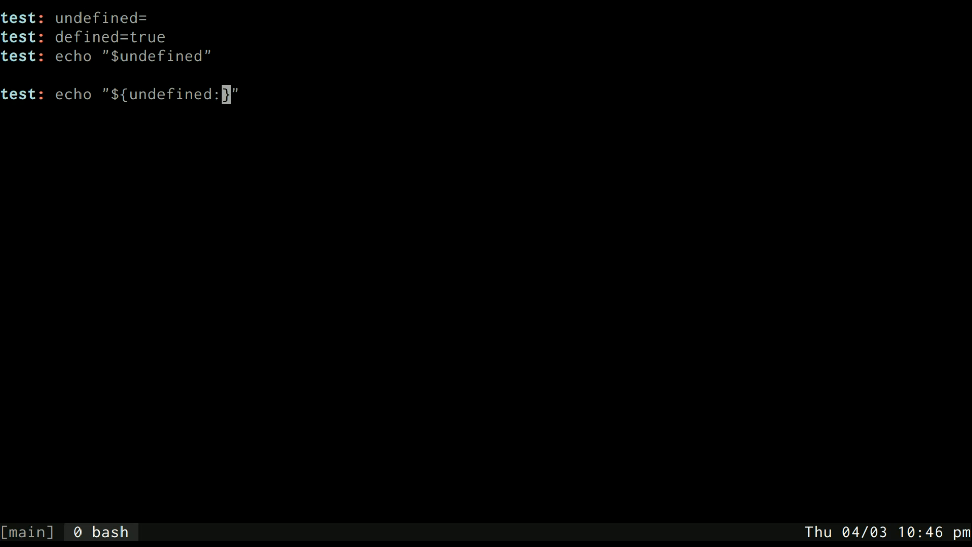
{"action": "type", "text": "-"}
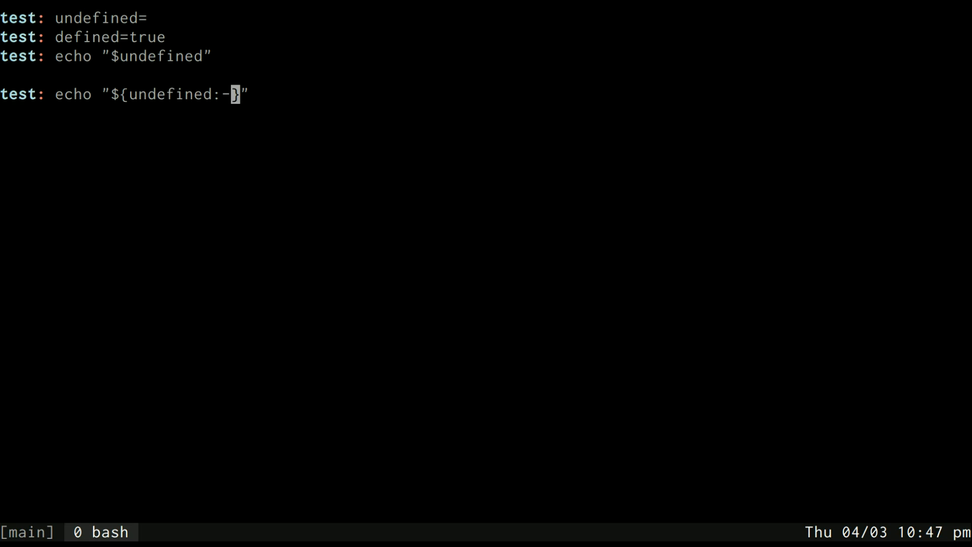
{"action": "type", "text": "Not here!"}
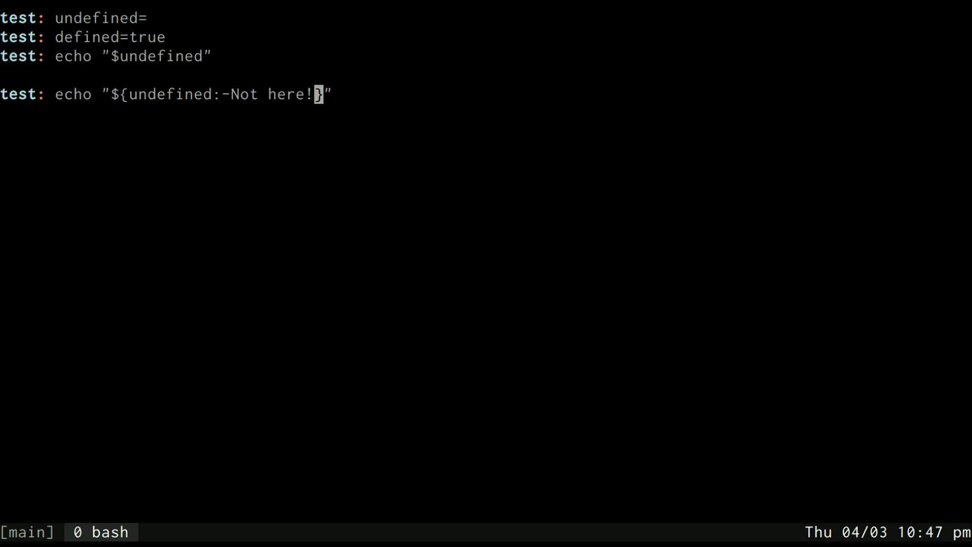
{"action": "key", "text": "Return"}
{"action": "type", "text": "echo \"${undefined"}
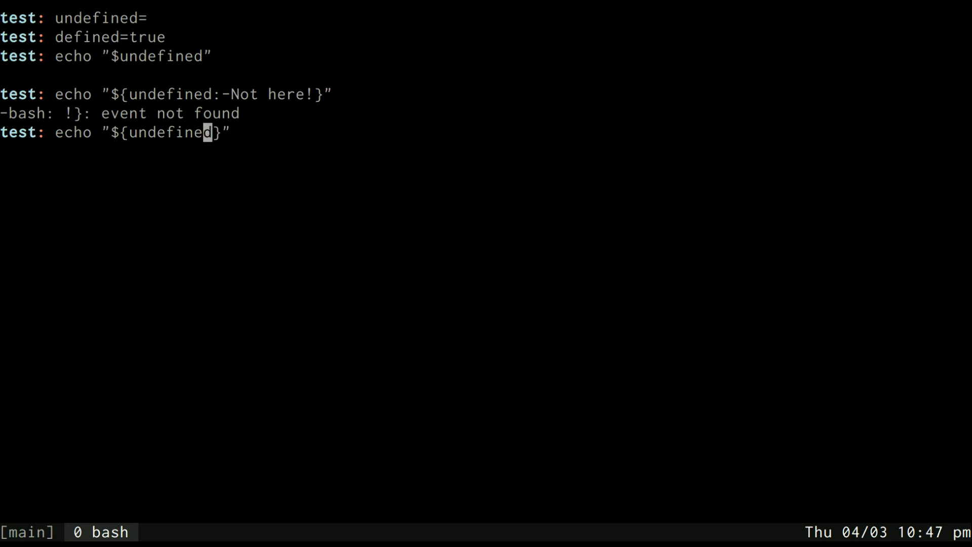
- Correct the default to Not here. so the expansion prints it, then clear the terminal
{"action": "type", "text": ":-Not"}
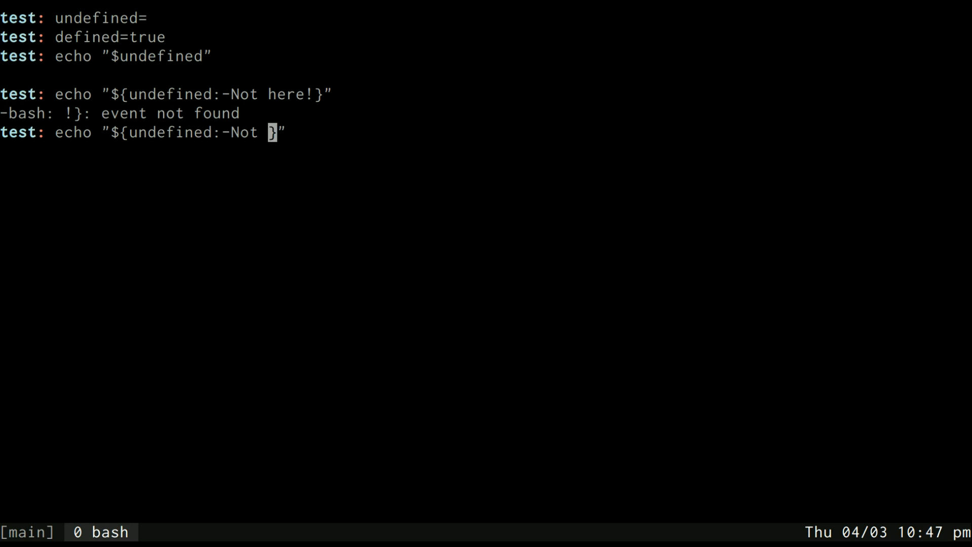
{"action": "key", "text": "Return"}
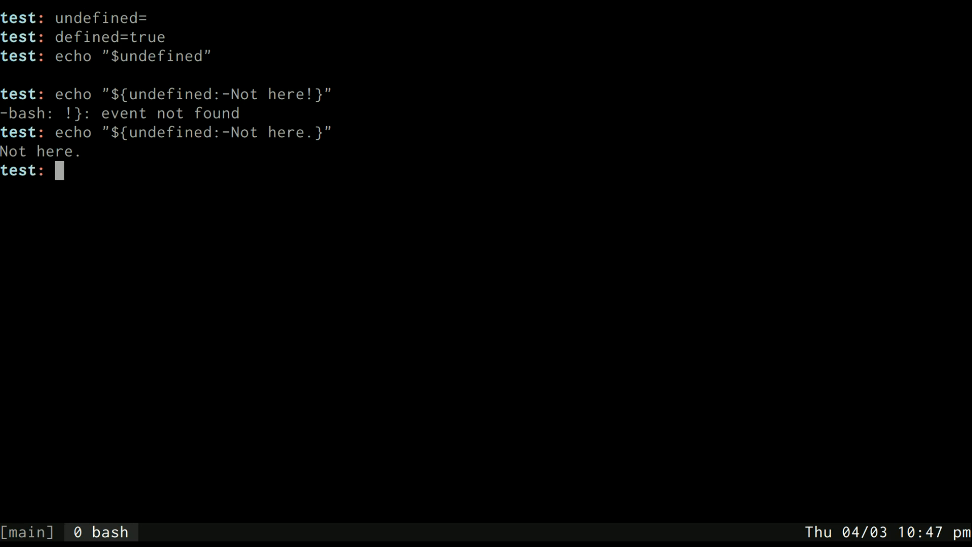
{"action": "key", "text": "Up"}
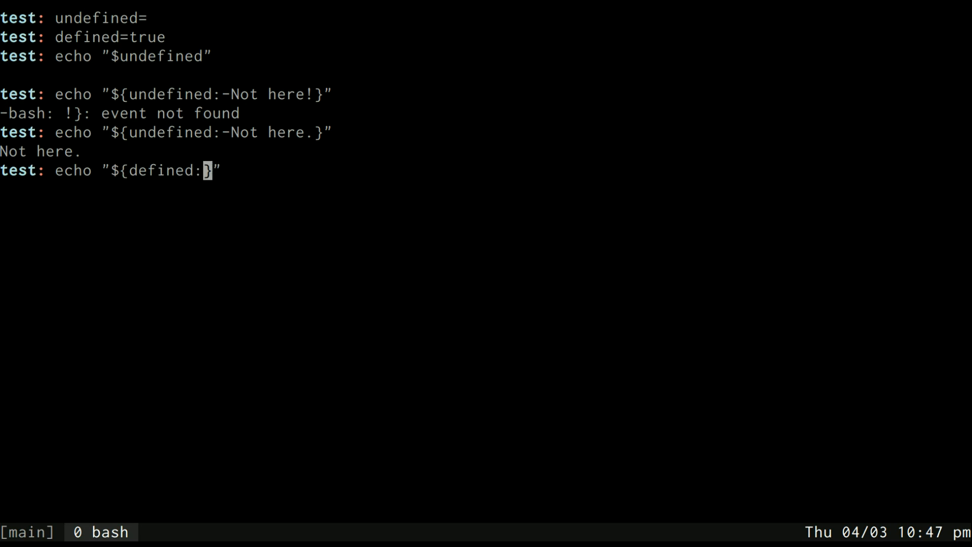
{"action": "type", "text": "-Not her"}
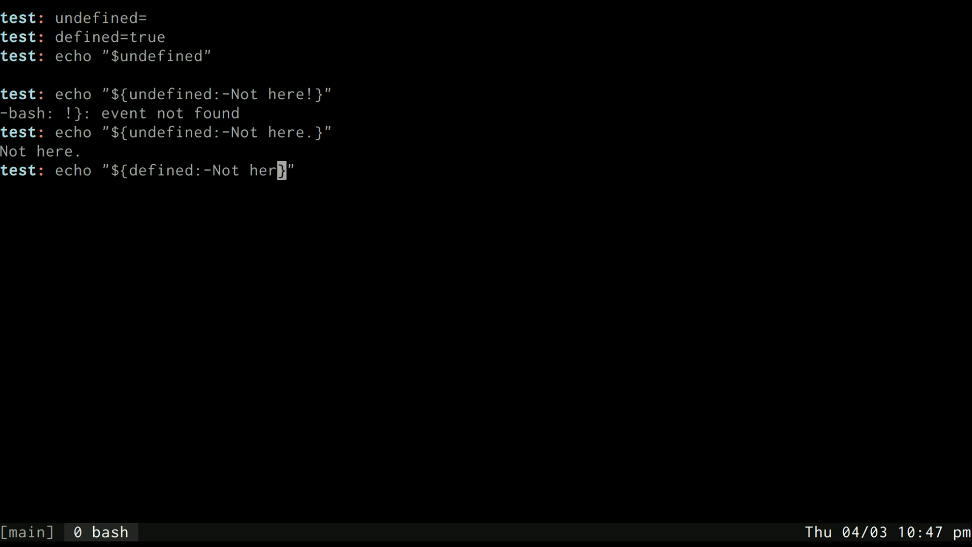
{"action": "key", "text": "Return"}
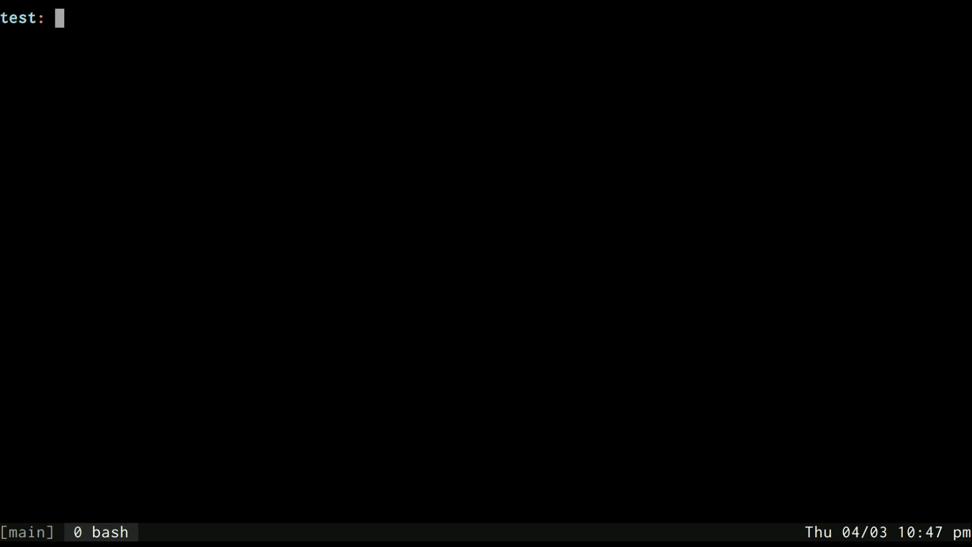
- Run :+ and :- on undefined and defined, getting blank, Not here., Not here., and true
{"action": "type", "text": "echo \"${undefined:-Not here.}\""}
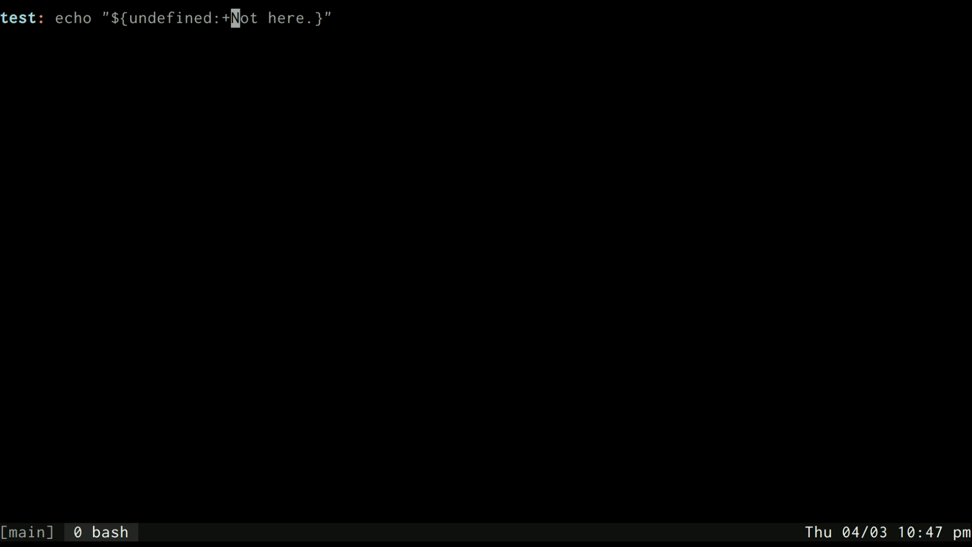
{"action": "key", "text": "Return"}
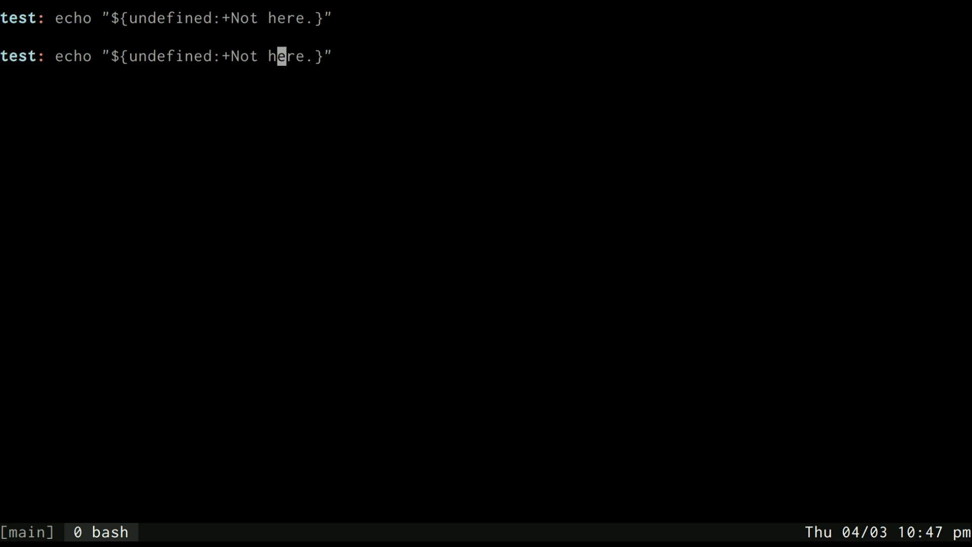
{"action": "key", "text": "Return"}
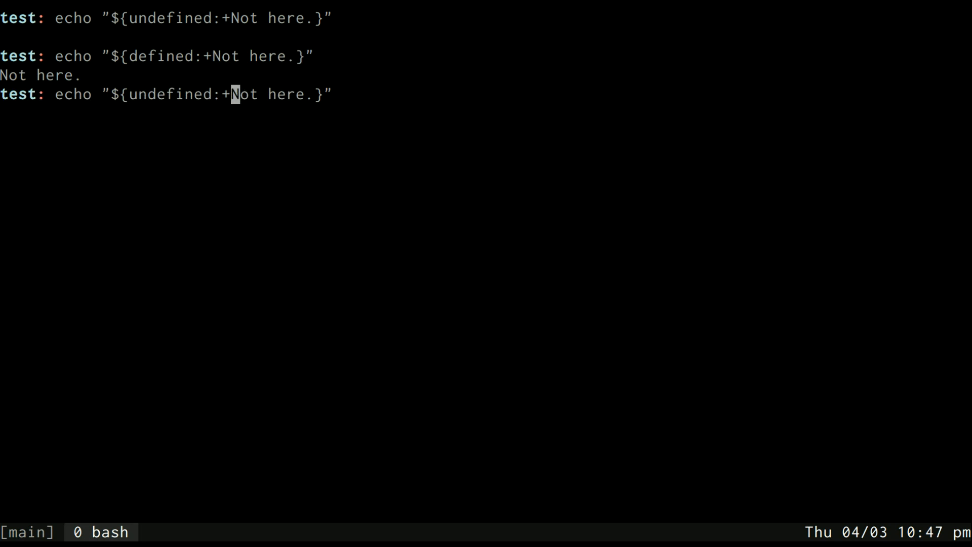
{"action": "type", "text": "-"}
{"action": "key", "text": "Return"}
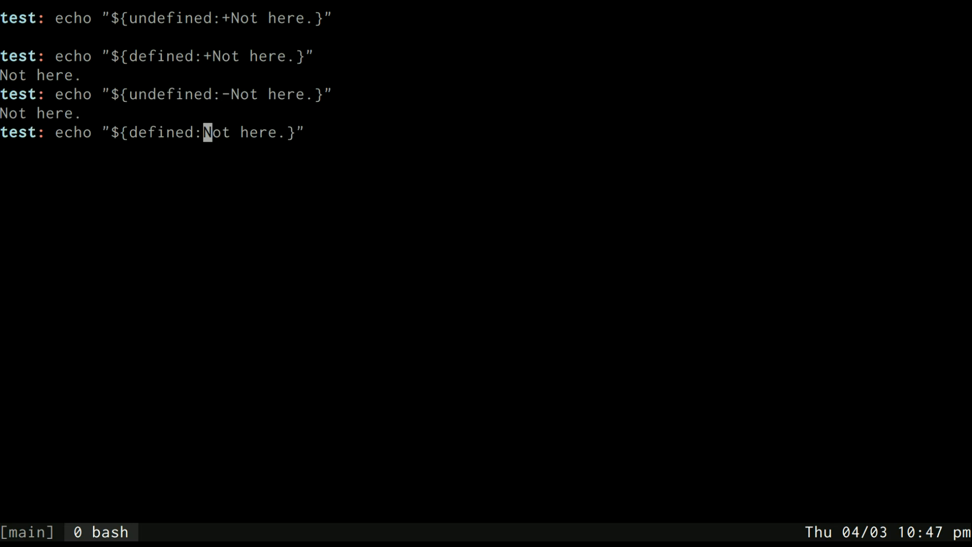
{"action": "key", "text": "Return"}
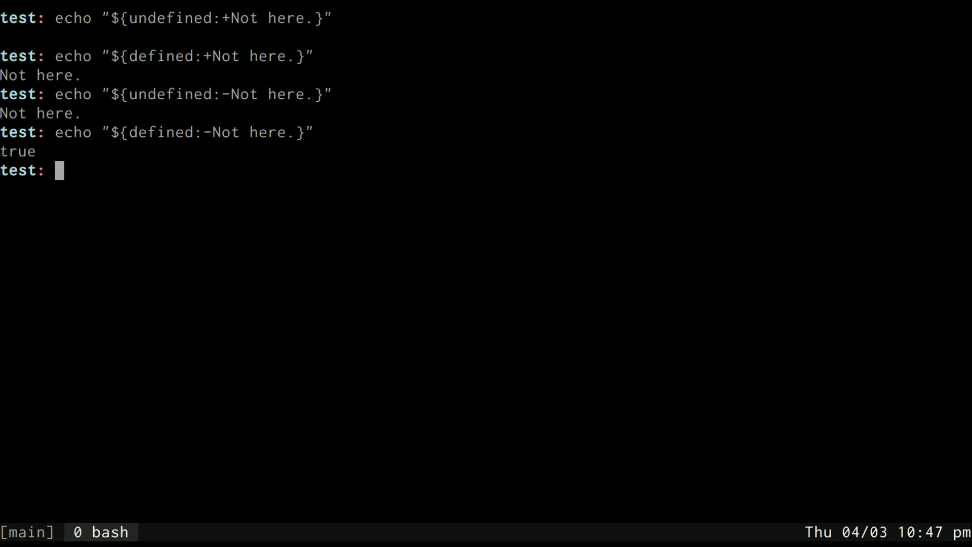
{"action": "mouse_move", "coordinate": [554, 150]}
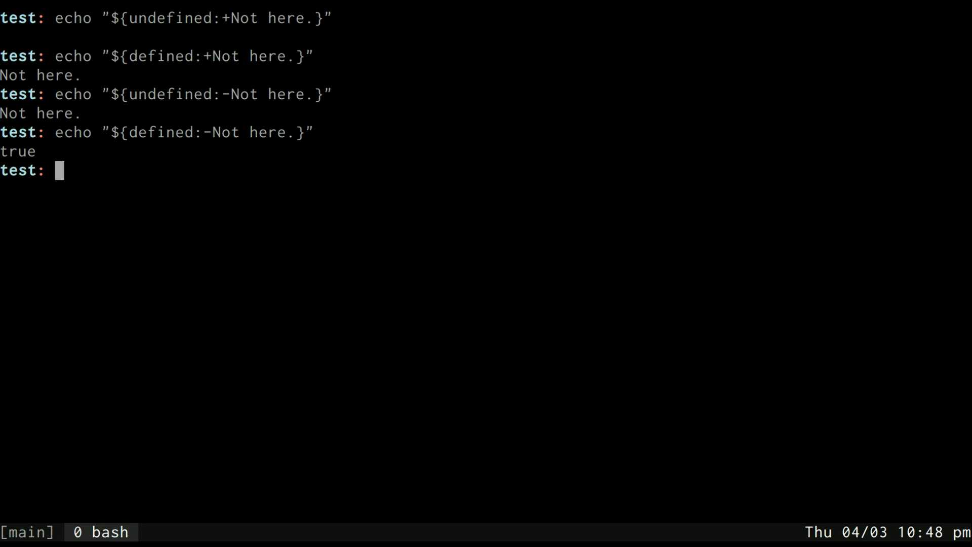
- Run echo "${undefined:?Throw an error}" so bash aborts with undefined: Throw an error
{"action": "type", "text": "echo"}
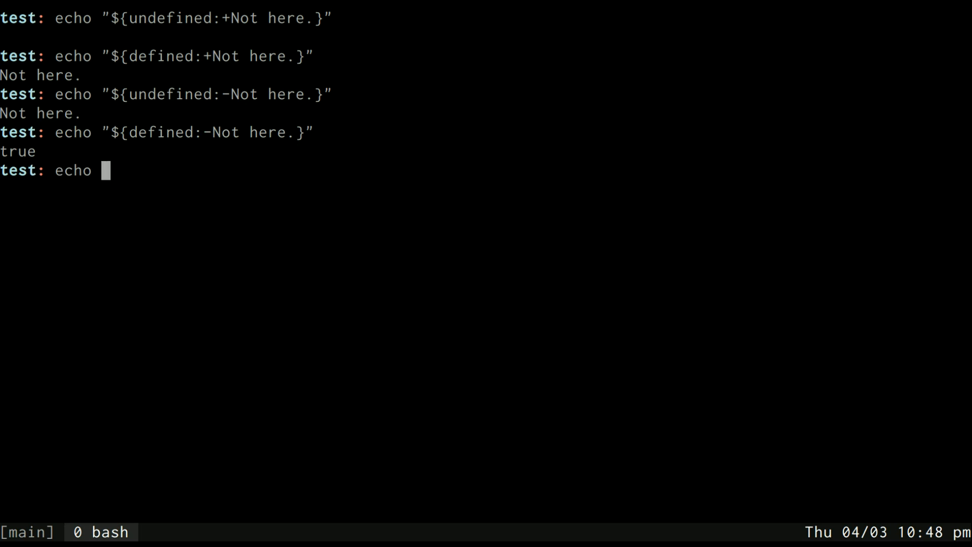
{"action": "type", "text": "\"${undefine"}
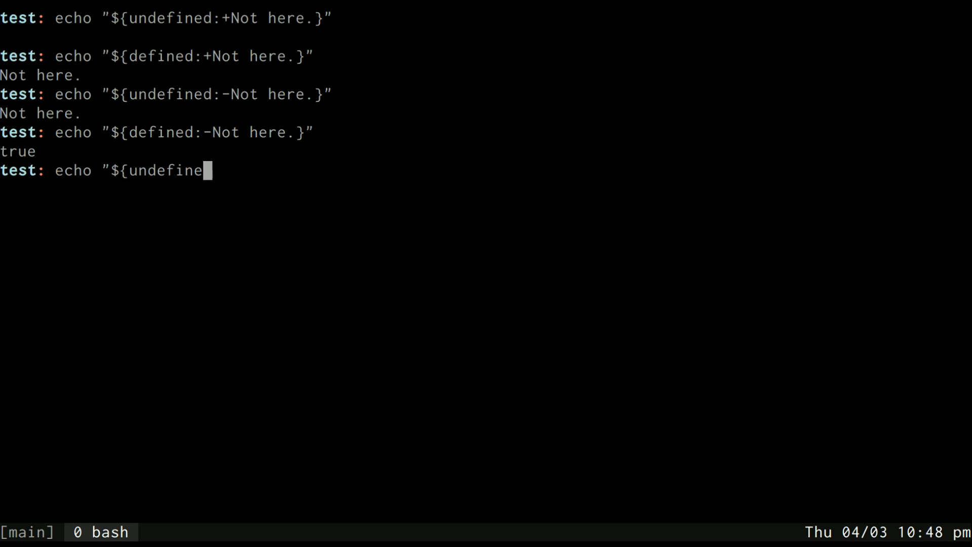
{"action": "type", "text": "d:-"}
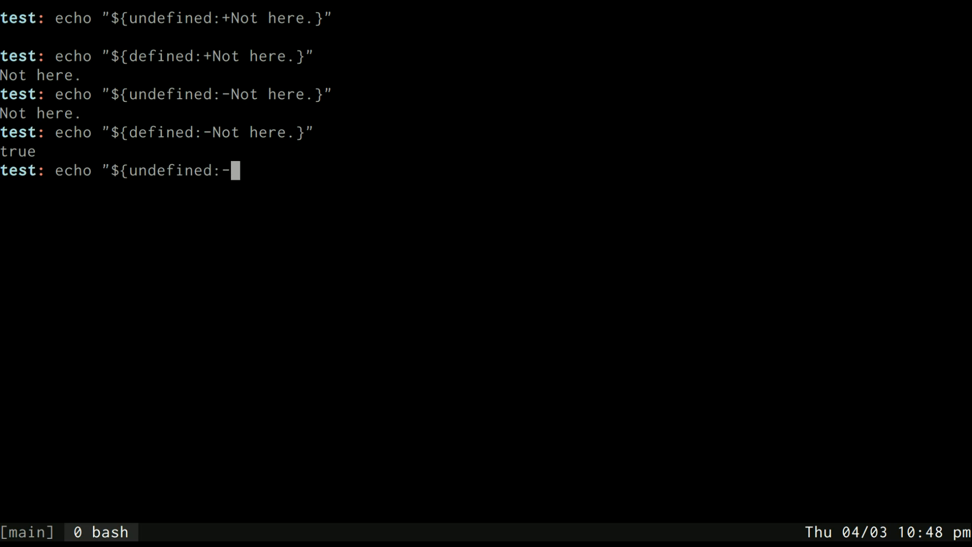
{"action": "type", "text": "?"}
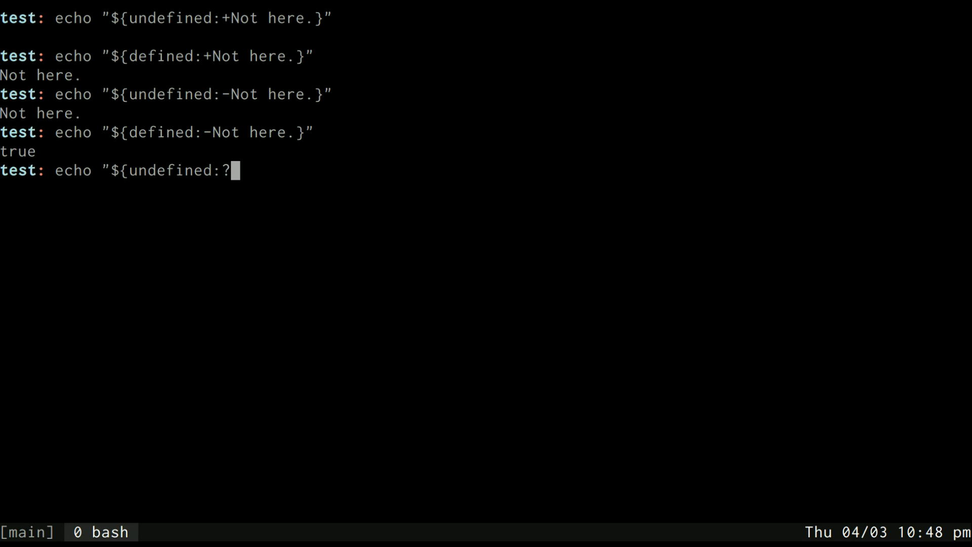
{"action": "type", "text": "Throw"}
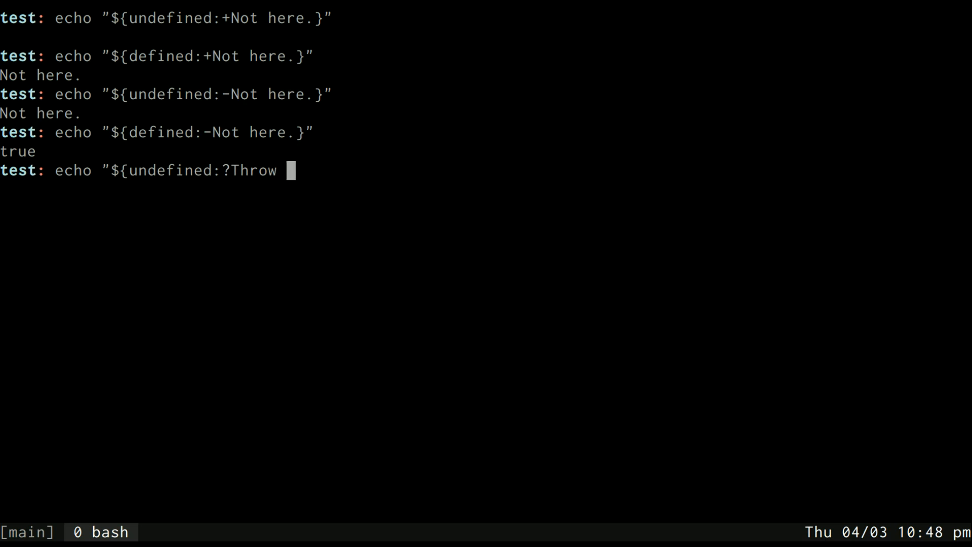
{"action": "type", "text": "an error}"}
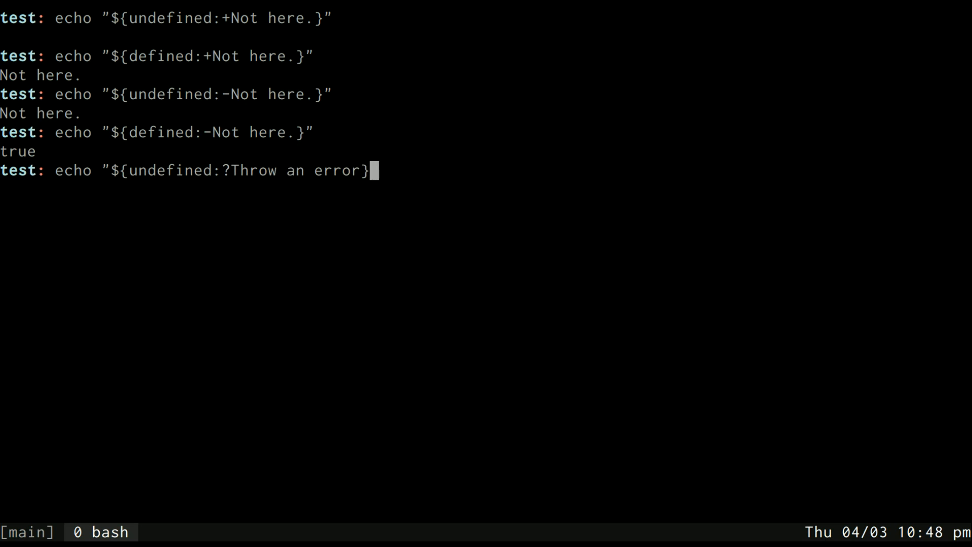
{"action": "key", "text": "Return"}
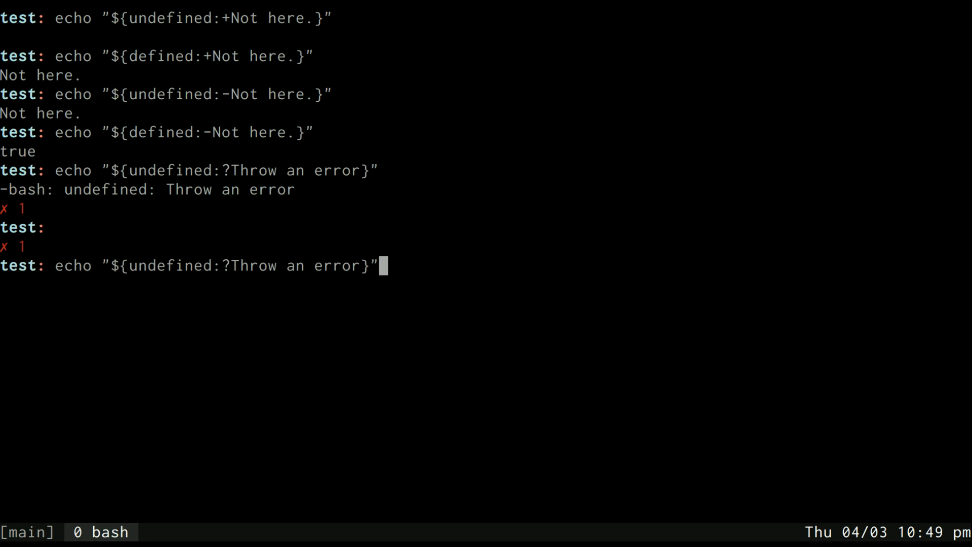
- Switch to := so undefined is assigned, then echo "$undefined" prints Throw an error
{"action": "type", "text": "="}
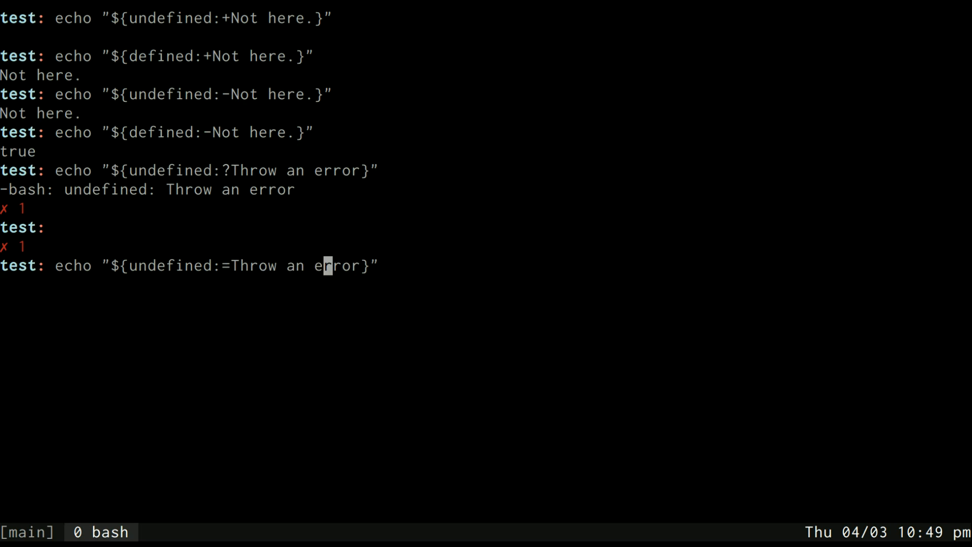
{"action": "key", "text": "Return"}
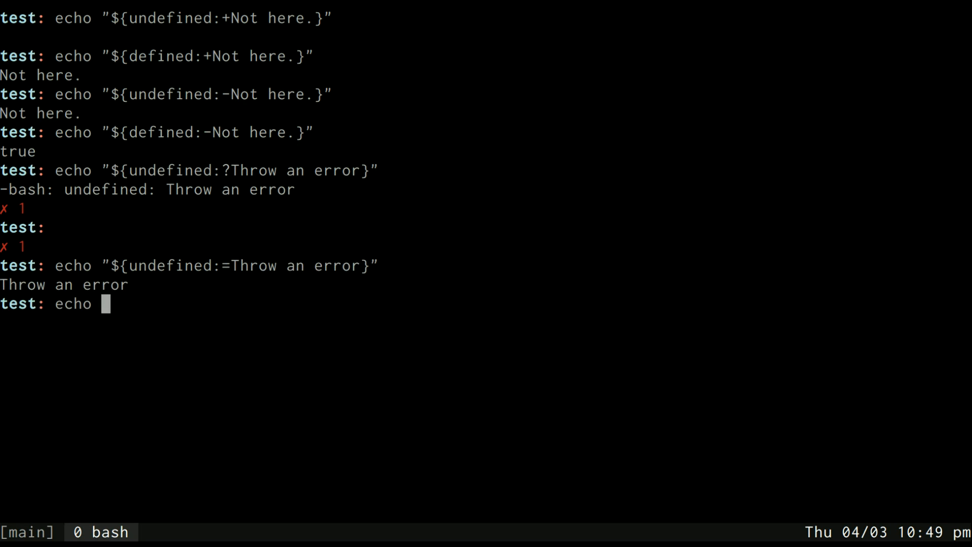
{"action": "type", "text": "\"$undef"}
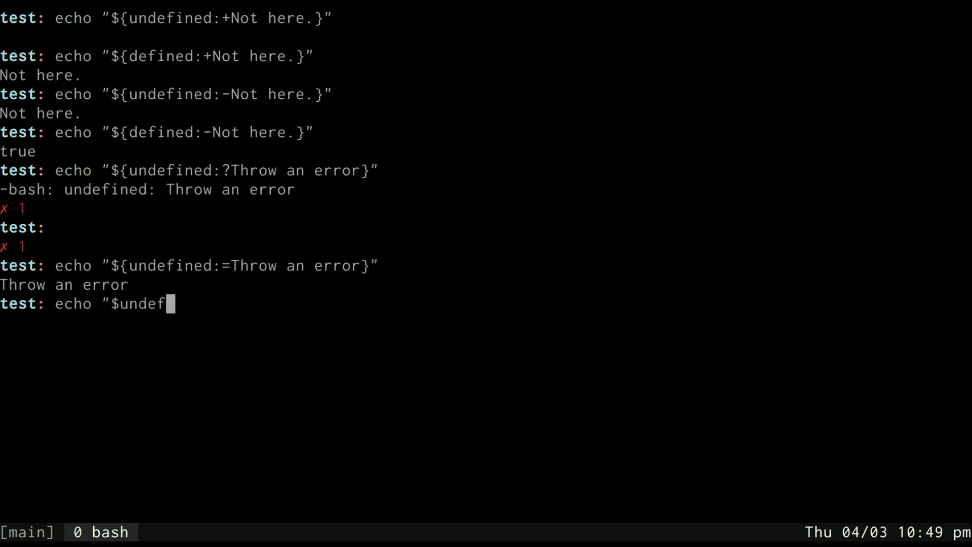
{"action": "key", "text": "Return"}
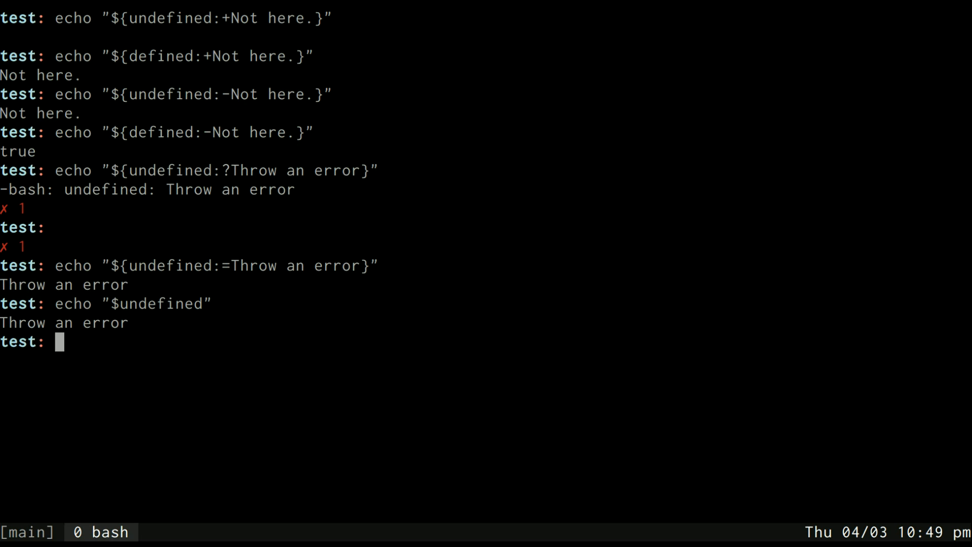
{"action": "type", "text": "||="}
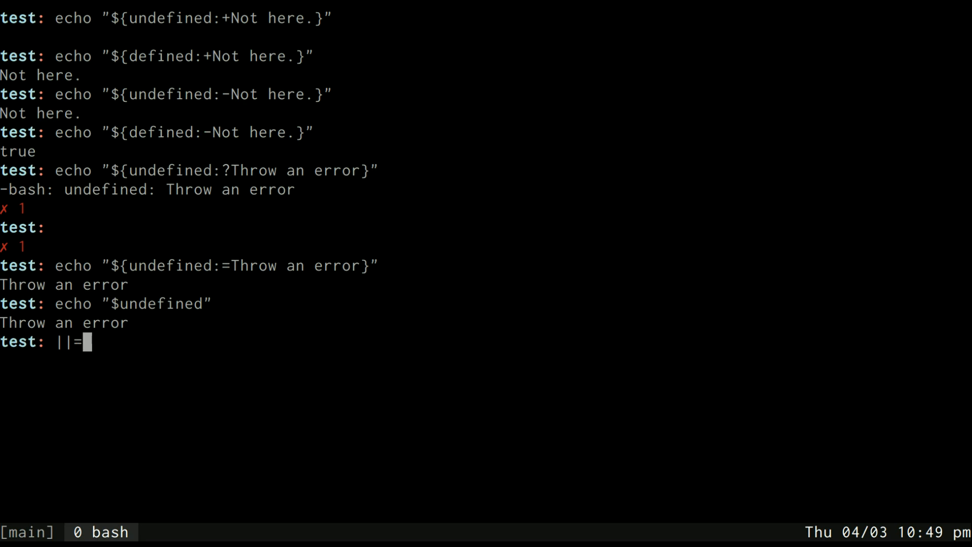